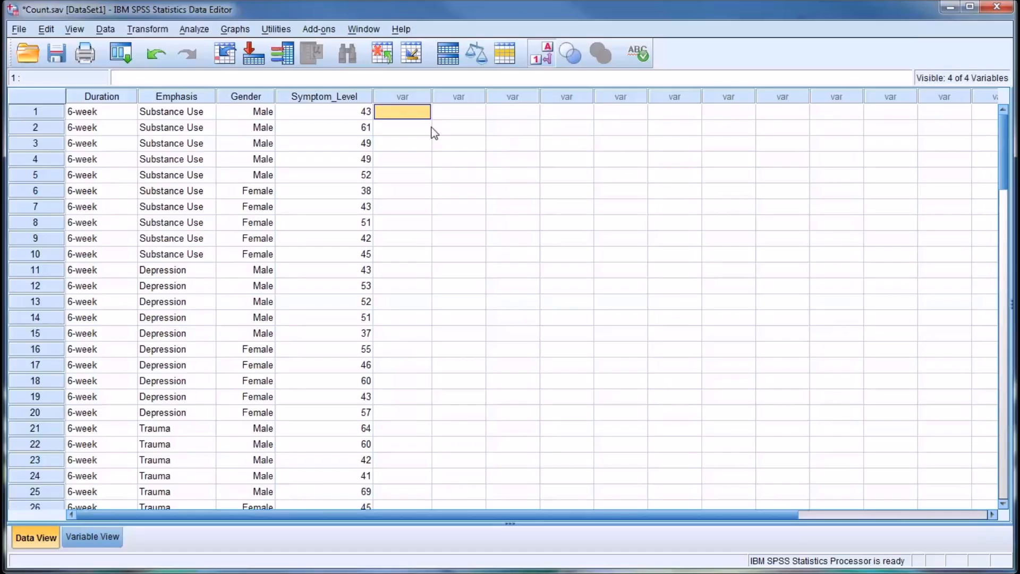
mouse_move(675, 566)
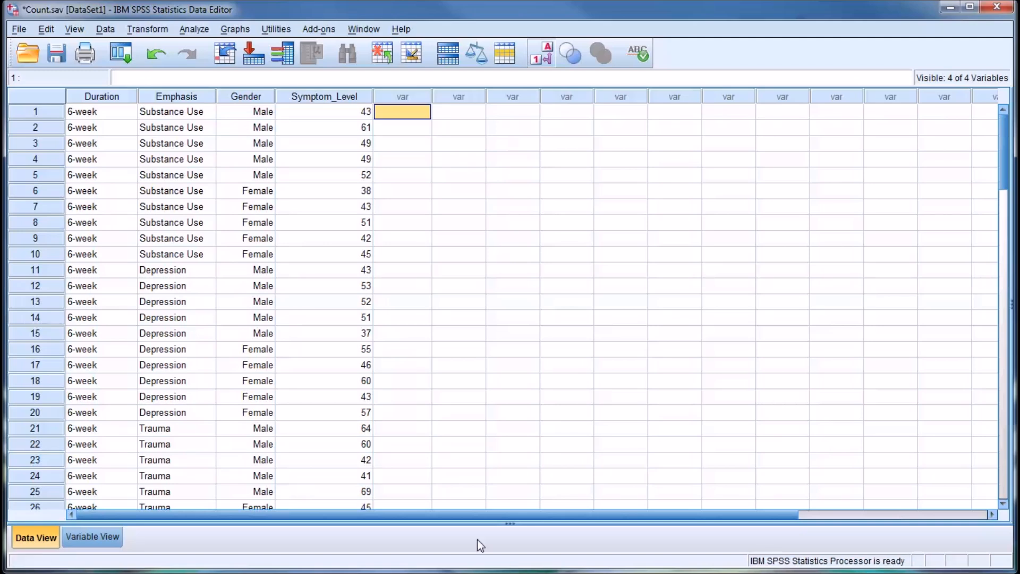
mouse_move(298, 153)
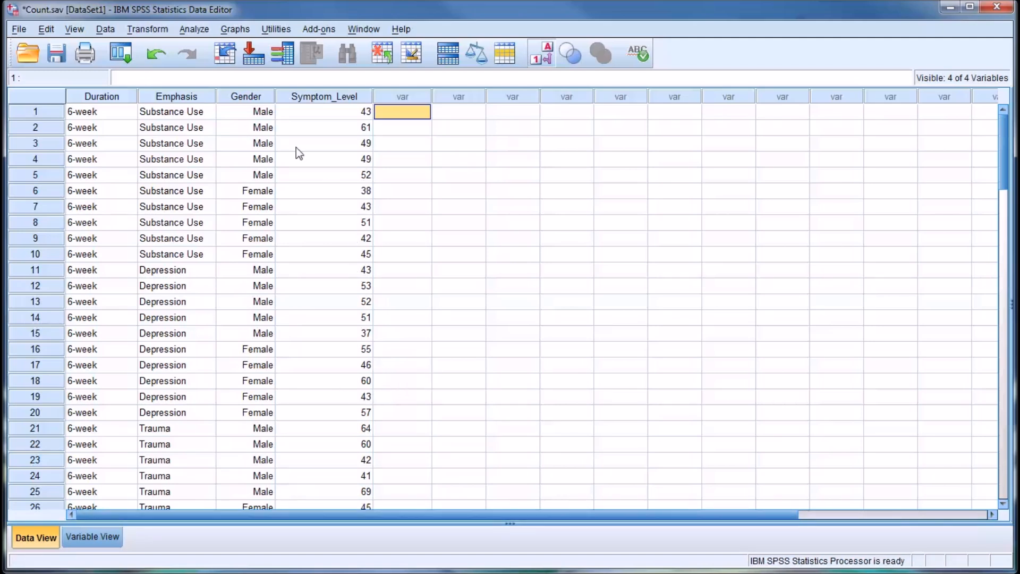
mouse_move(106, 115)
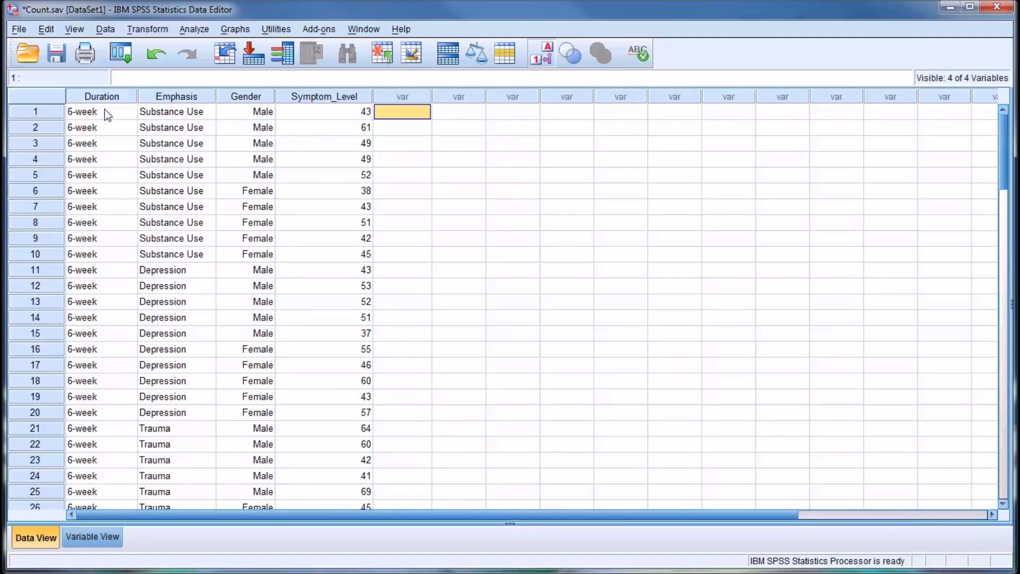
mouse_move(324, 122)
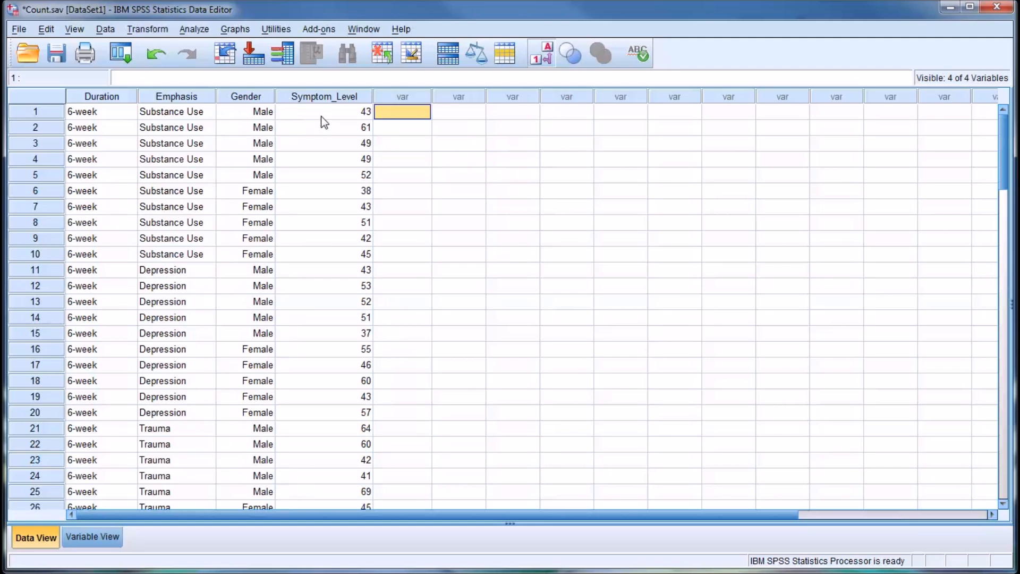
mouse_move(108, 101)
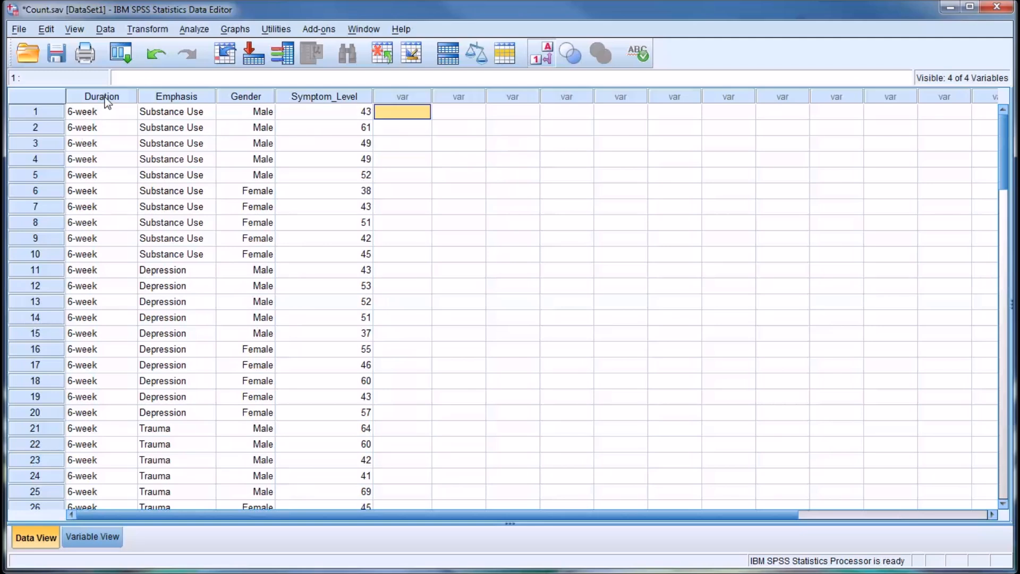
Inspect the Duration, Emphasis, Gender and Symptom_Level columns and enter 61 in an empty cell
click(101, 111)
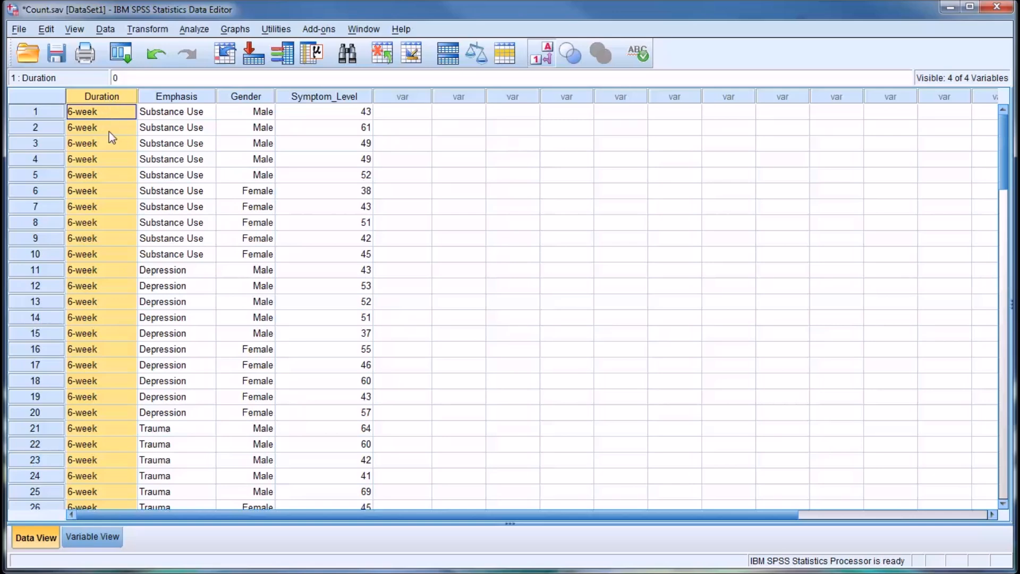
mouse_move(459, 179)
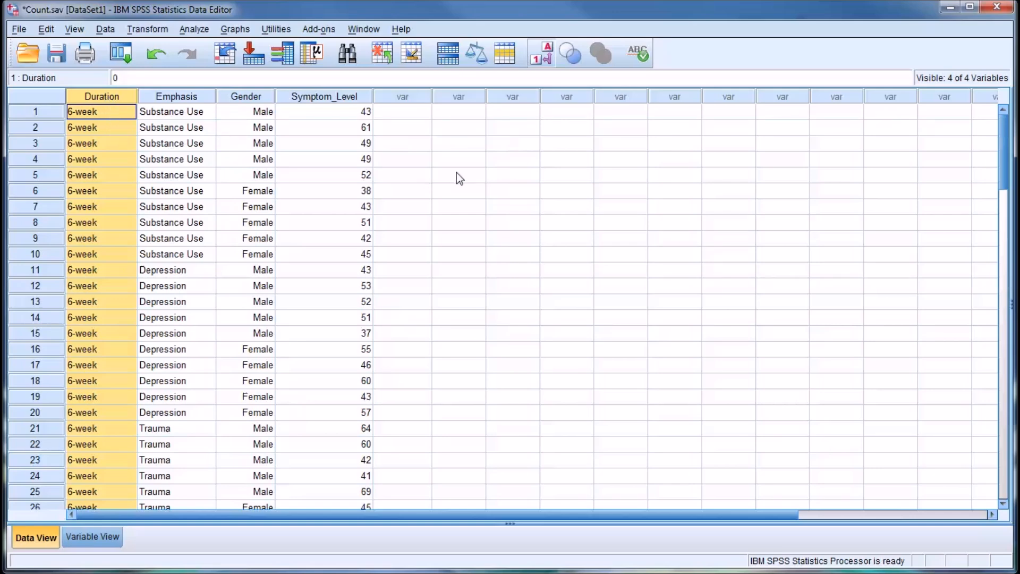
scroll(down, 3)
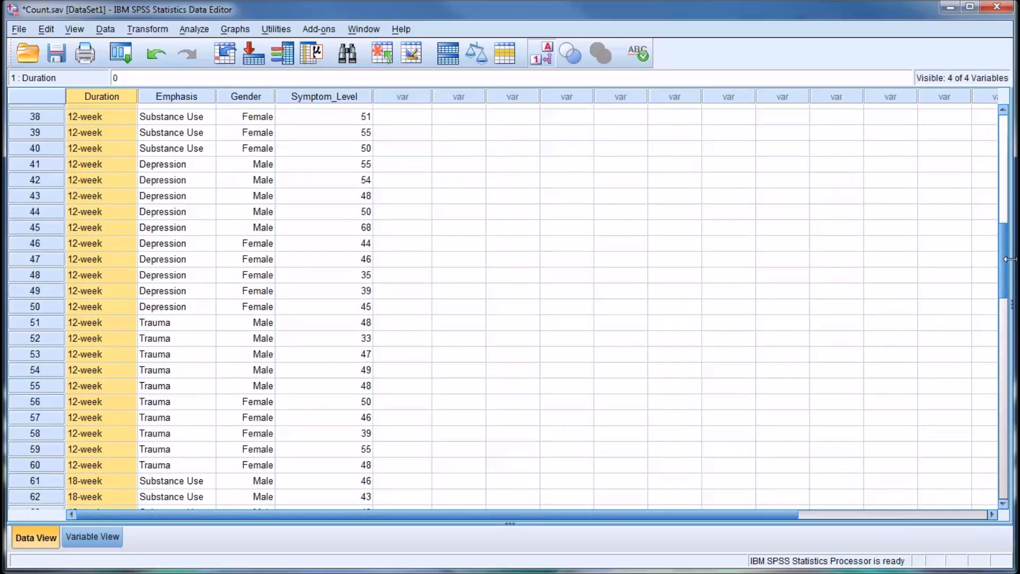
scroll(up, 3)
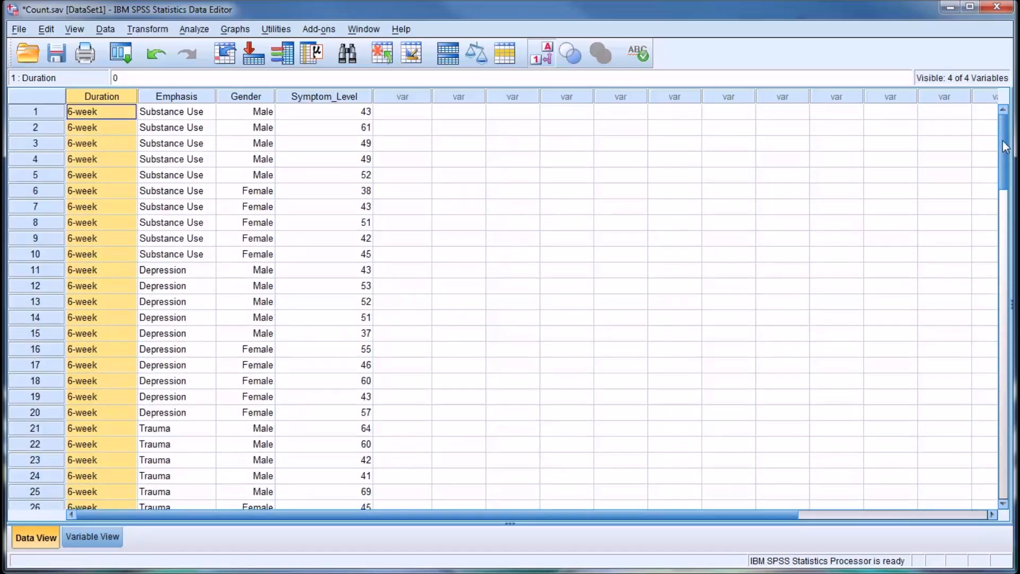
click(176, 111)
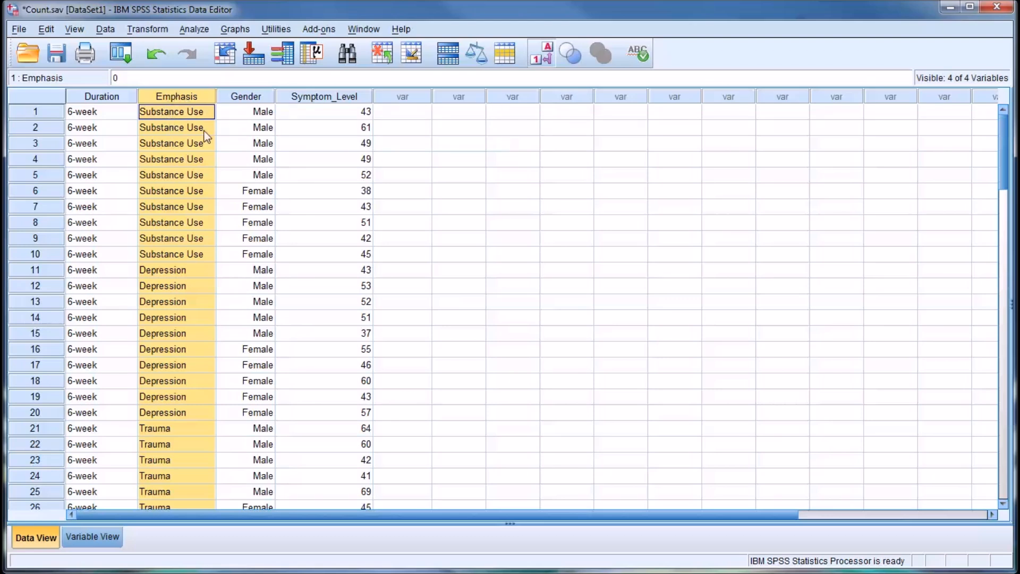
mouse_move(220, 432)
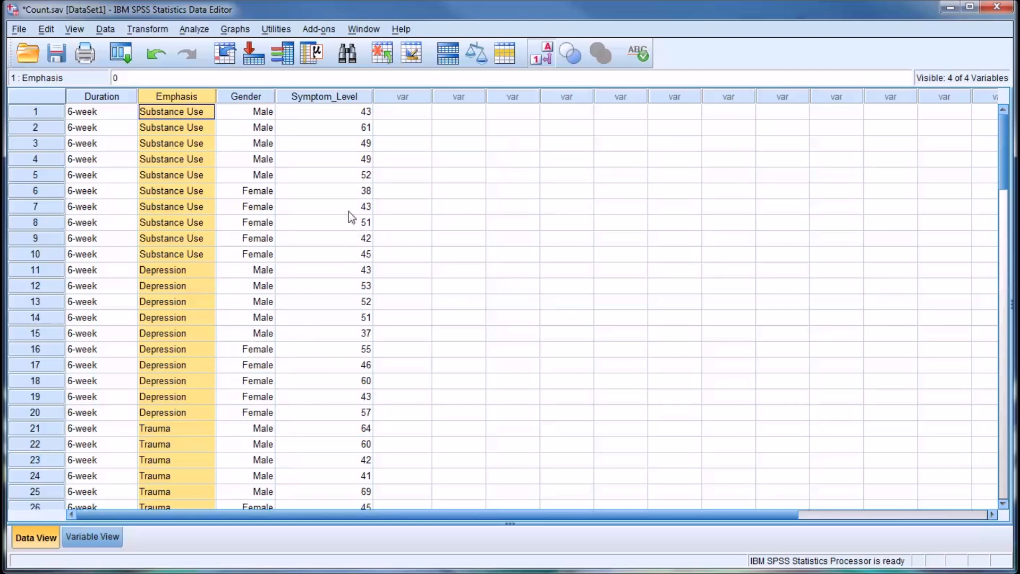
click(246, 111)
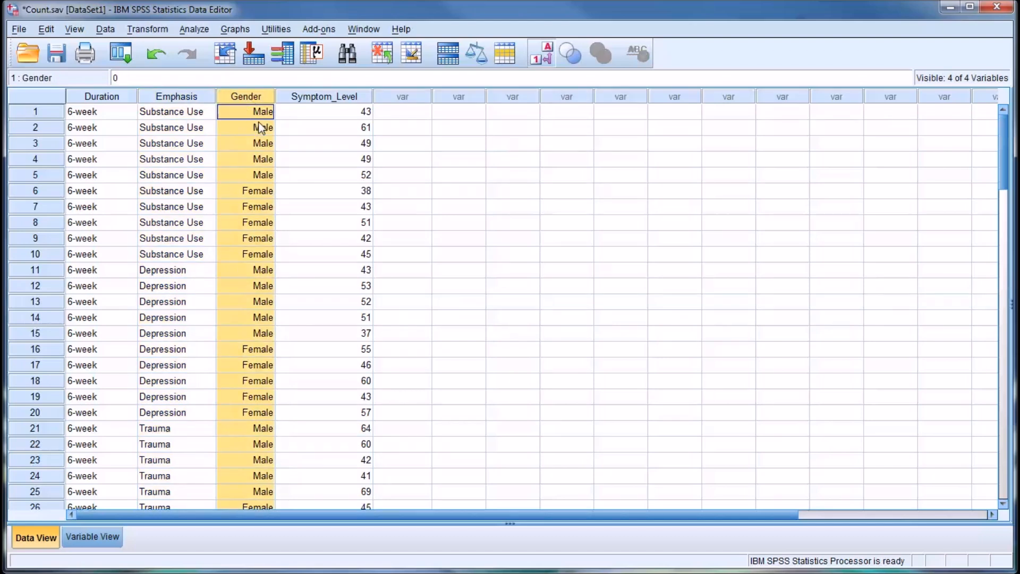
mouse_move(229, 198)
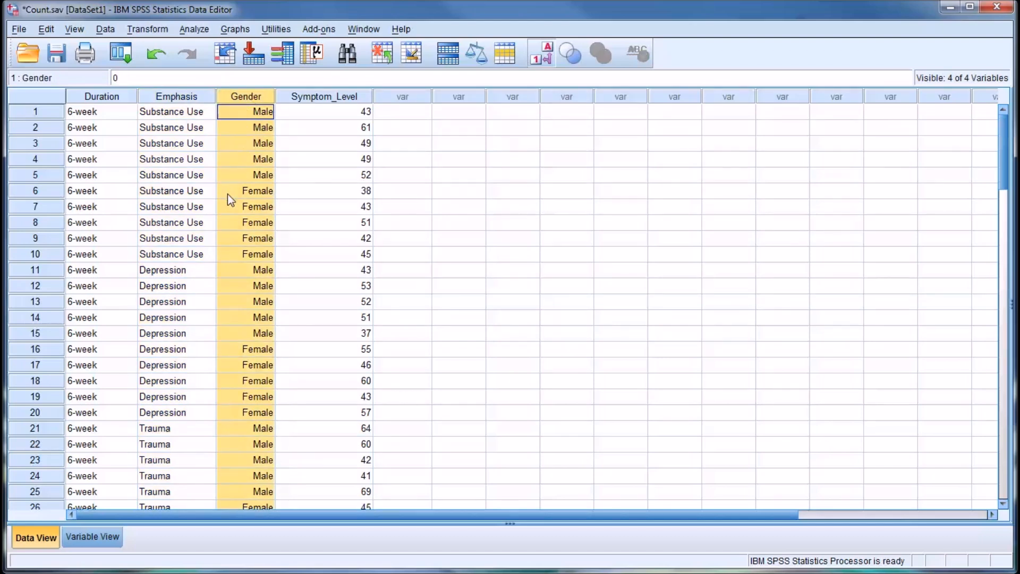
mouse_move(330, 127)
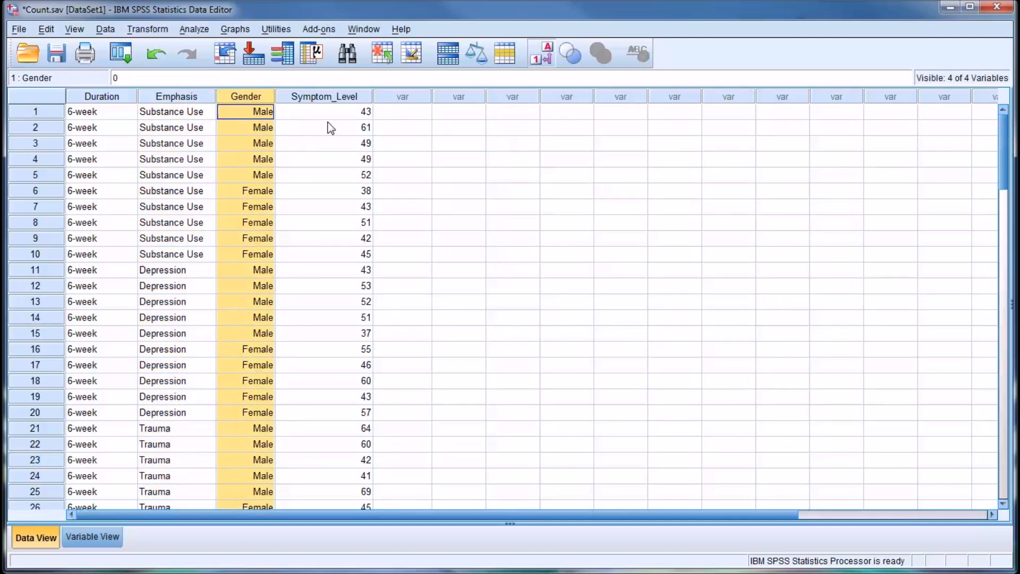
mouse_move(340, 117)
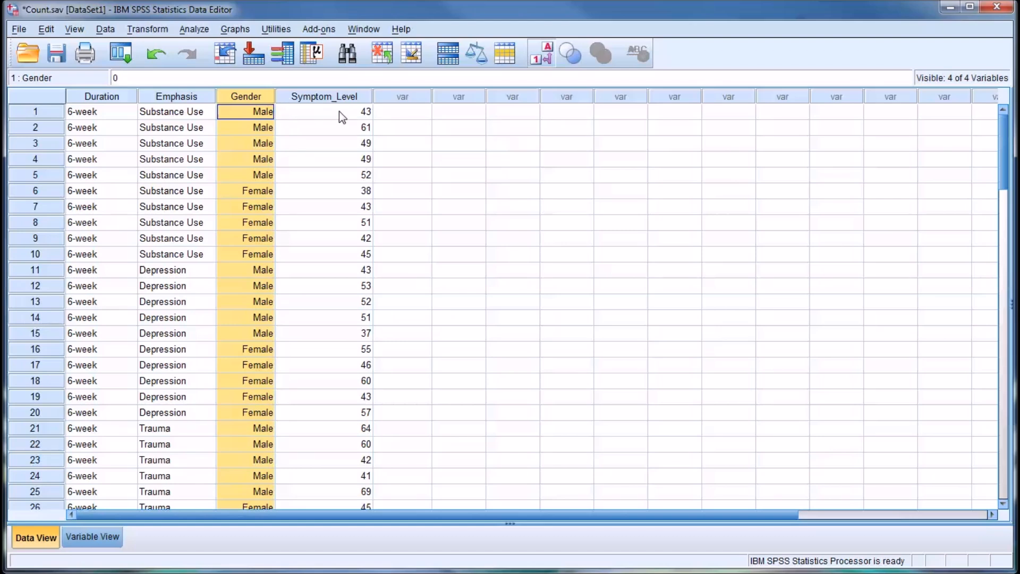
click(324, 111)
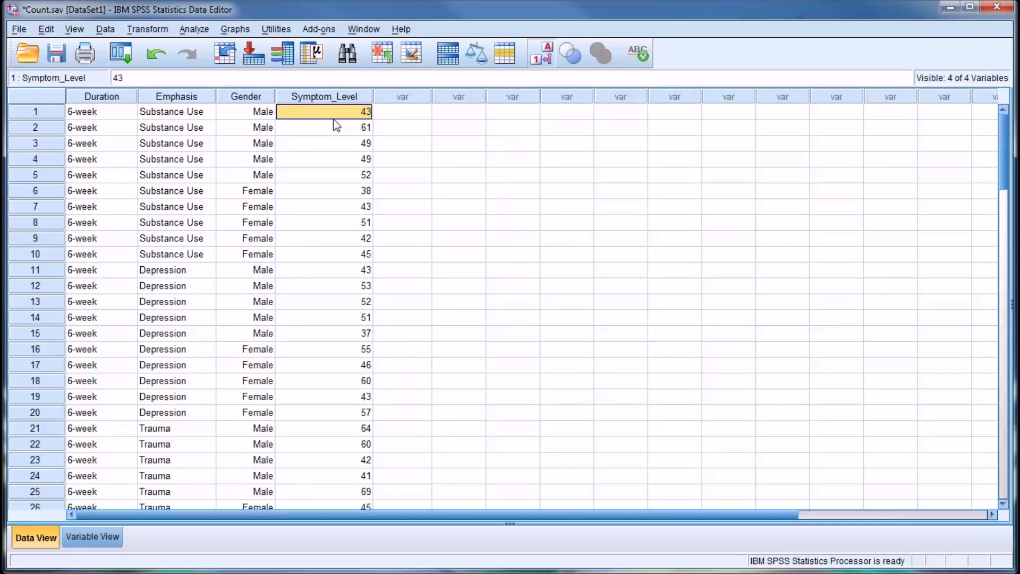
mouse_move(339, 121)
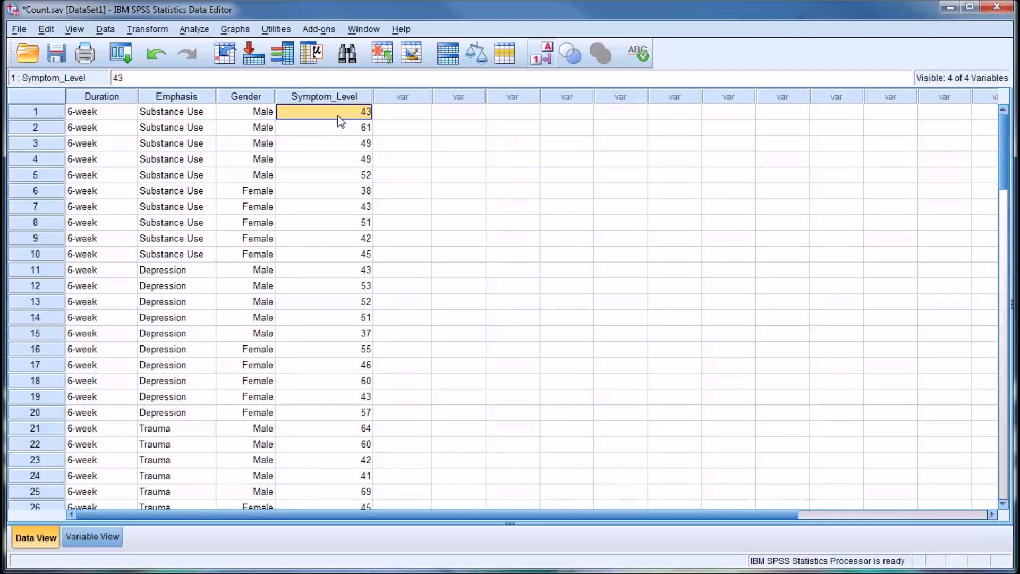
mouse_move(319, 119)
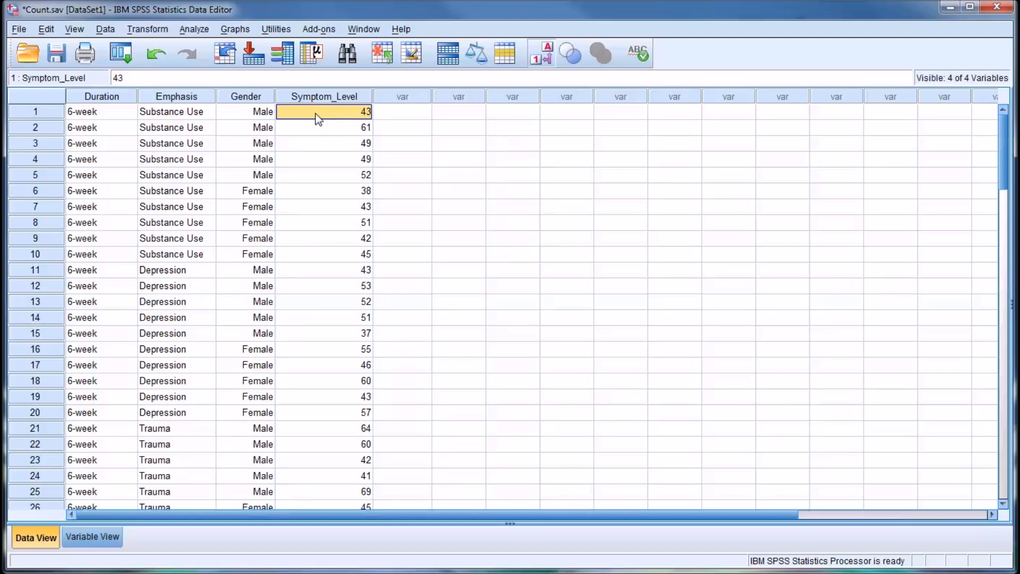
mouse_move(325, 120)
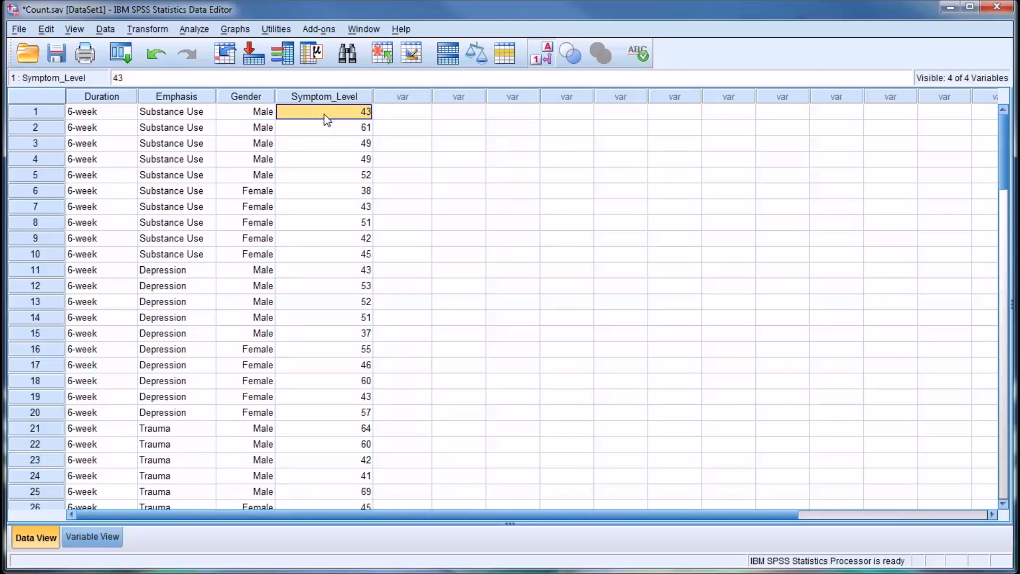
click(402, 111)
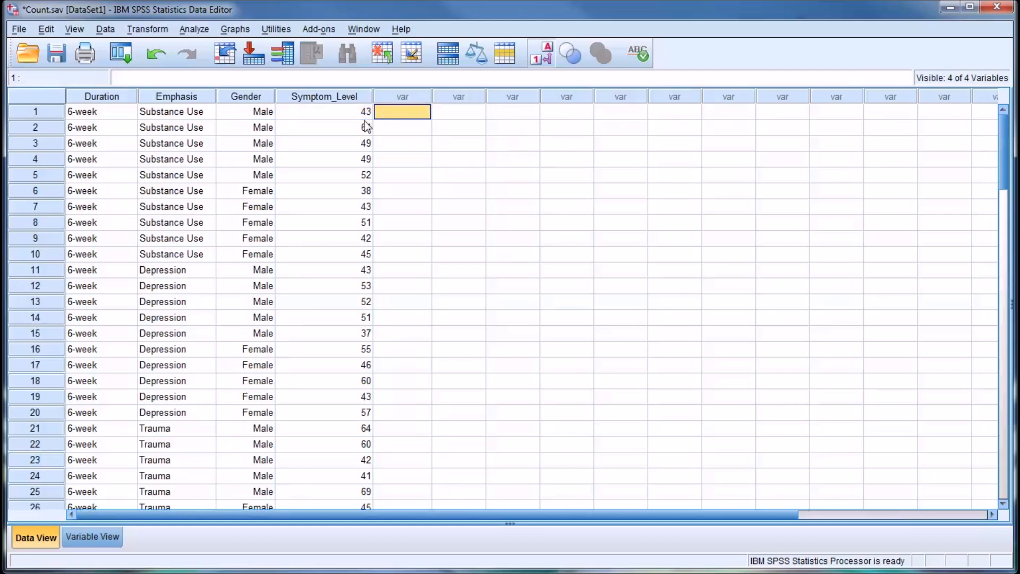
text(61)
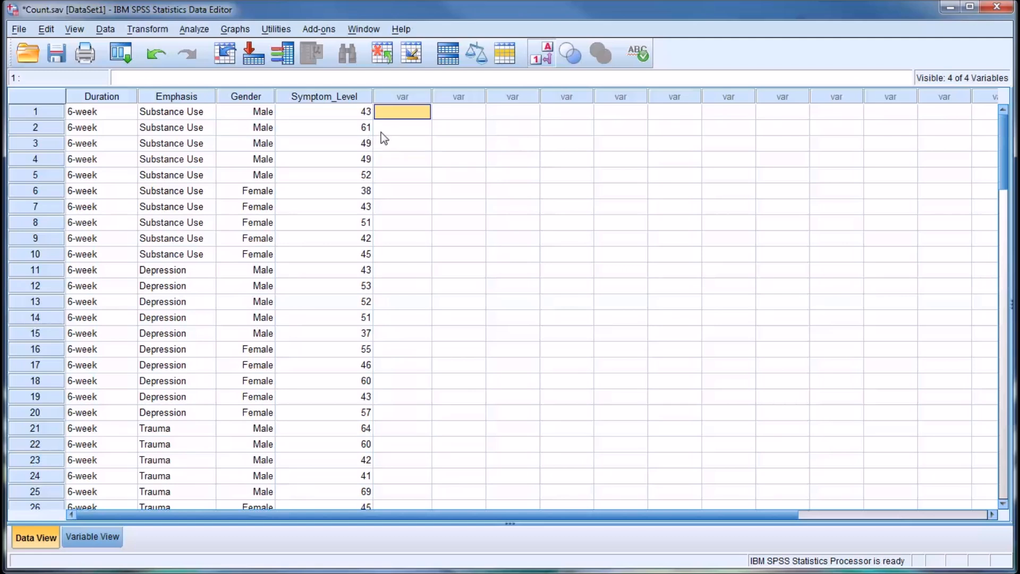
mouse_move(138, 34)
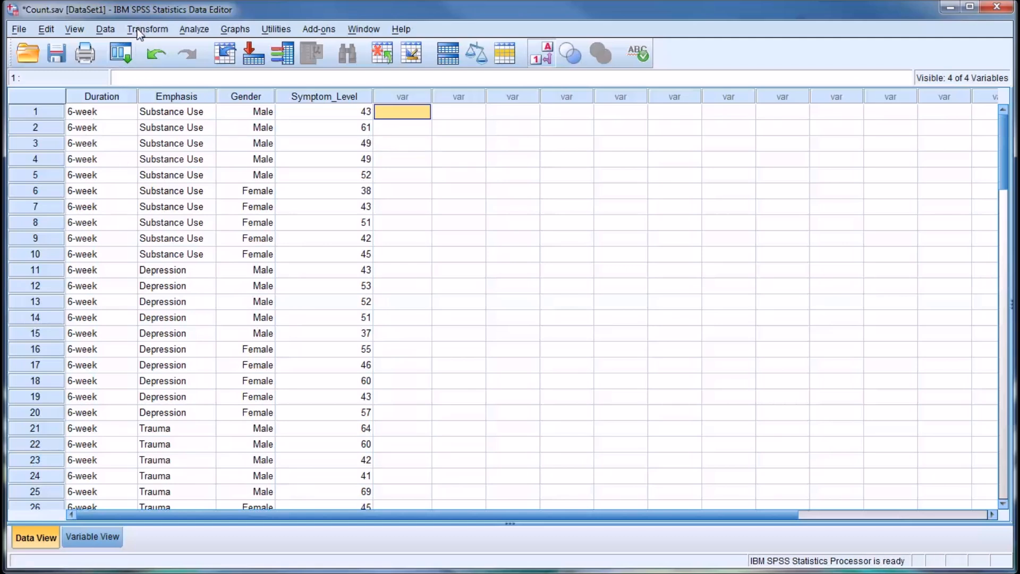
Turn on value labels and check the Duration and Emphasis codes at rows 1 and 11
click(148, 29)
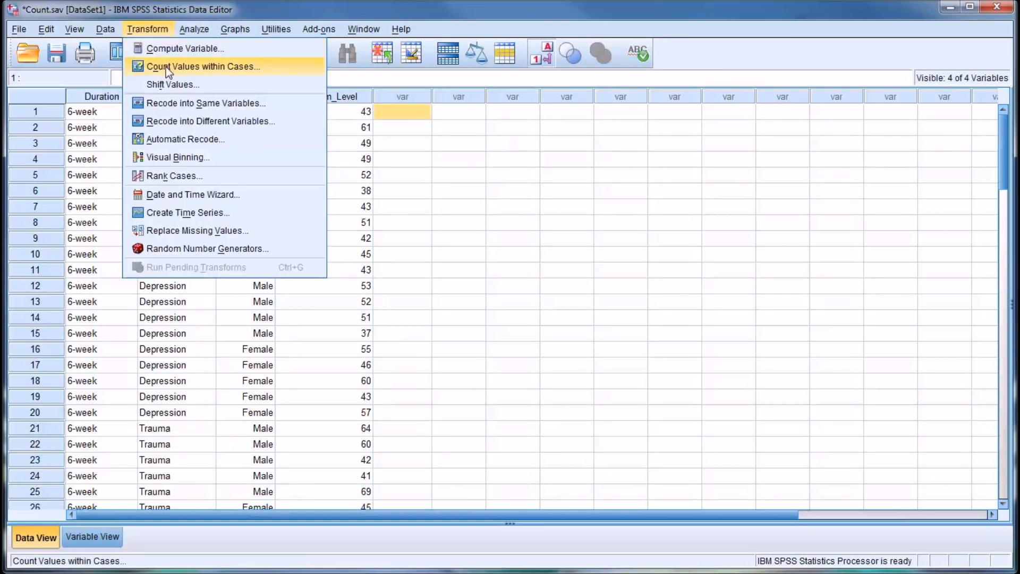
mouse_move(202, 74)
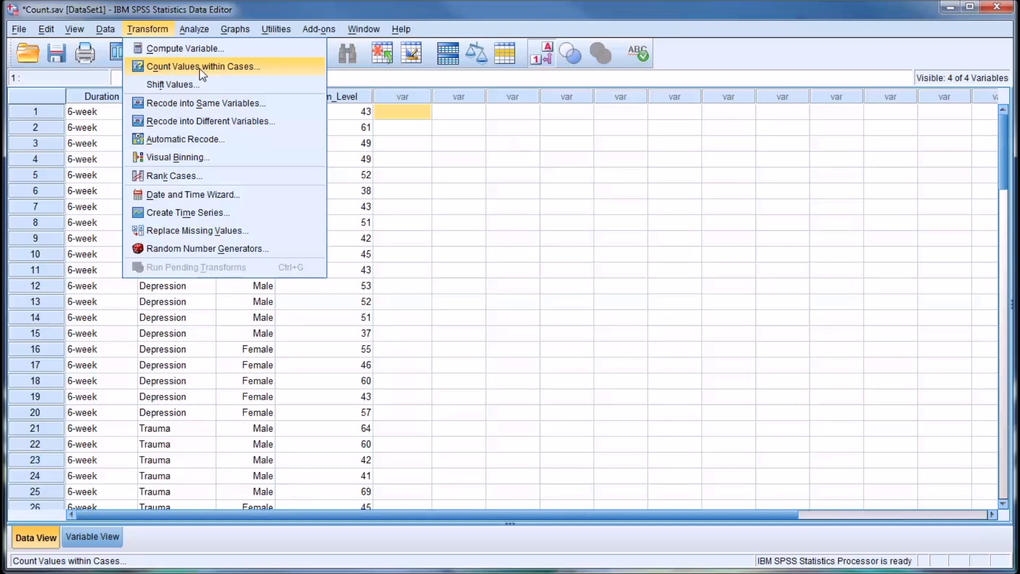
mouse_move(207, 69)
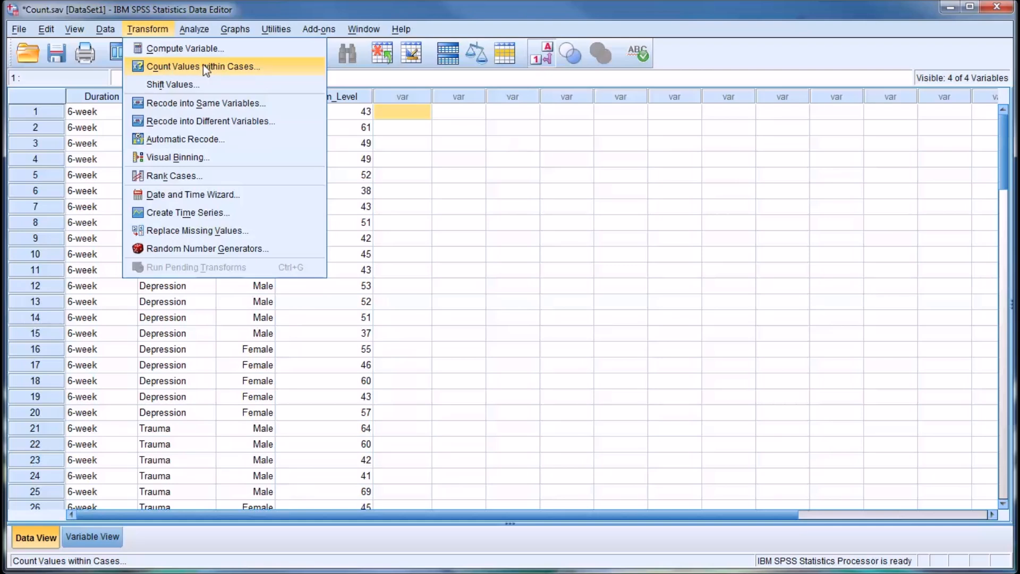
mouse_move(384, 116)
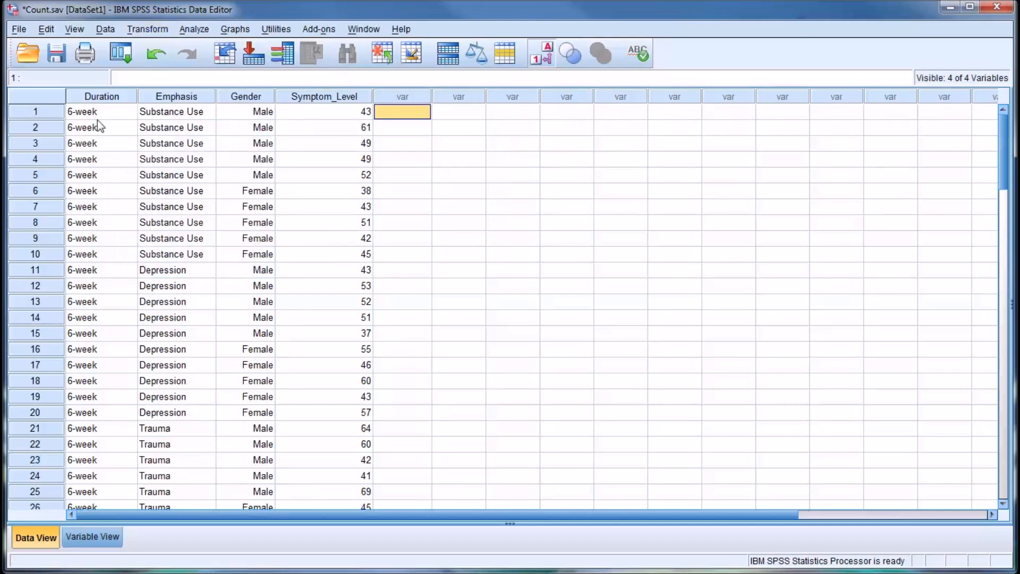
mouse_move(106, 122)
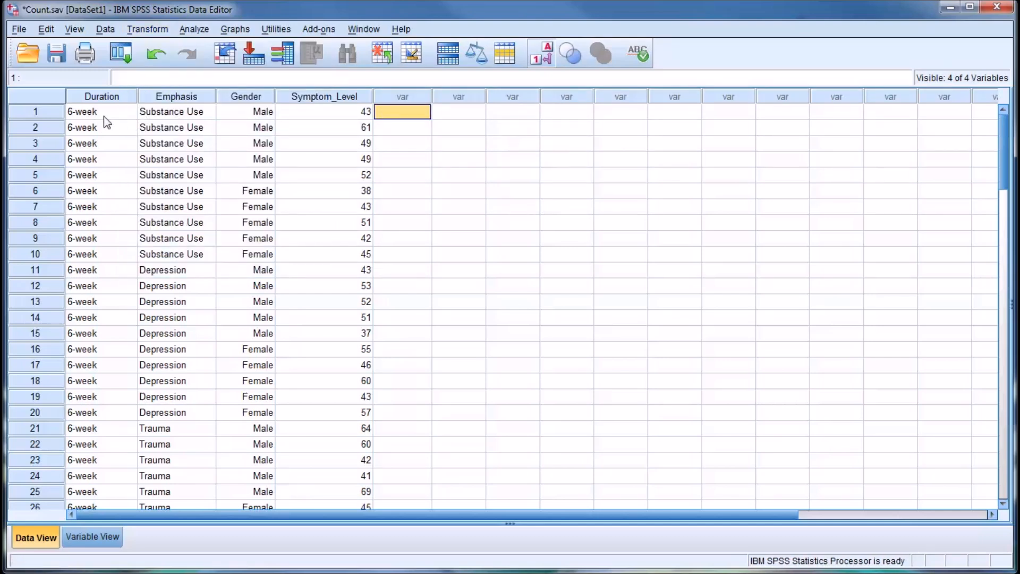
mouse_move(517, 93)
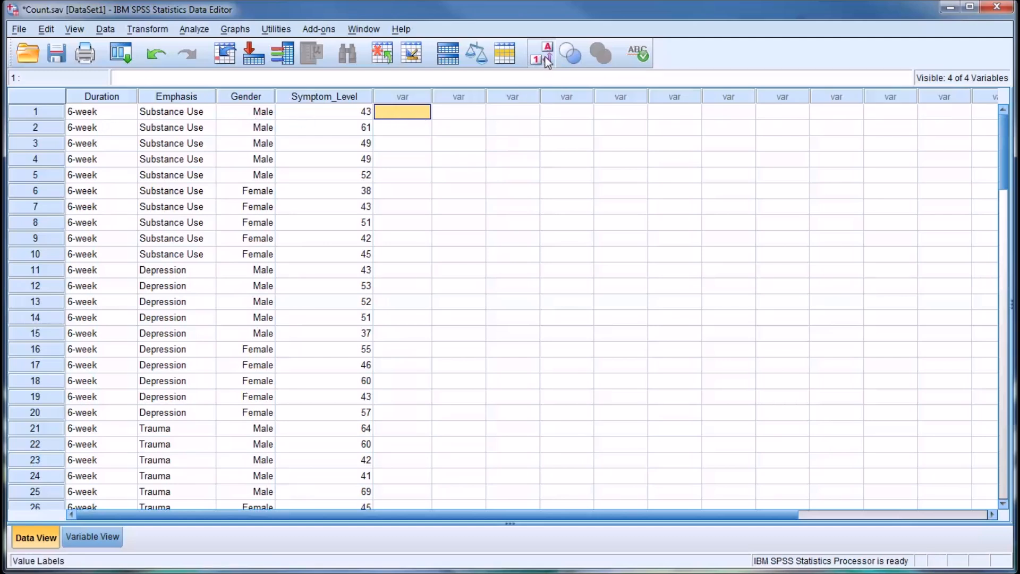
click(539, 52)
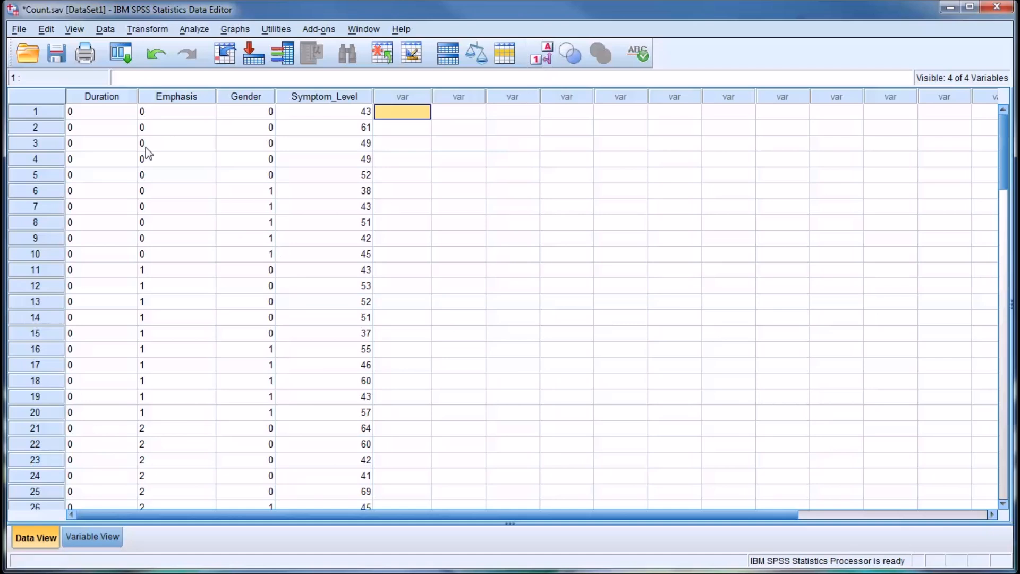
mouse_move(109, 300)
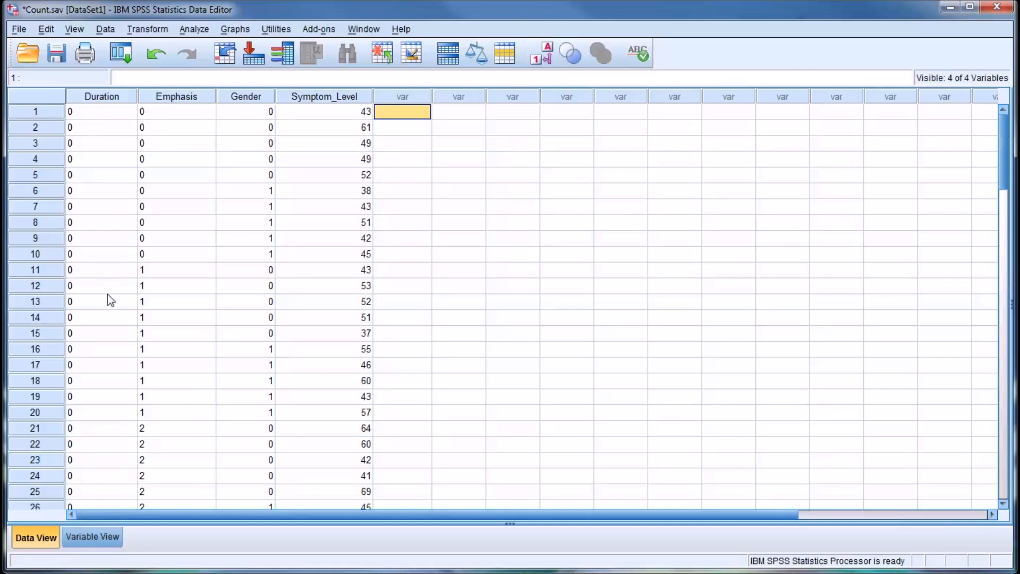
click(101, 111)
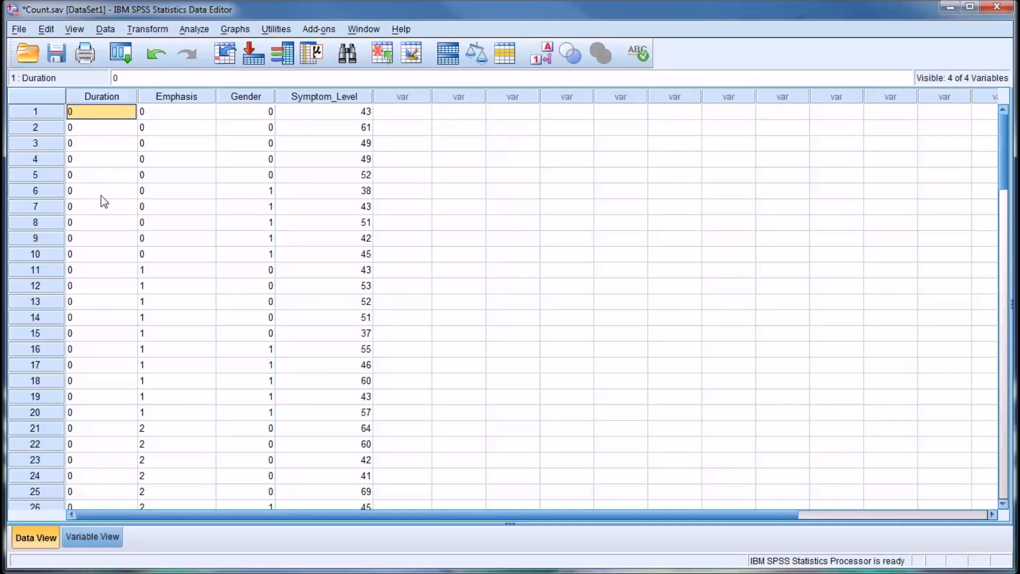
mouse_move(162, 118)
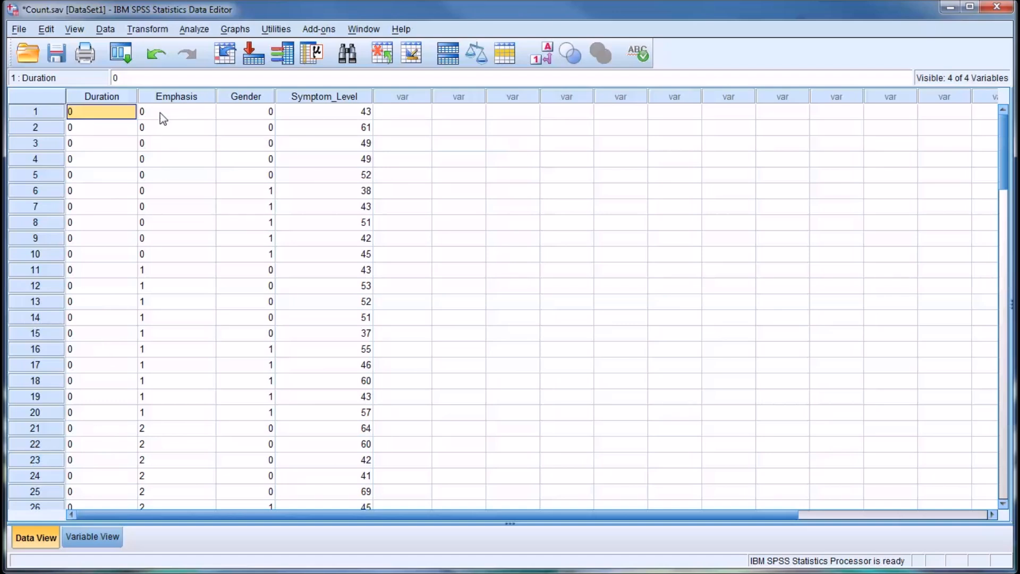
click(176, 111)
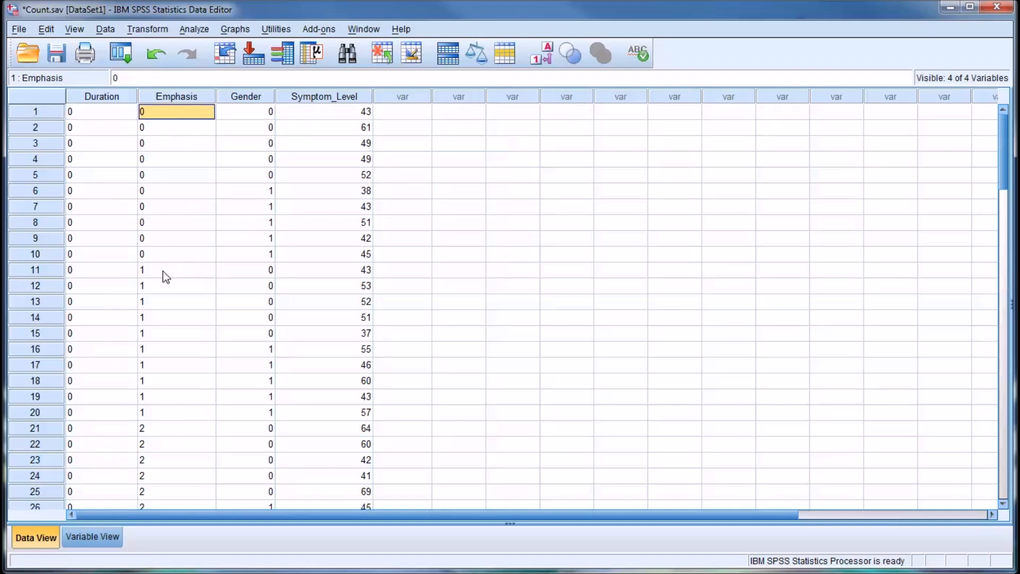
click(176, 269)
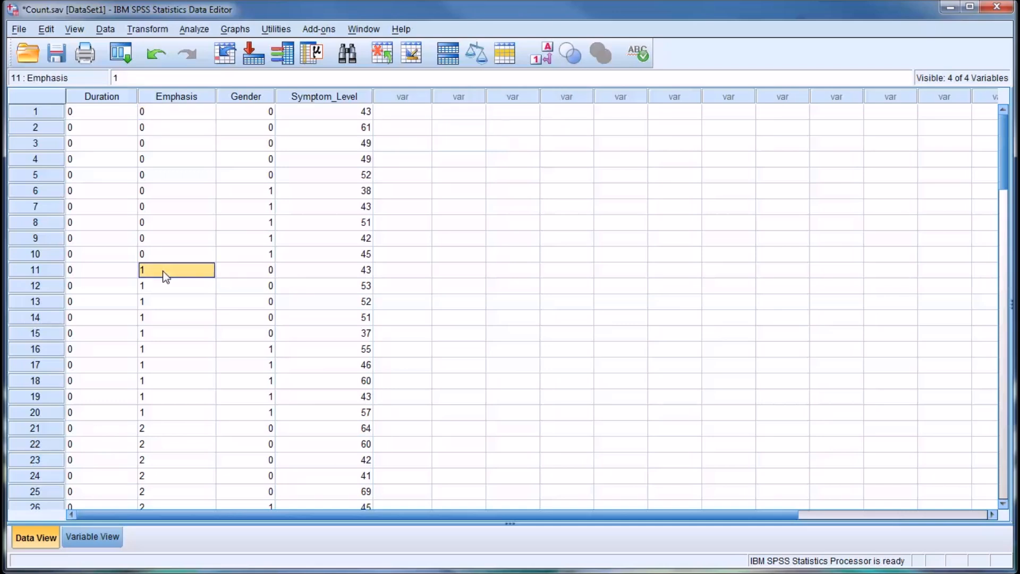
mouse_move(368, 472)
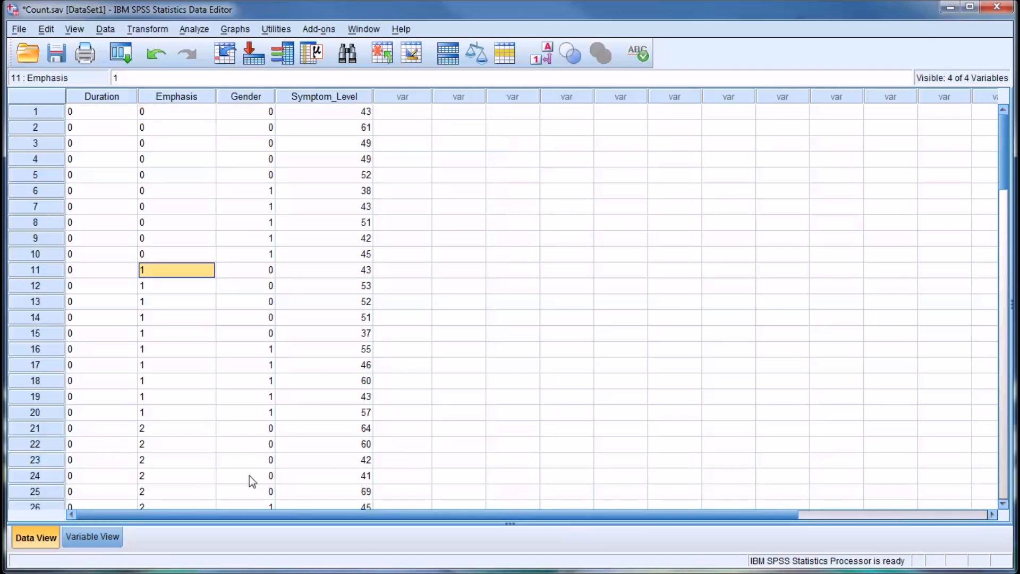
mouse_move(345, 501)
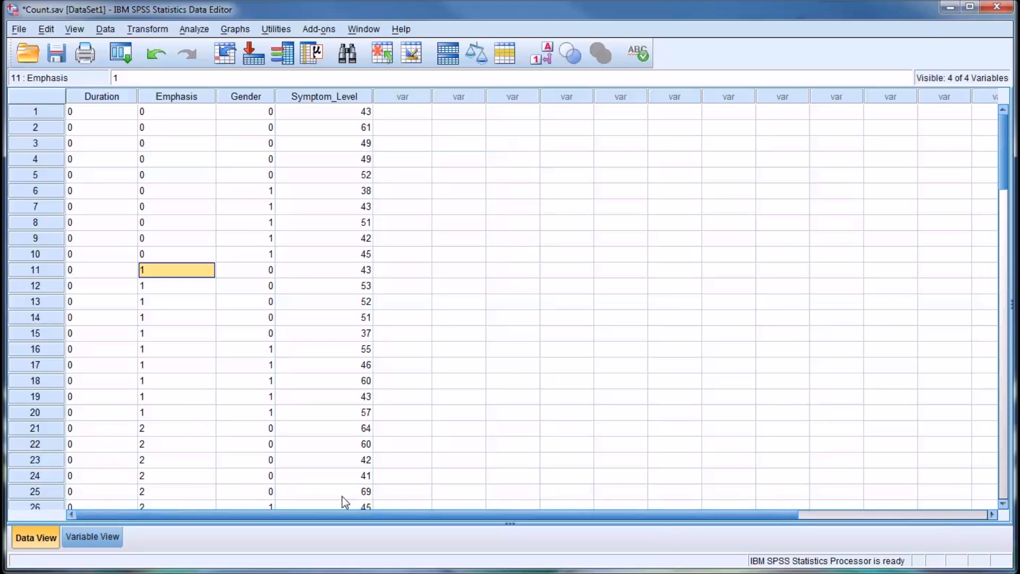
Check where Emphasis and Gender codes change, scrolling through the cases
click(541, 53)
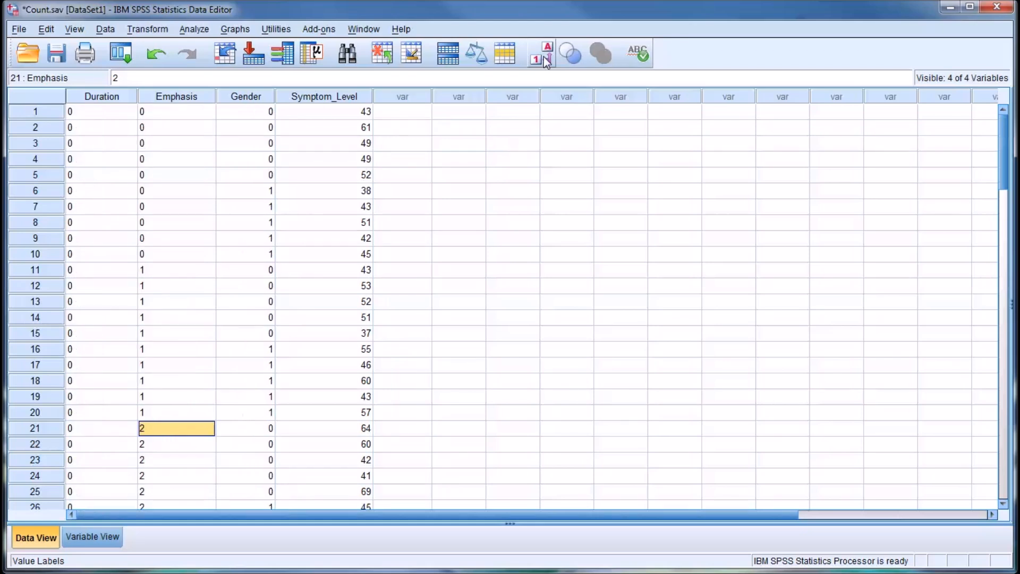
click(246, 111)
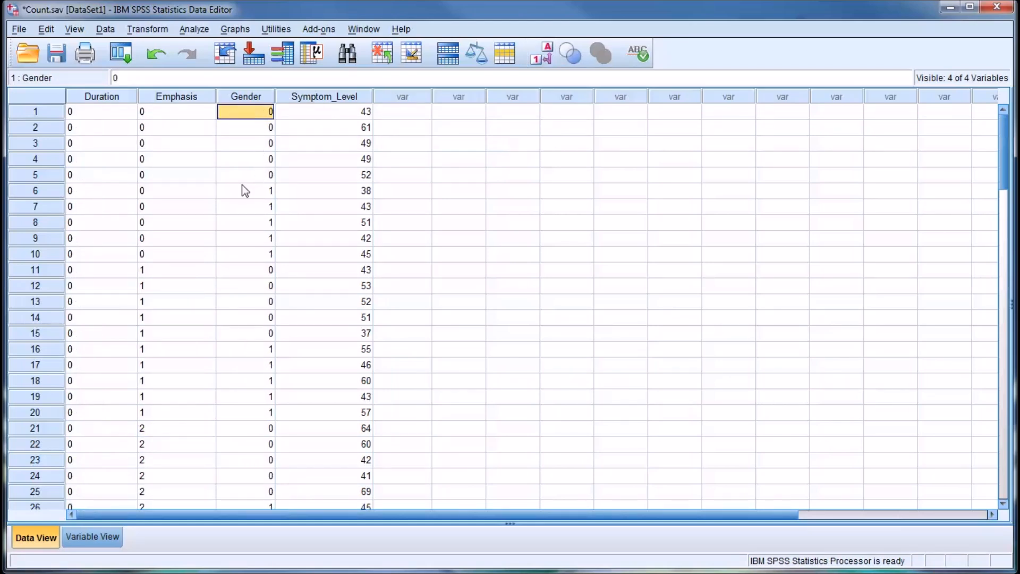
click(246, 191)
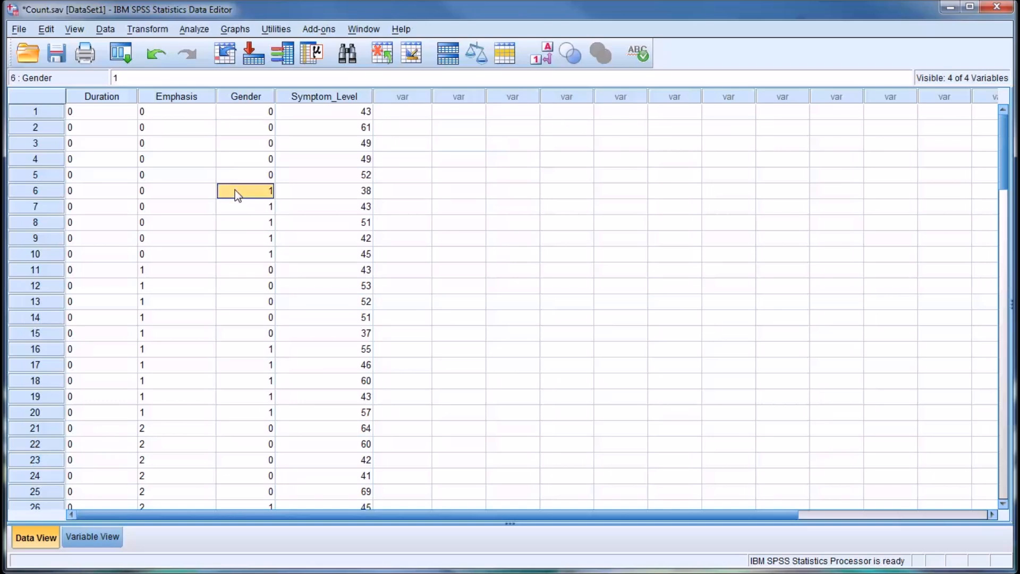
mouse_move(999, 150)
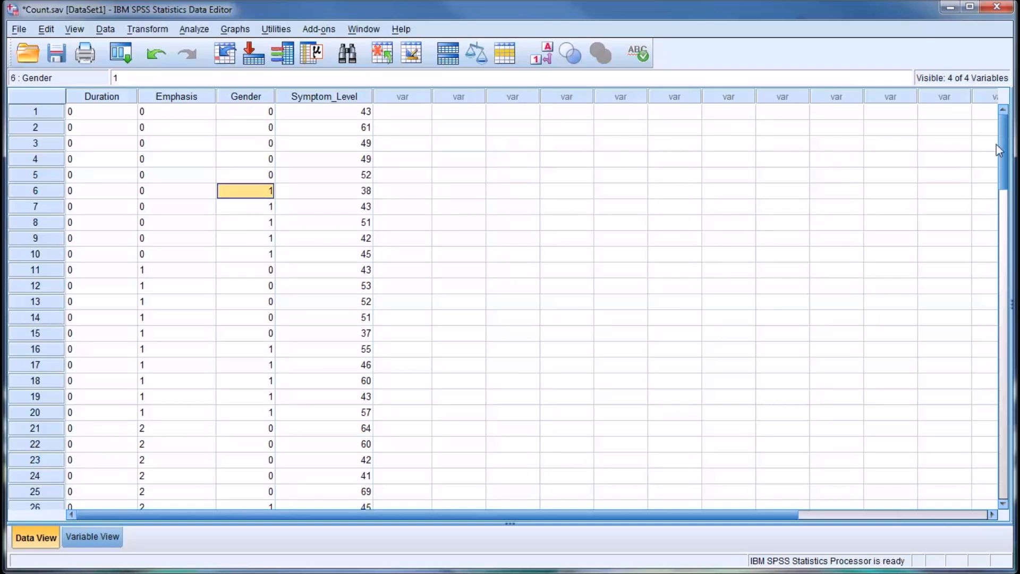
scroll(down, 3)
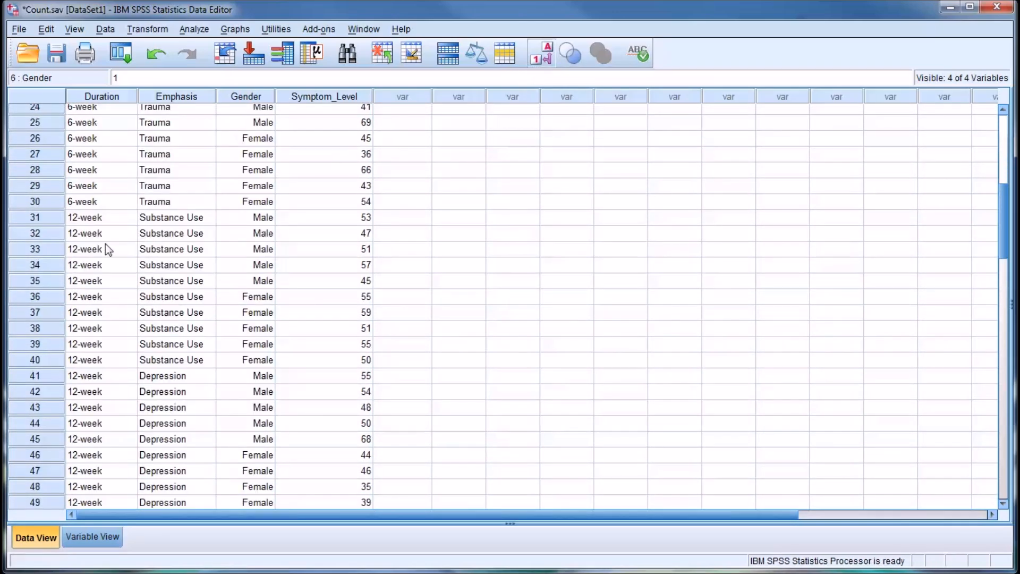
mouse_move(1002, 232)
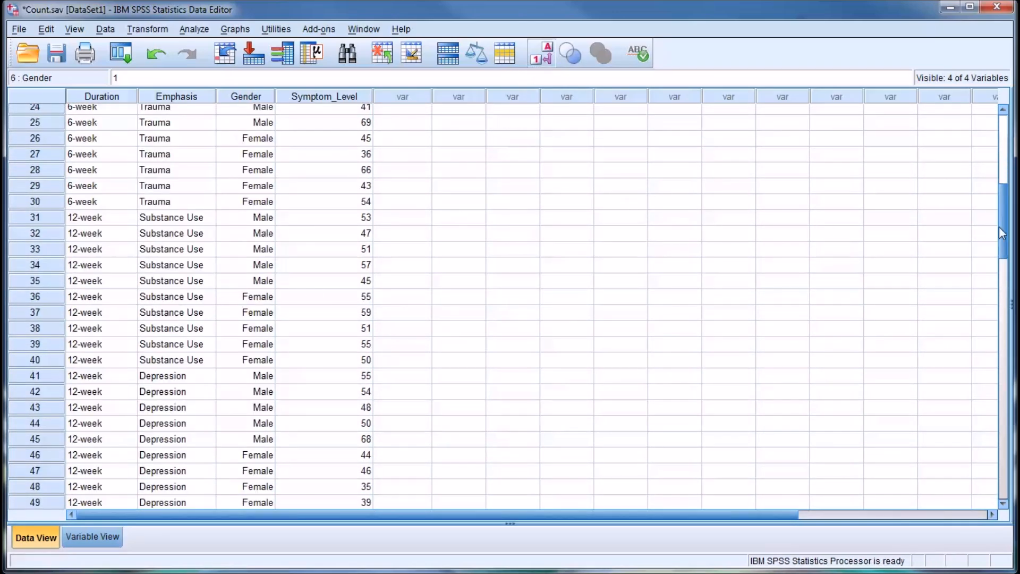
scroll(up, 3)
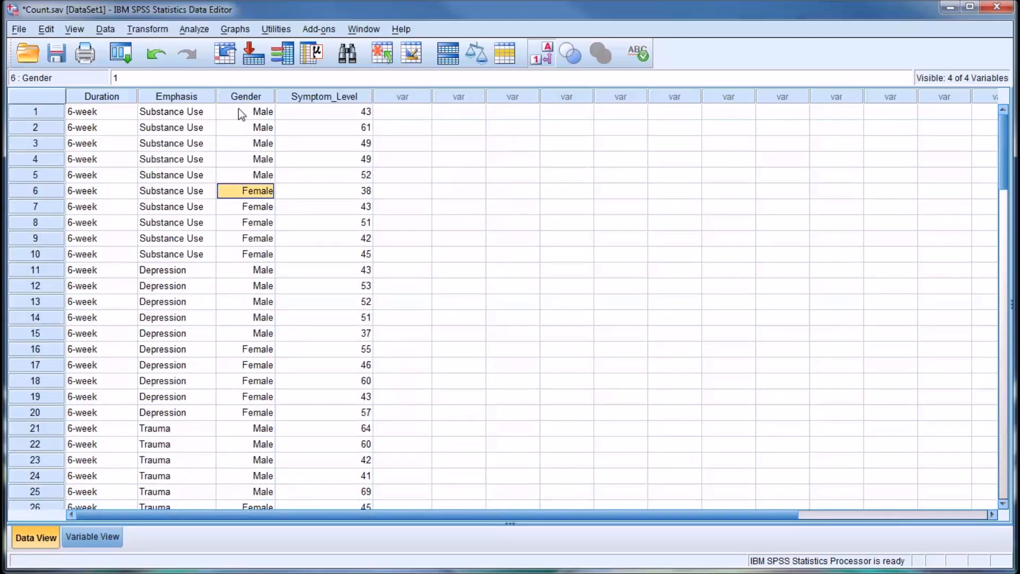
click(246, 111)
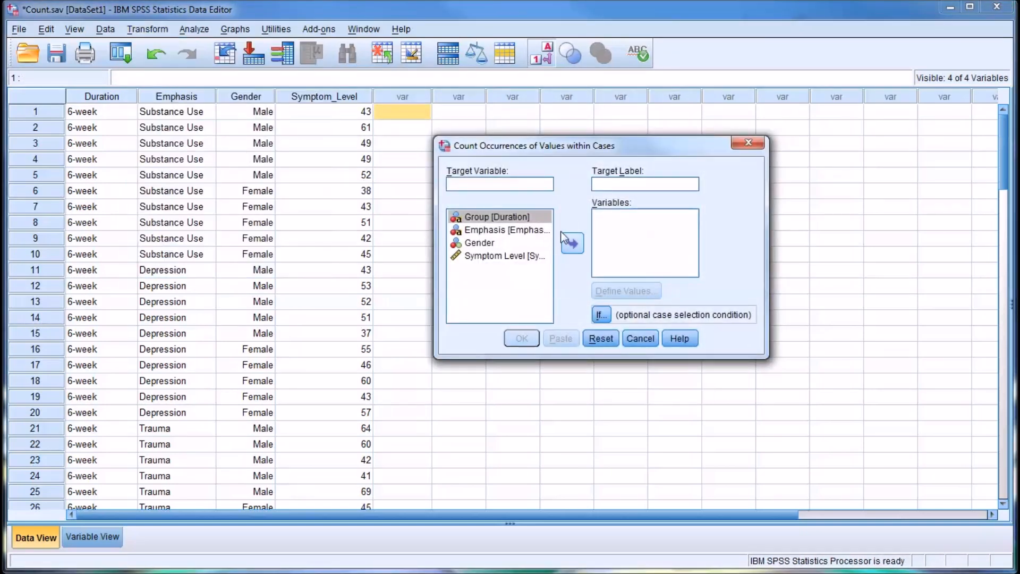
Name the count target 'test', label it 'test', add Gender, and open Define Values
text(te)
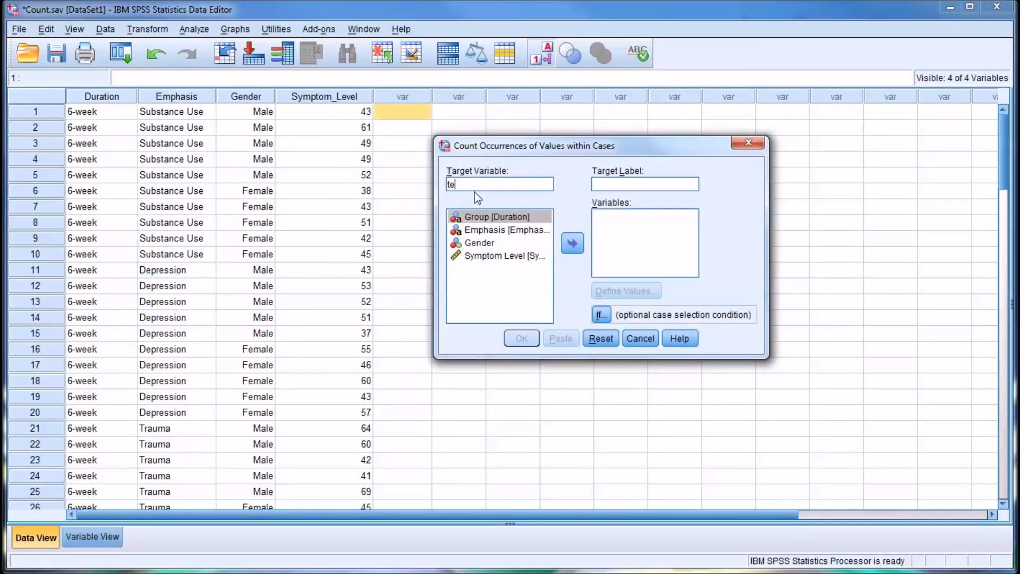
text(st)
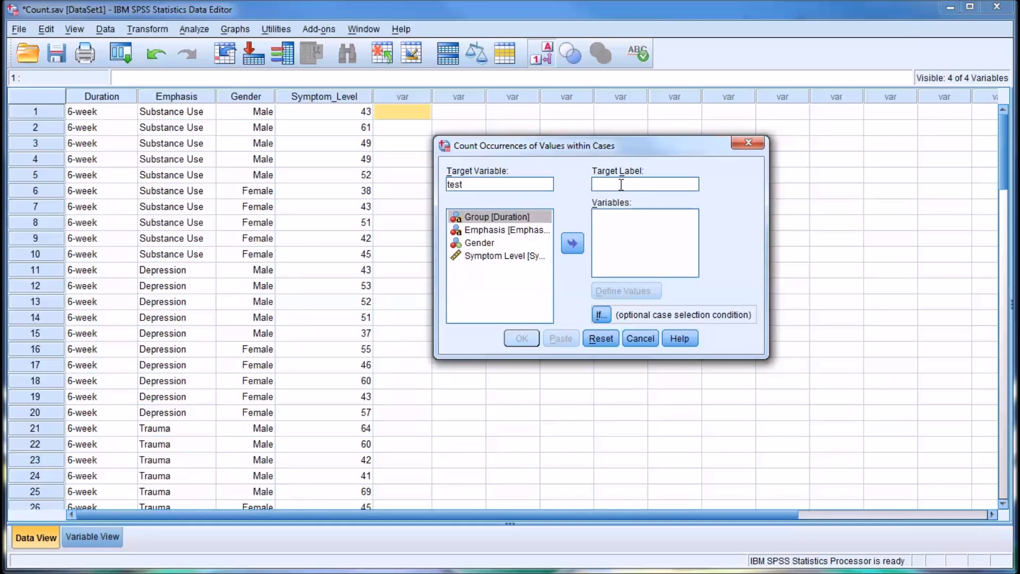
mouse_move(609, 203)
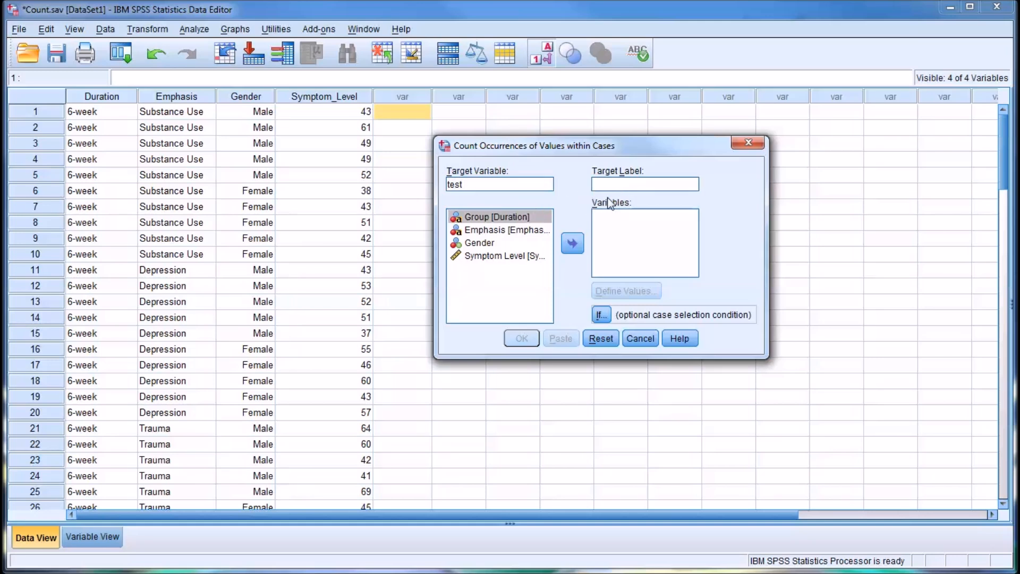
text(test)
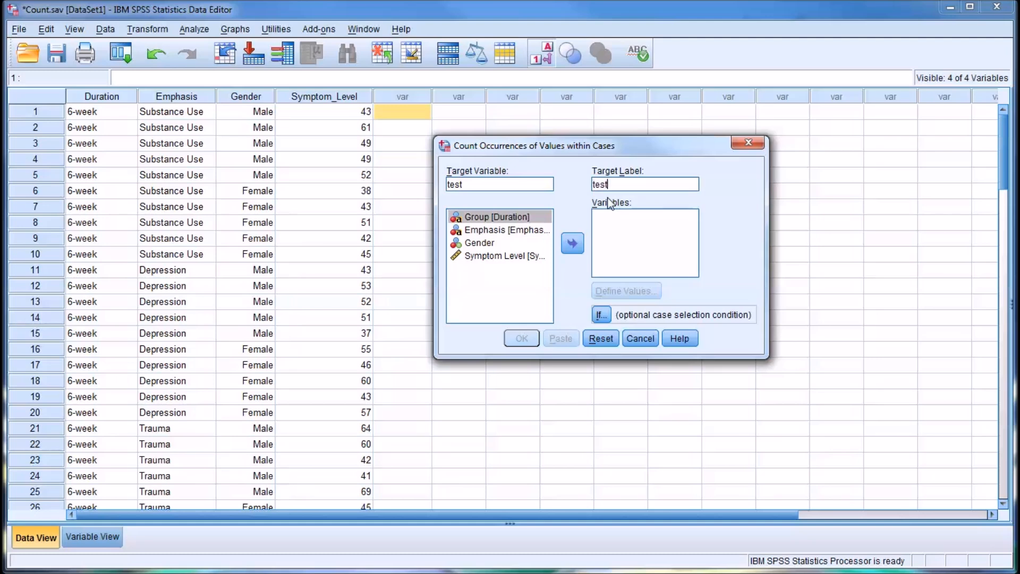
mouse_move(591, 243)
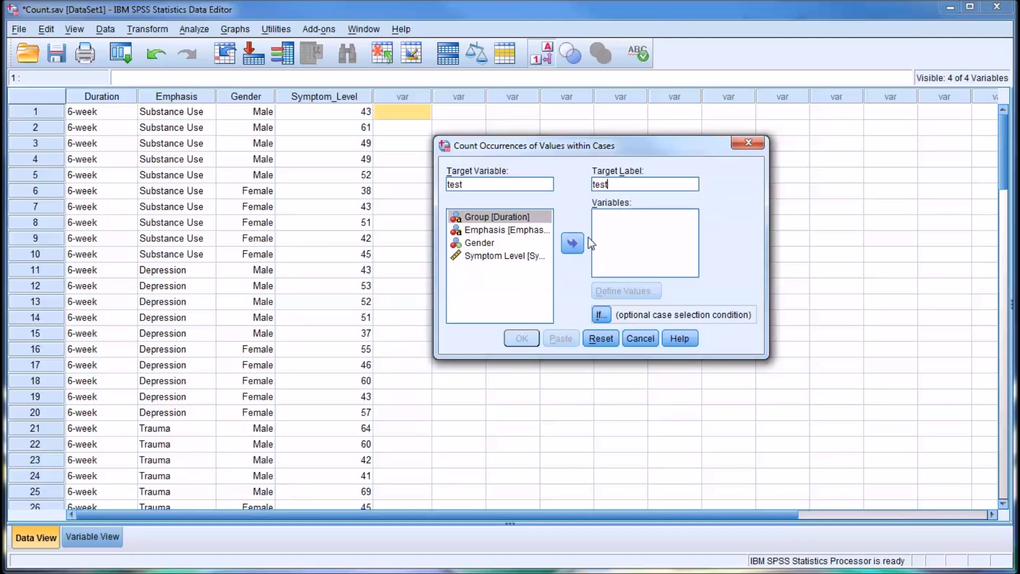
mouse_move(485, 244)
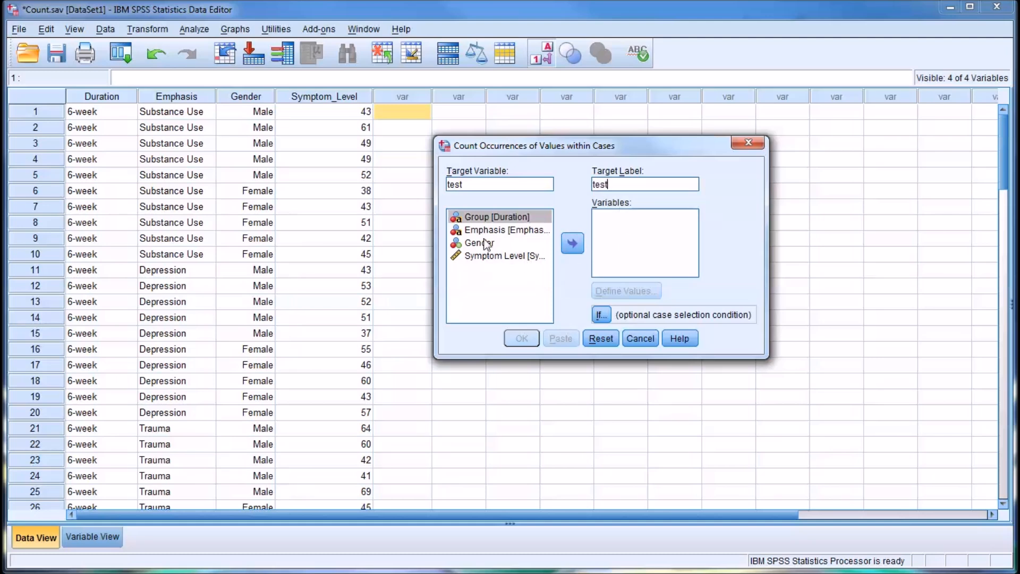
click(572, 242)
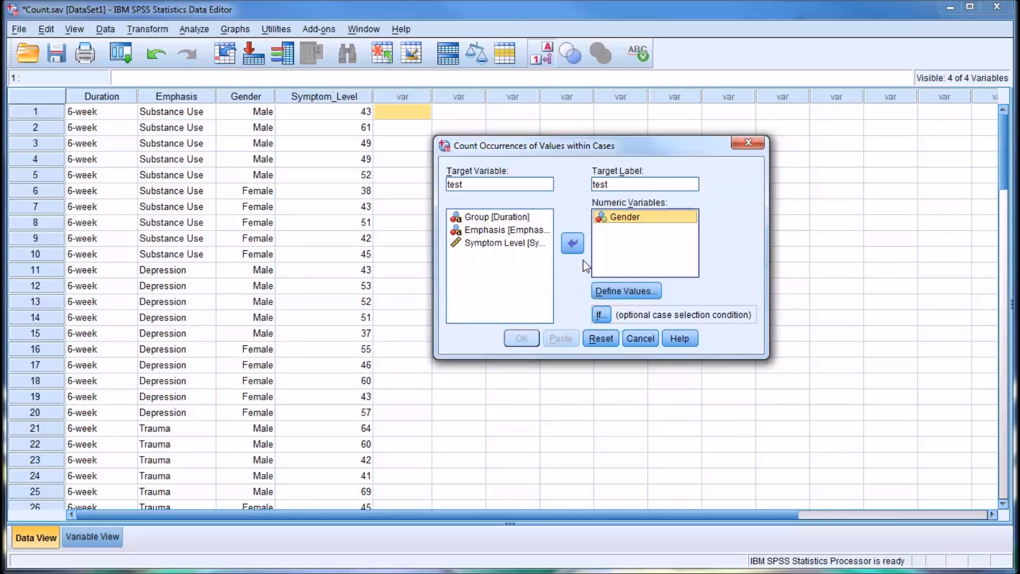
click(625, 291)
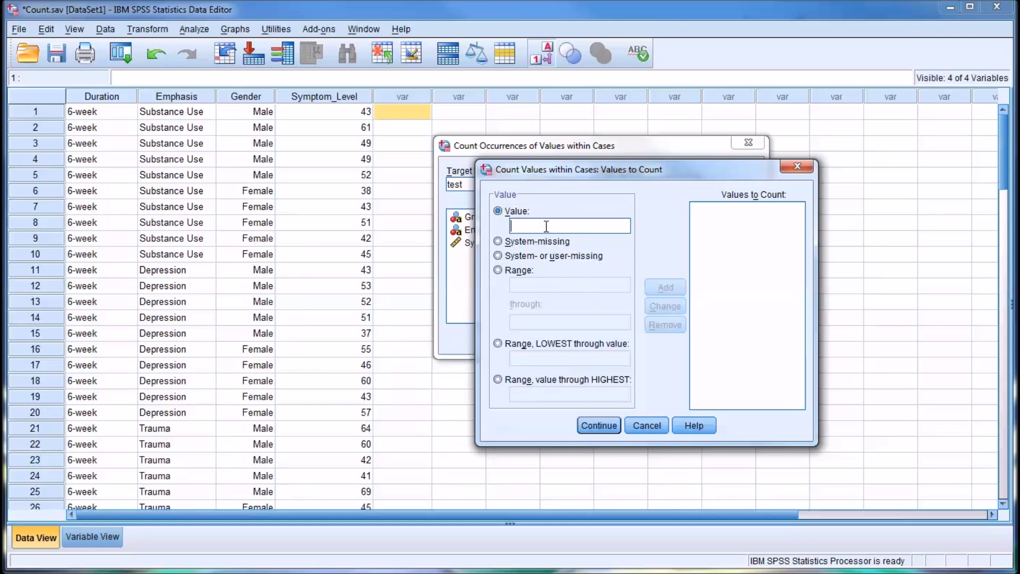
Count occurrences of the value 0 in Gender and run it to create test
text(0)
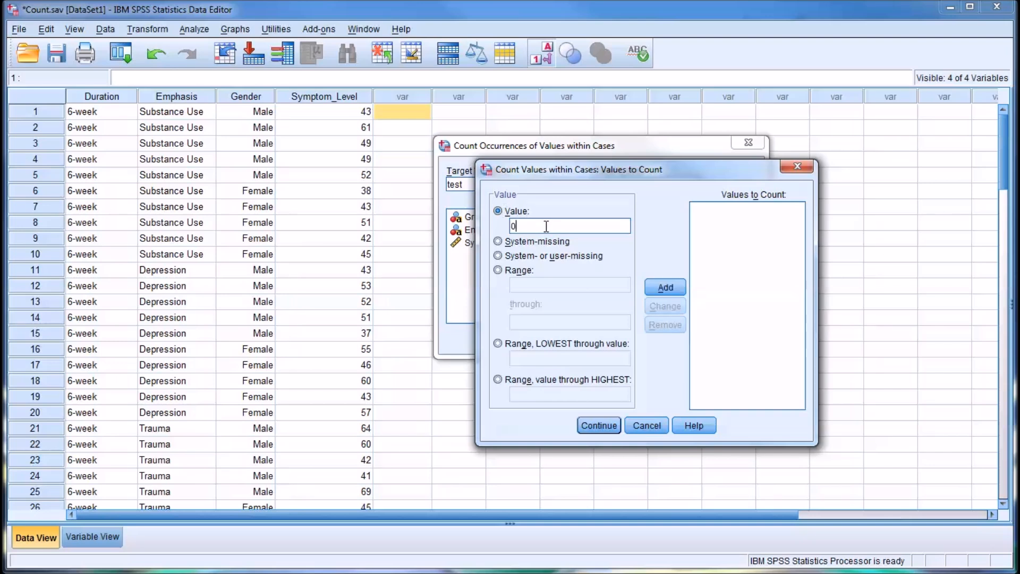
click(665, 287)
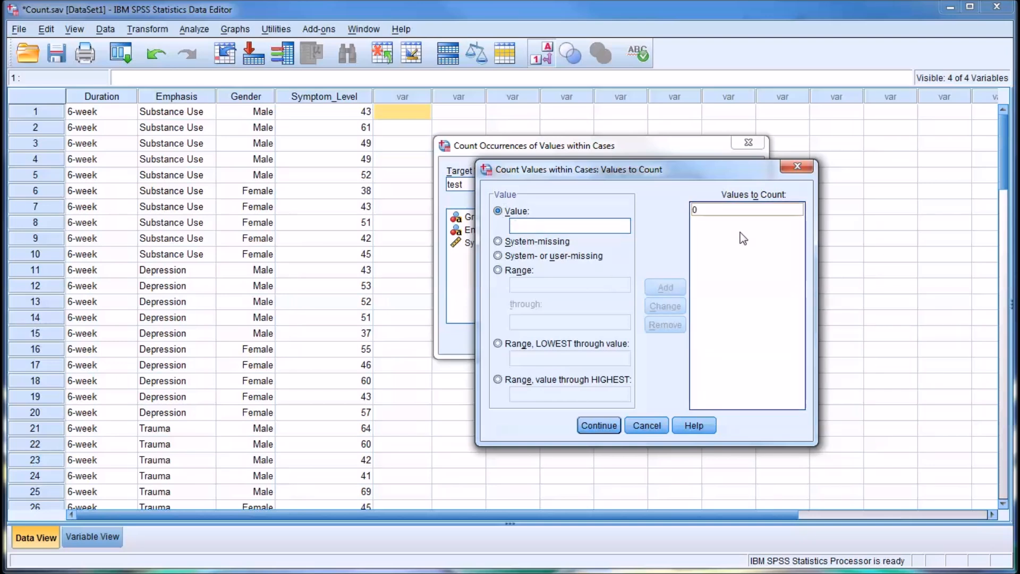
click(598, 425)
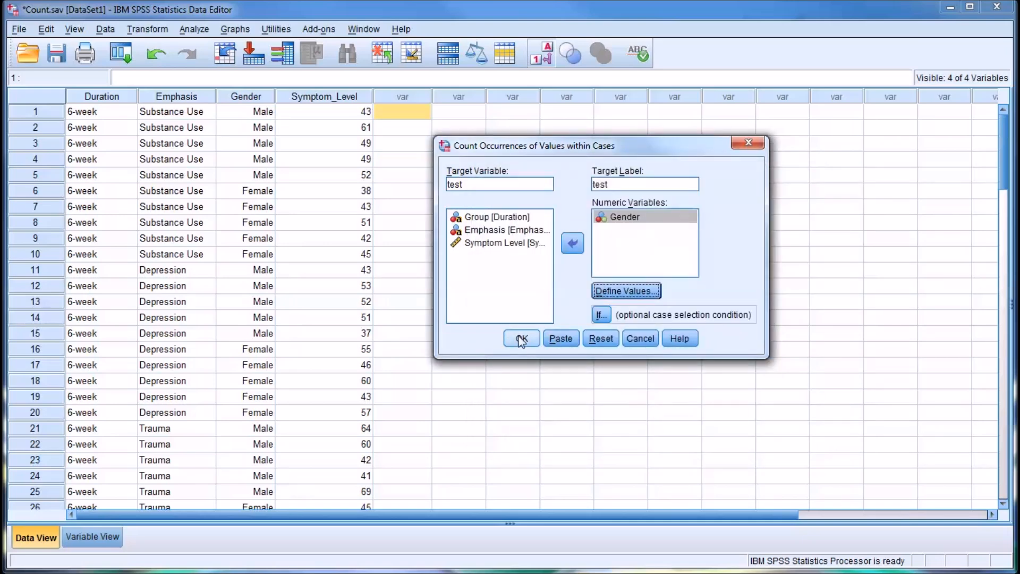
click(520, 338)
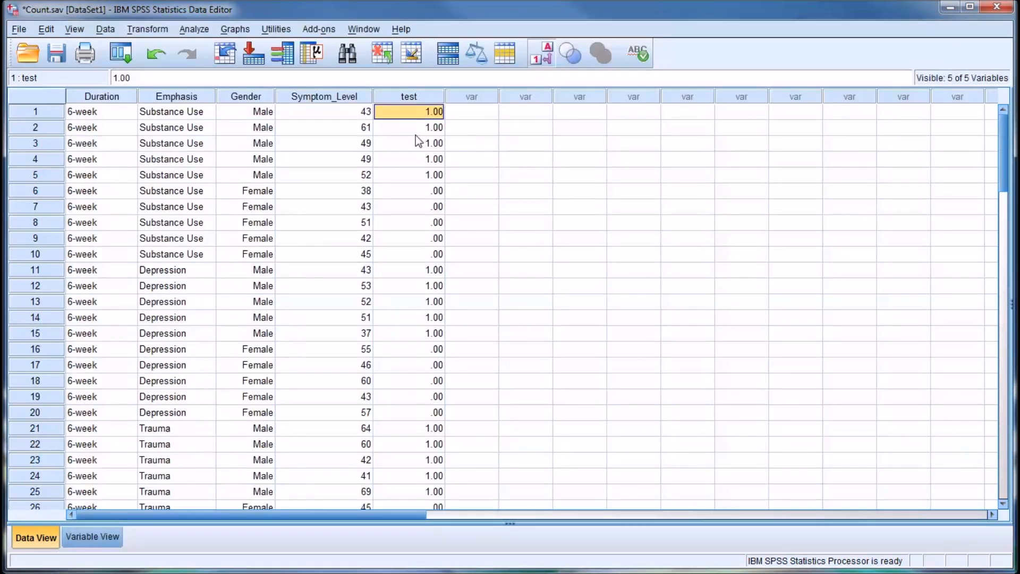
mouse_move(247, 114)
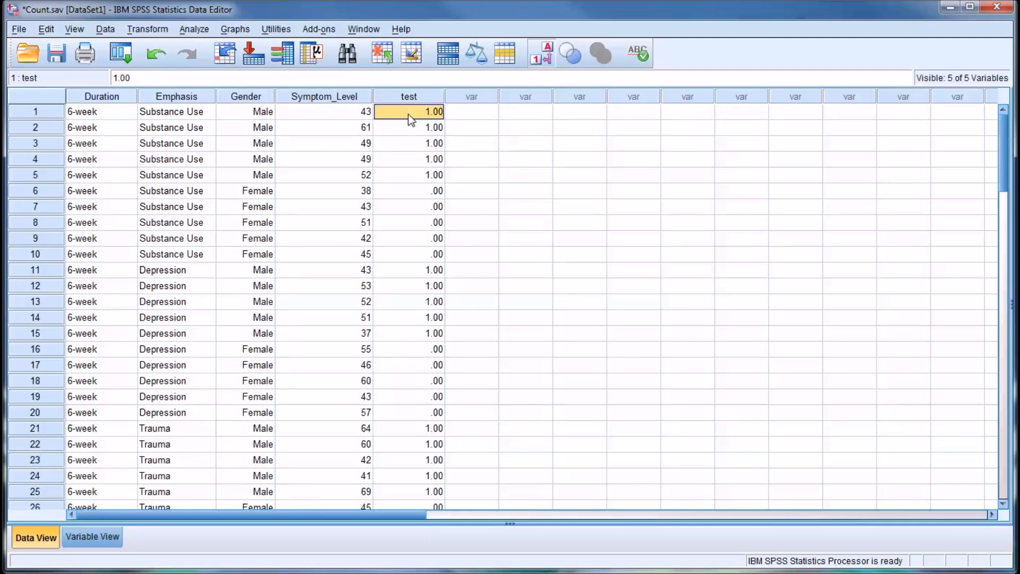
mouse_move(247, 198)
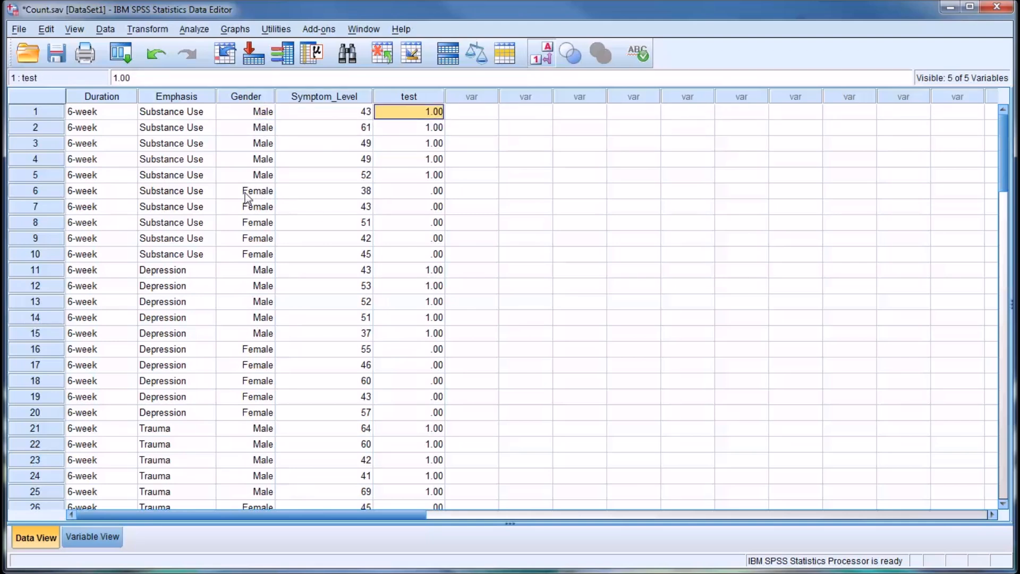
Check the test column's 1.00/.00 results and select the first empty column
click(409, 191)
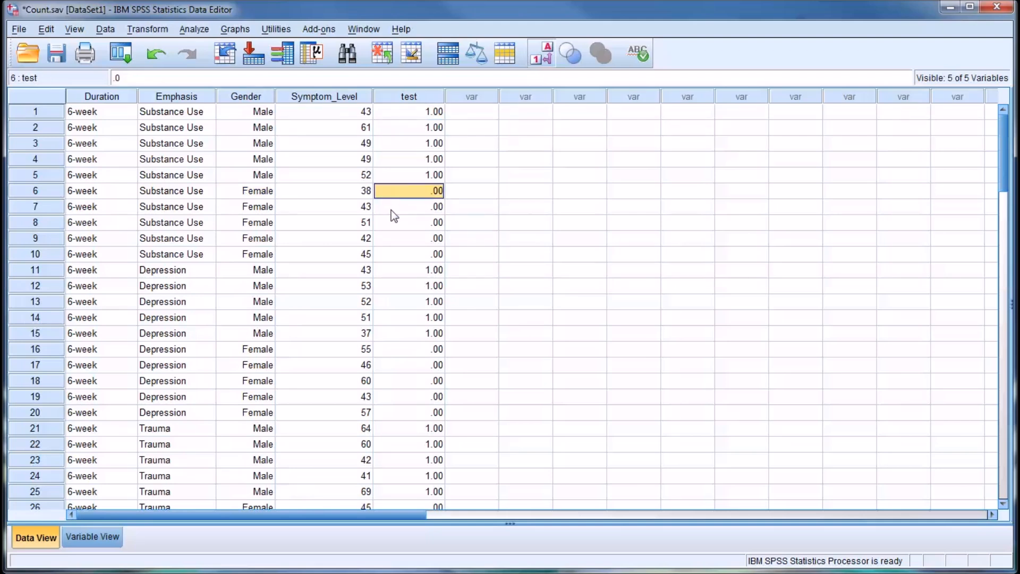
mouse_move(411, 216)
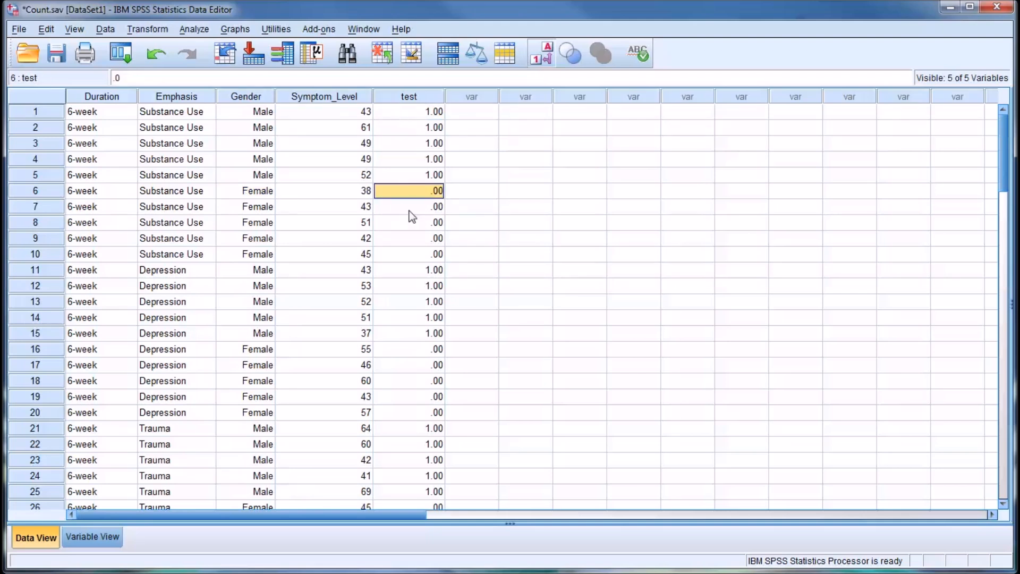
click(409, 96)
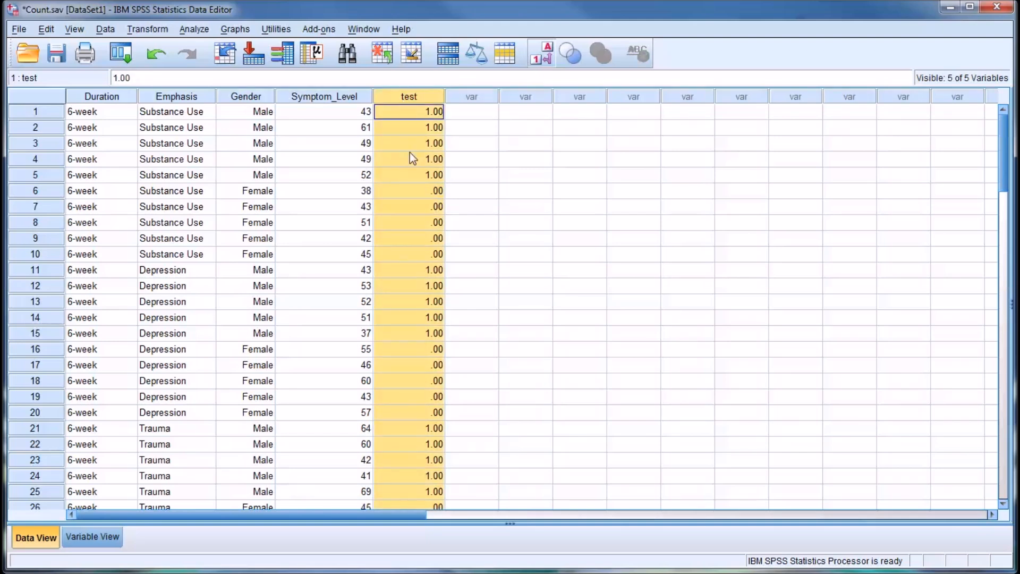
click(471, 111)
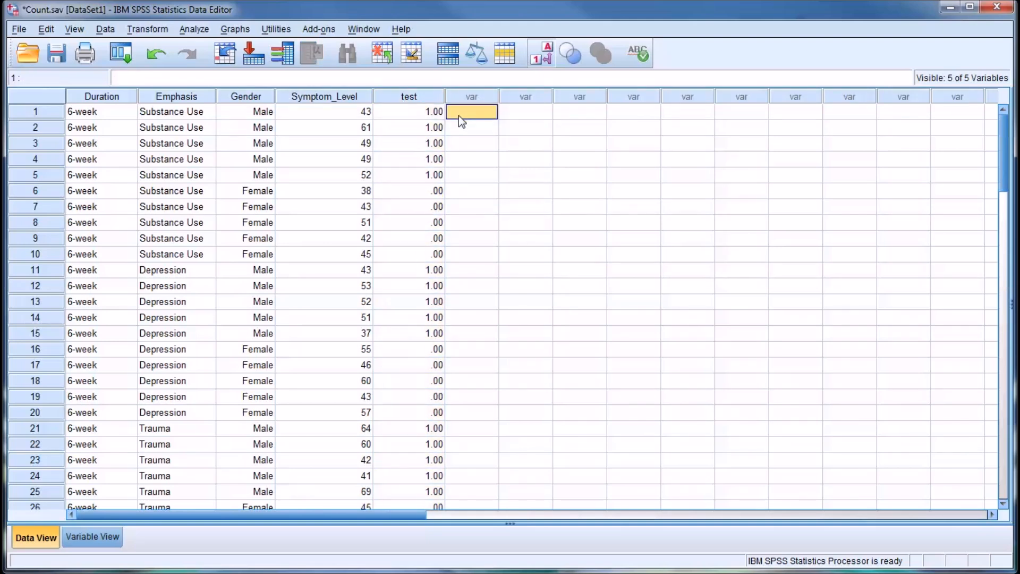
mouse_move(192, 136)
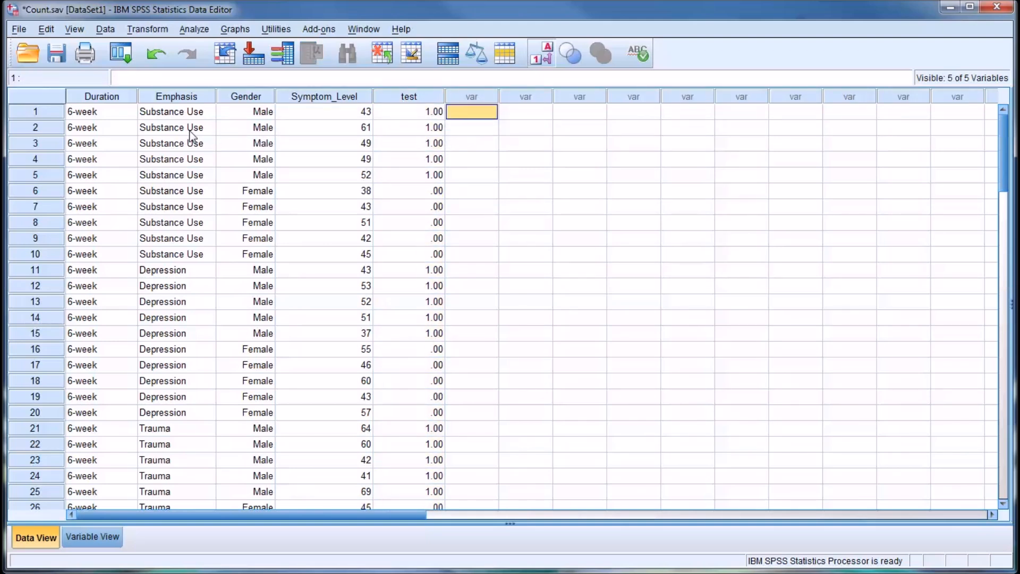
click(147, 29)
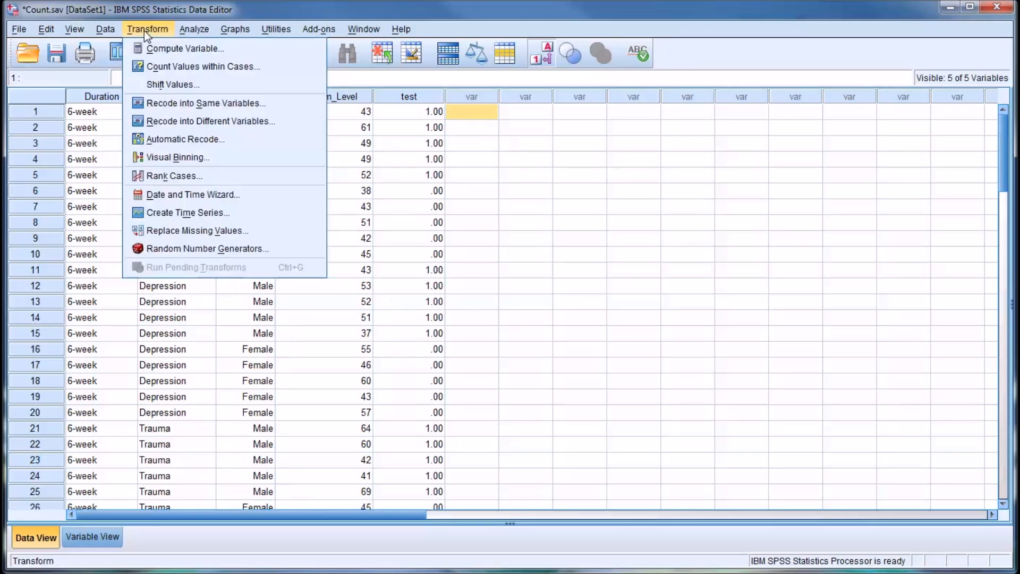
Reset the count dialog and set target 't1', labelled 't1', counting Symptom Level
click(202, 66)
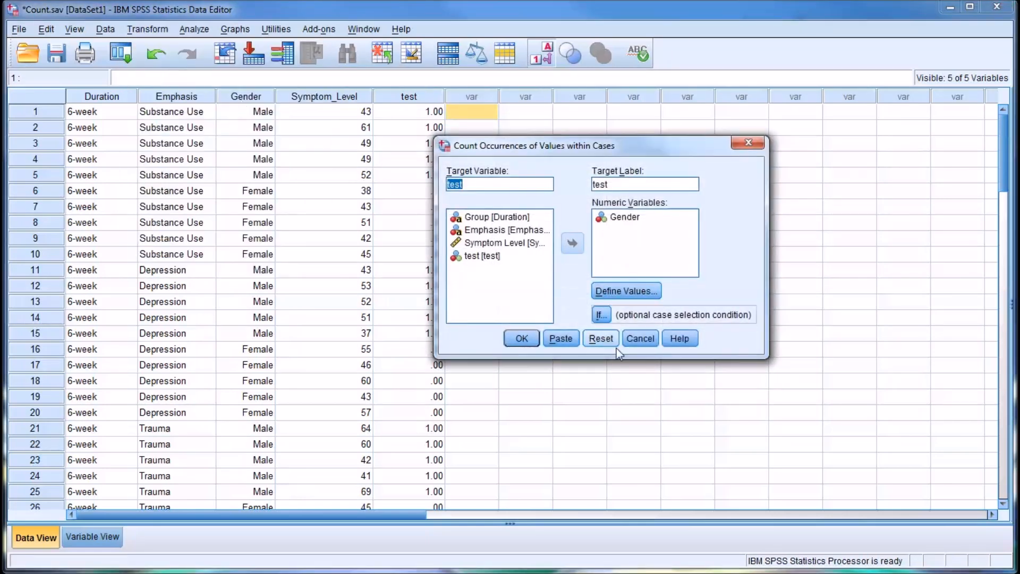
click(599, 338)
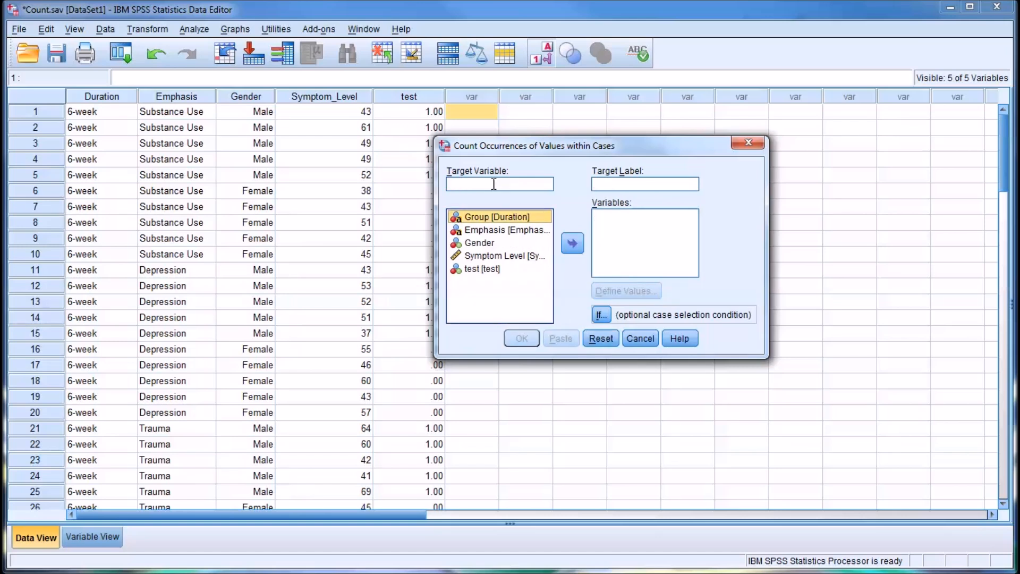
text(t)
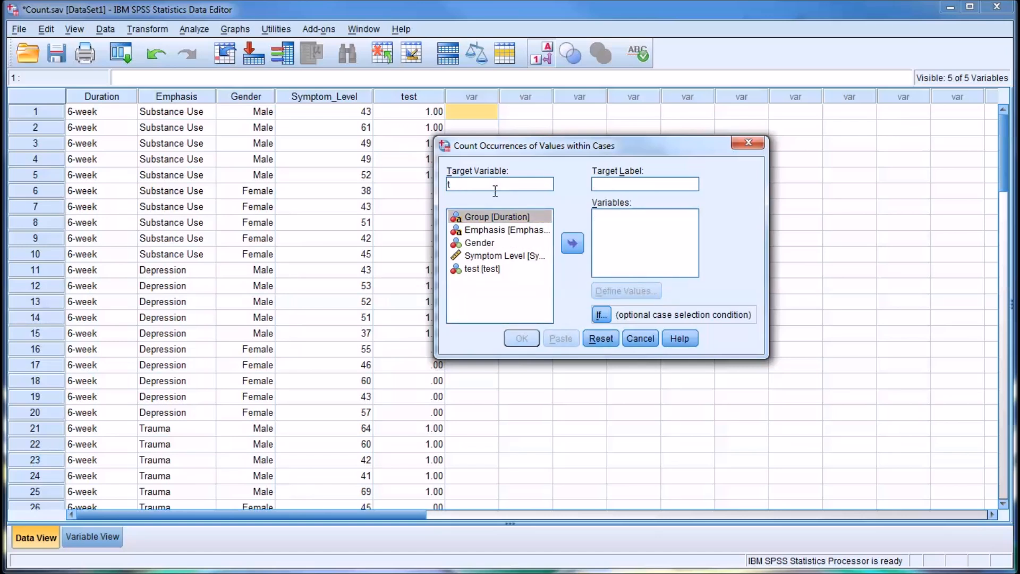
text(1)
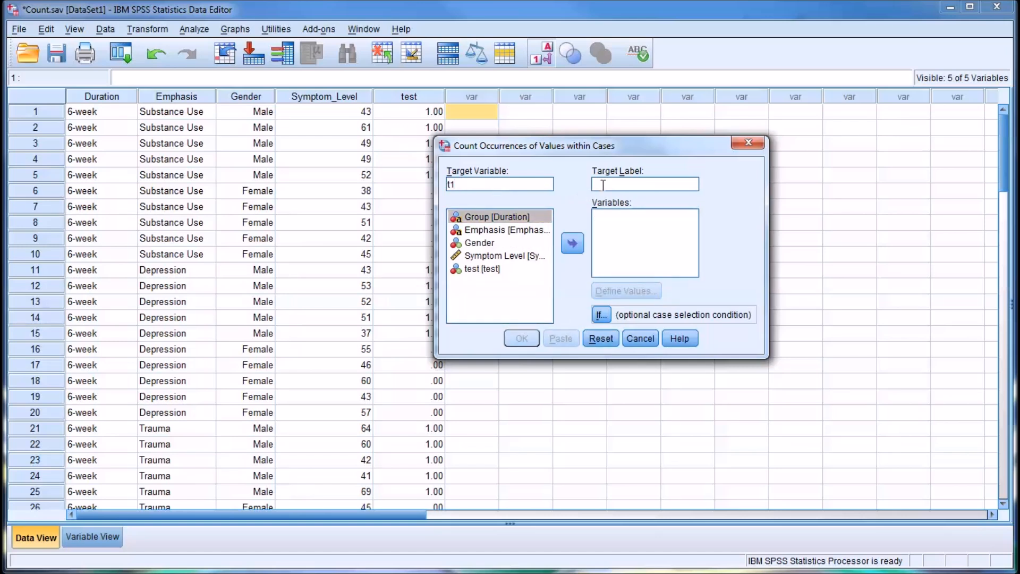
text(t1)
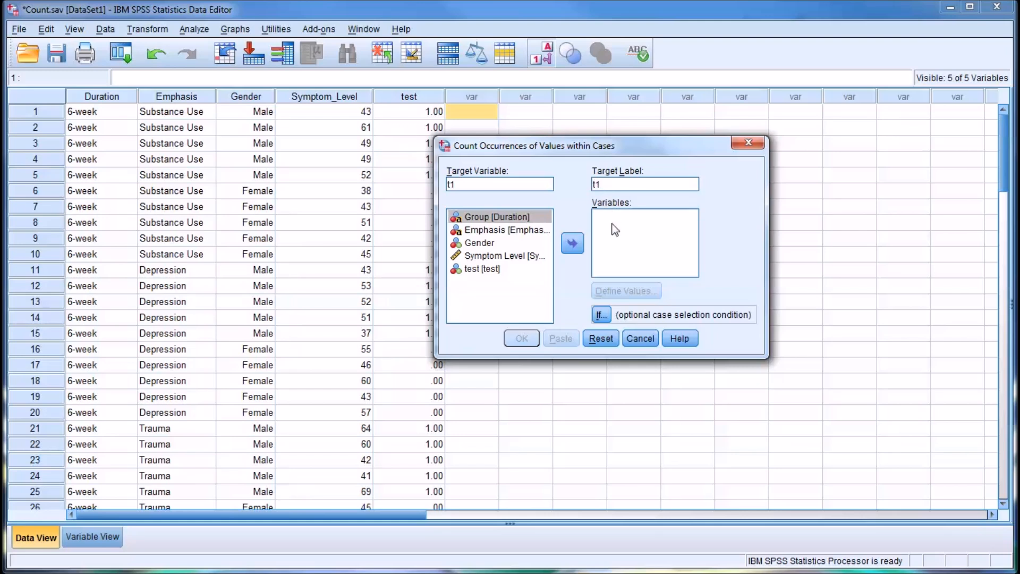
mouse_move(533, 292)
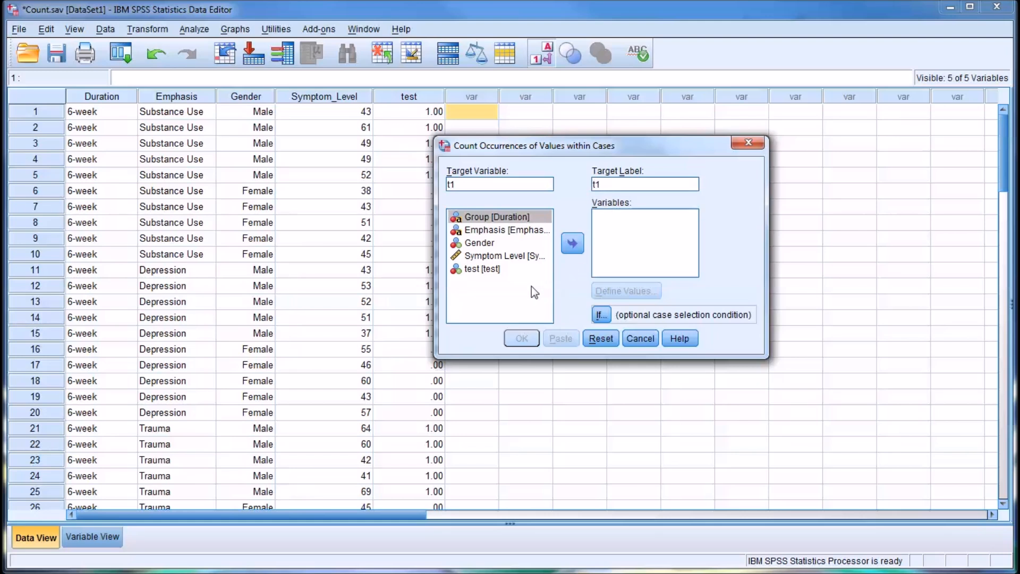
mouse_move(495, 262)
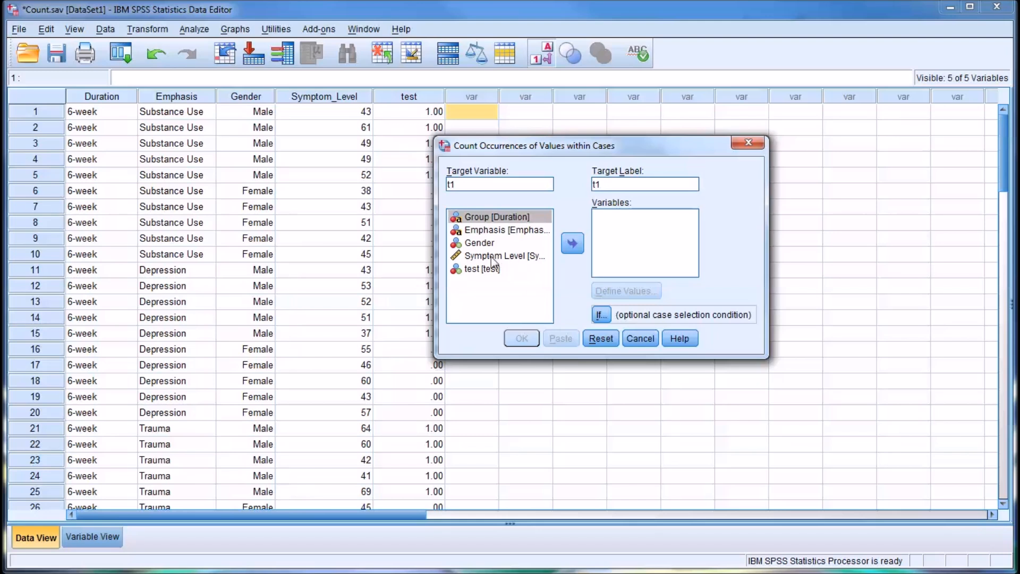
click(504, 255)
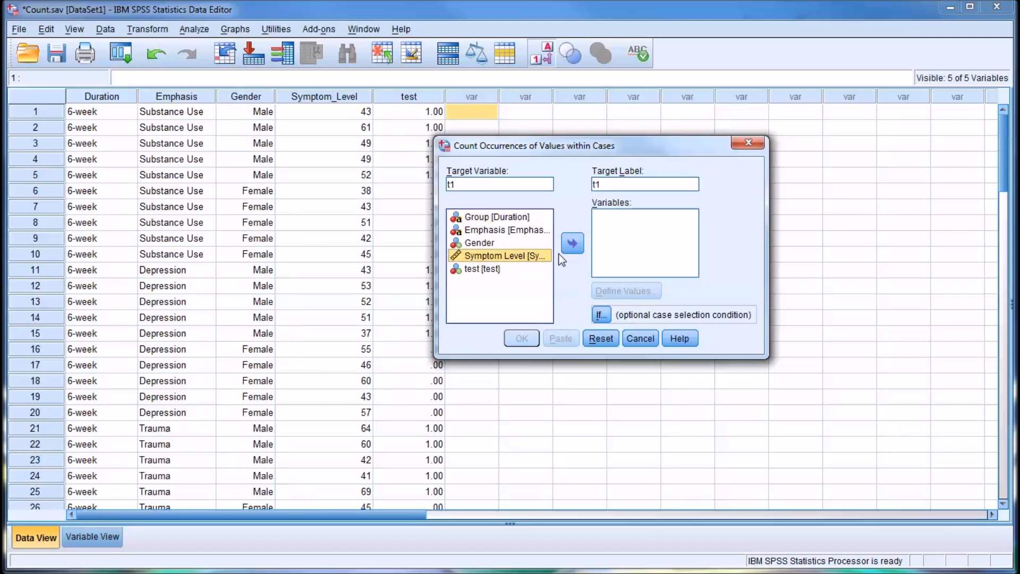
click(571, 243)
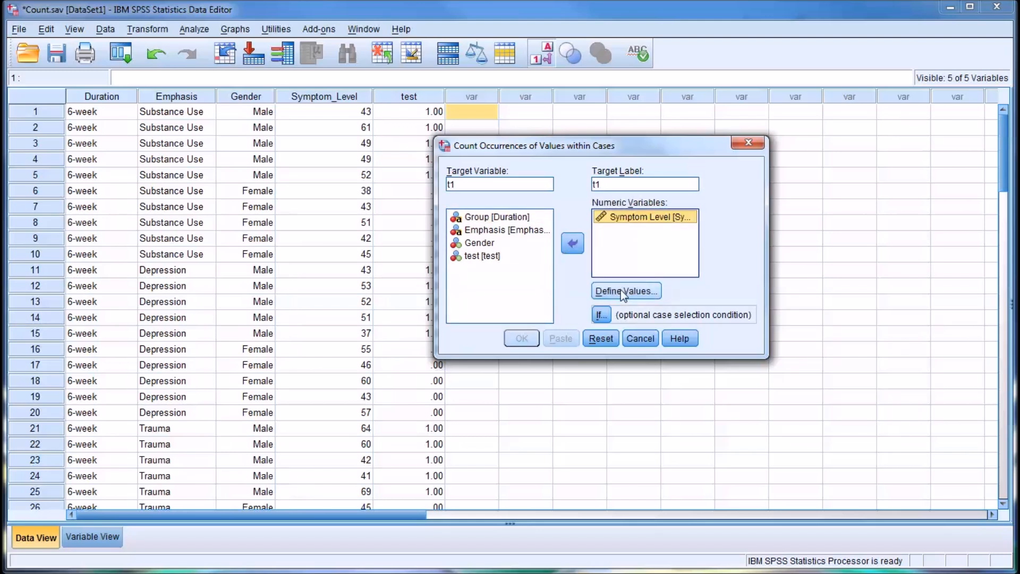
click(626, 290)
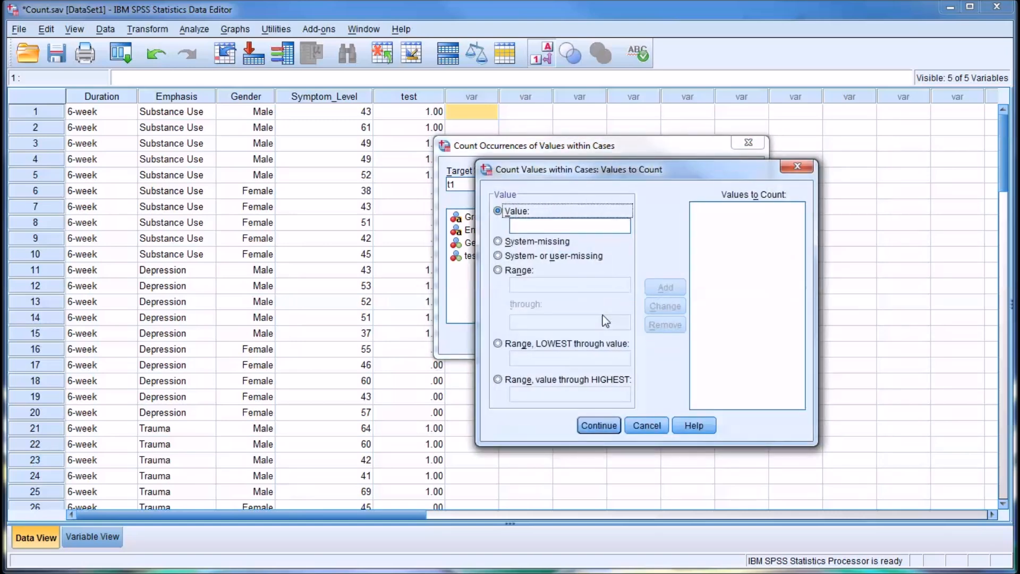
mouse_move(602, 332)
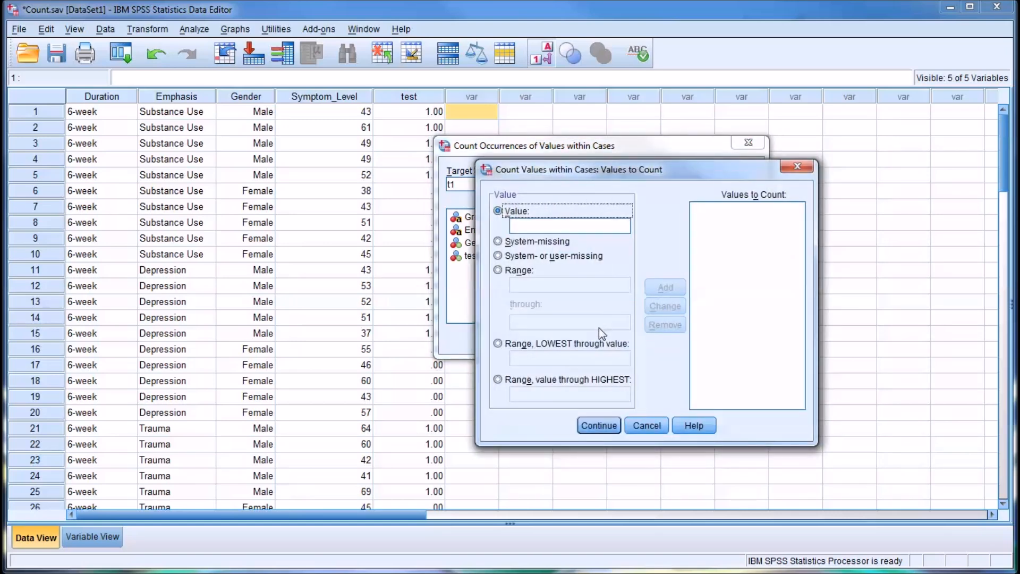
mouse_move(594, 384)
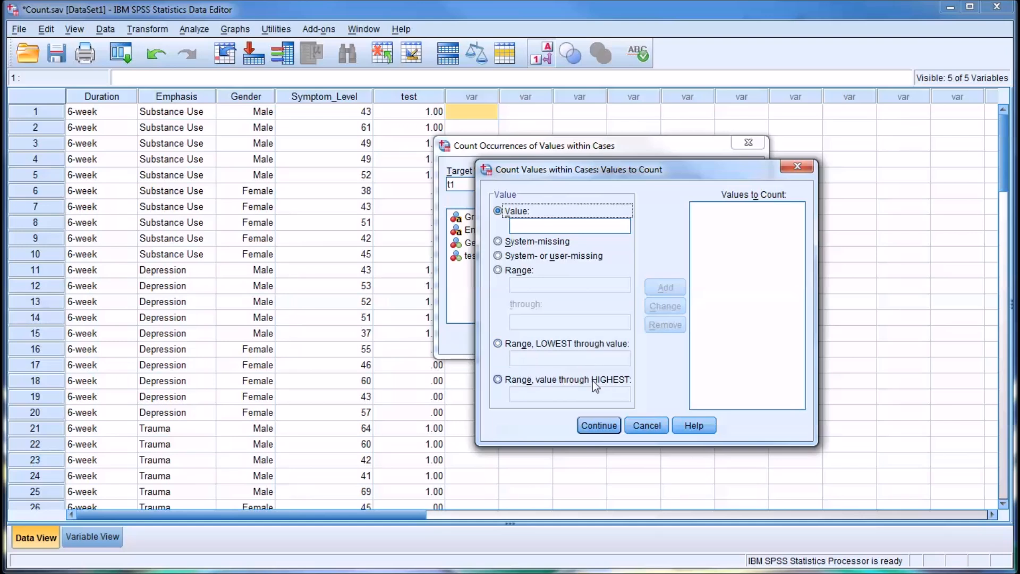
mouse_move(547, 273)
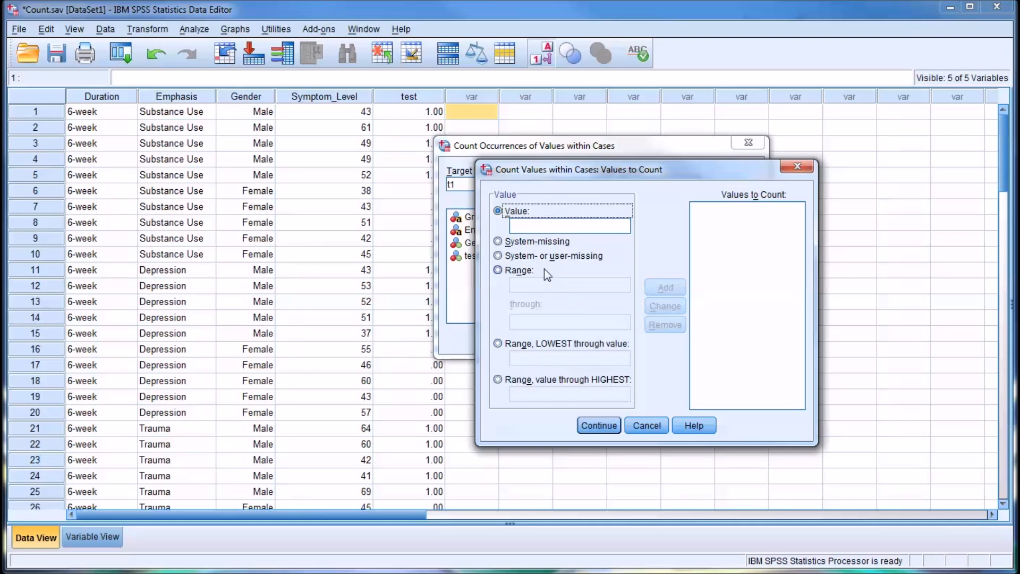
Add the range Lowest through 50 to the values to count
click(570, 226)
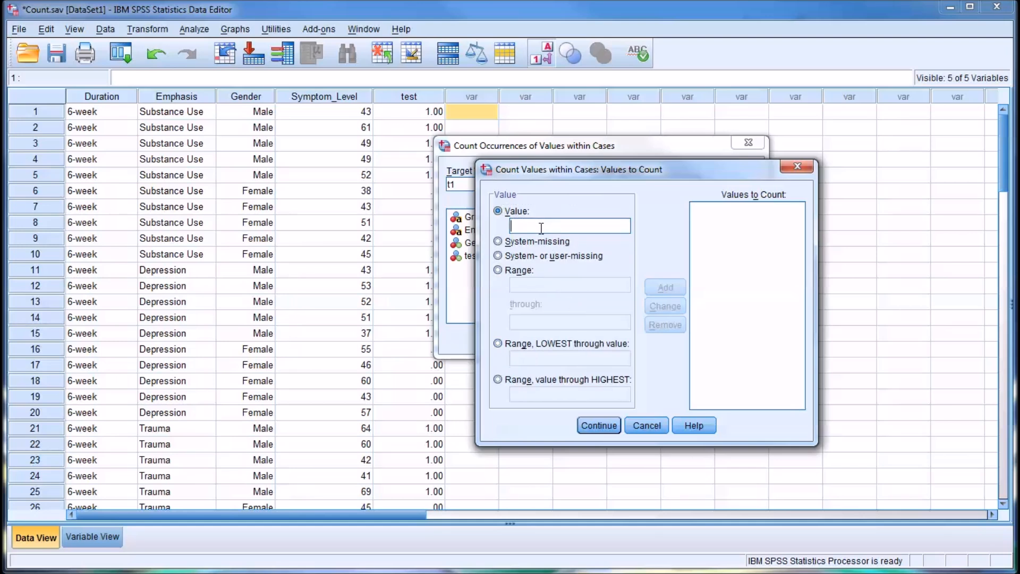
mouse_move(495, 282)
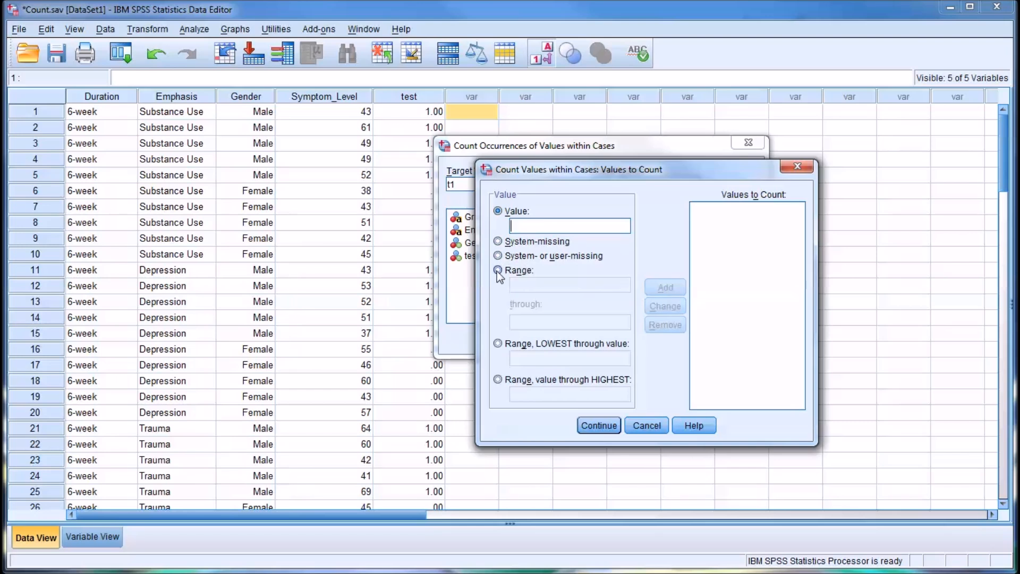
click(498, 270)
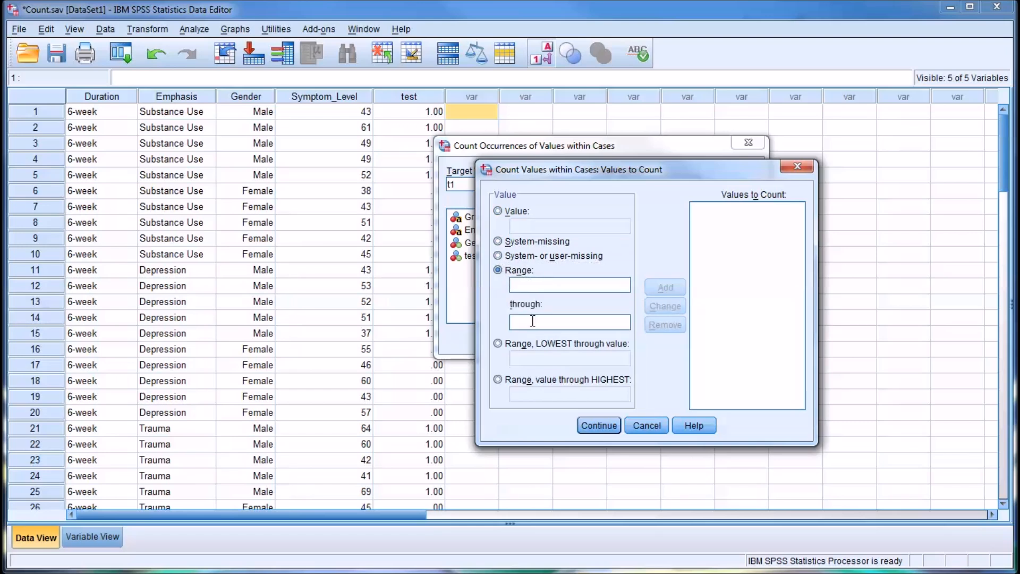
click(498, 343)
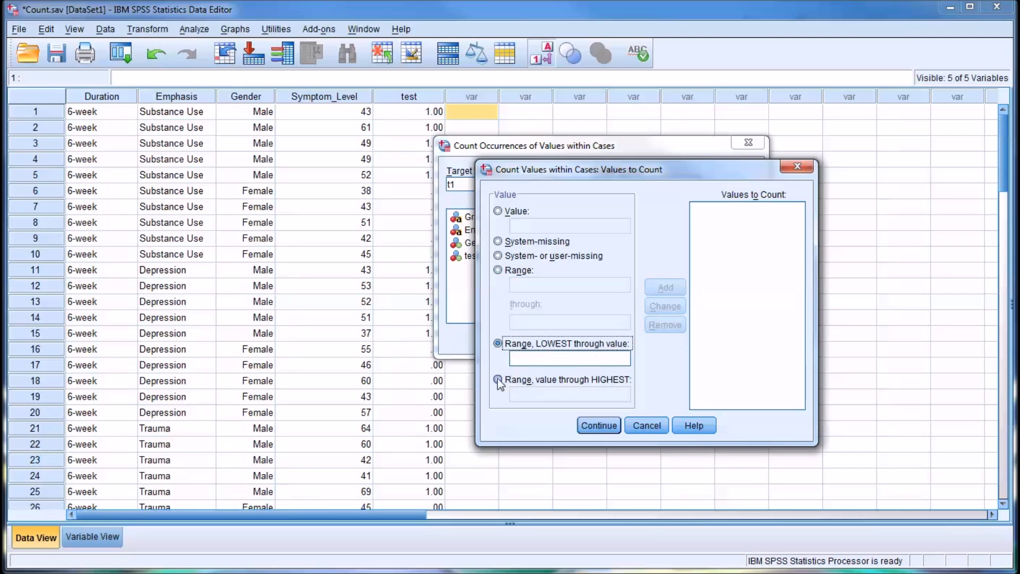
click(498, 380)
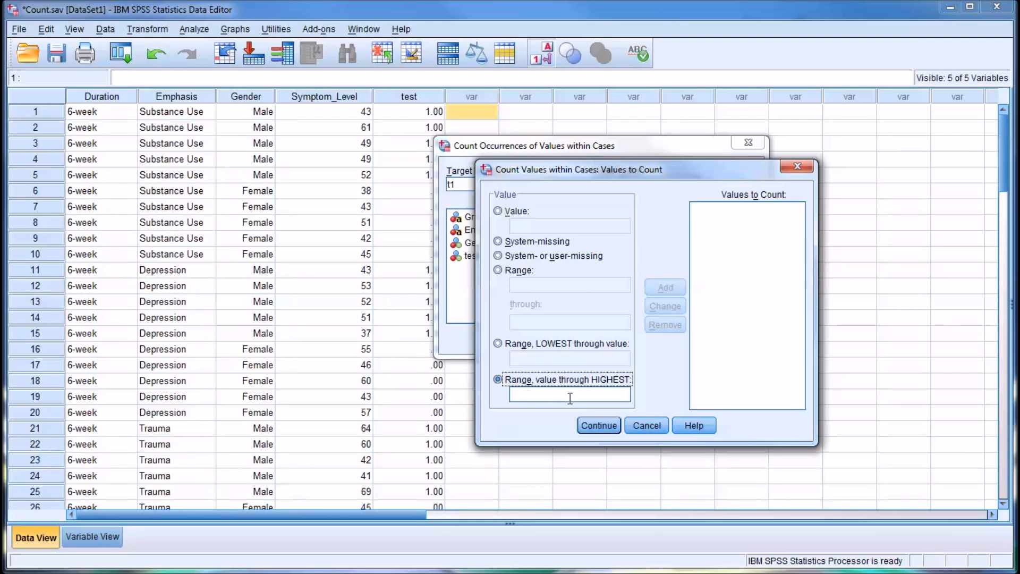
mouse_move(510, 358)
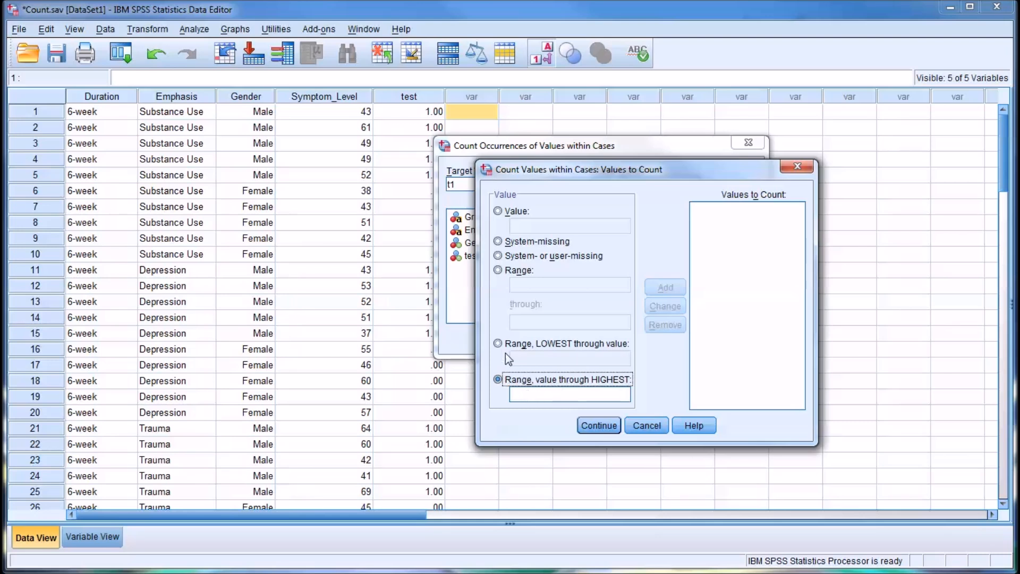
click(499, 344)
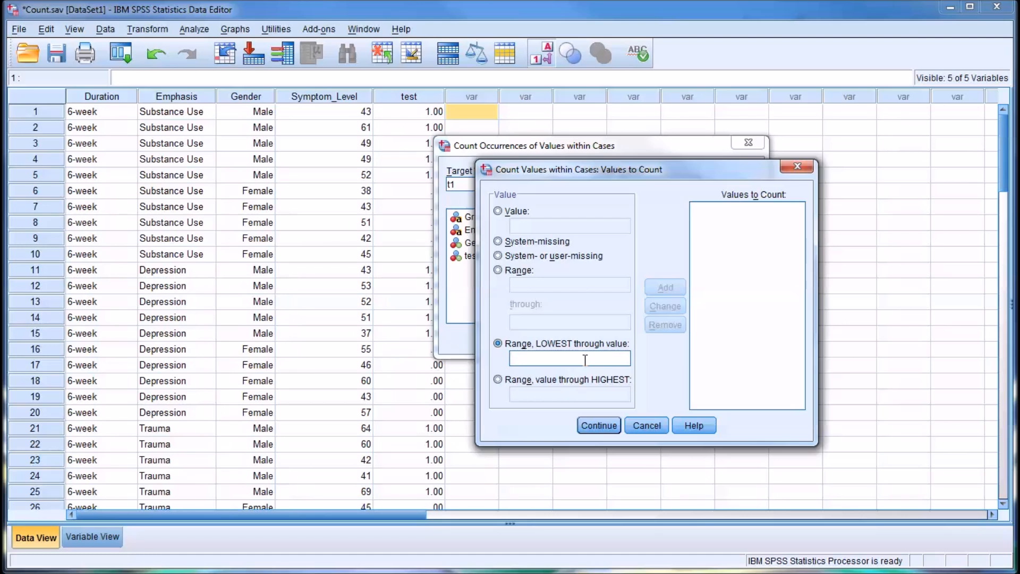
text(50)
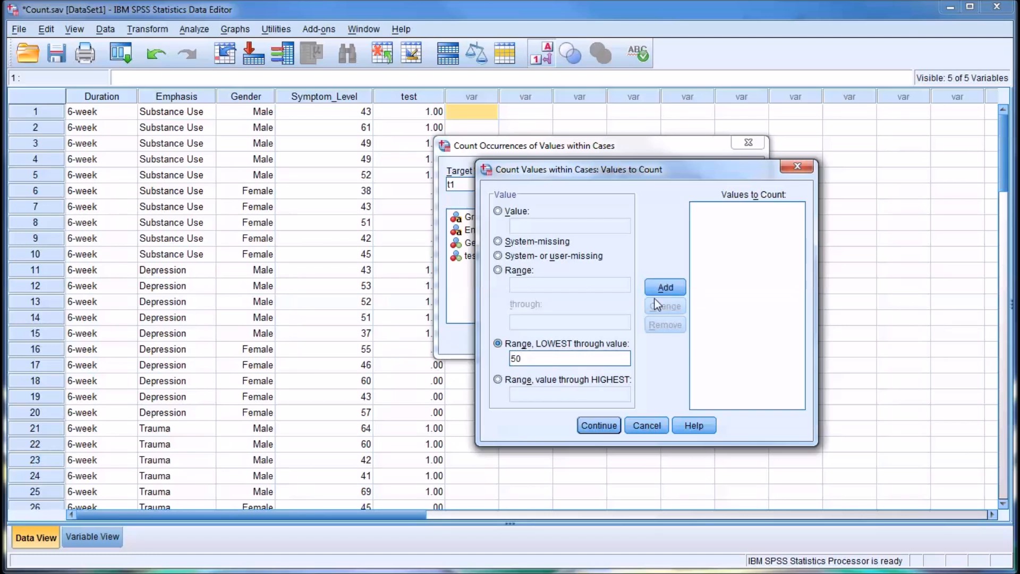
click(664, 287)
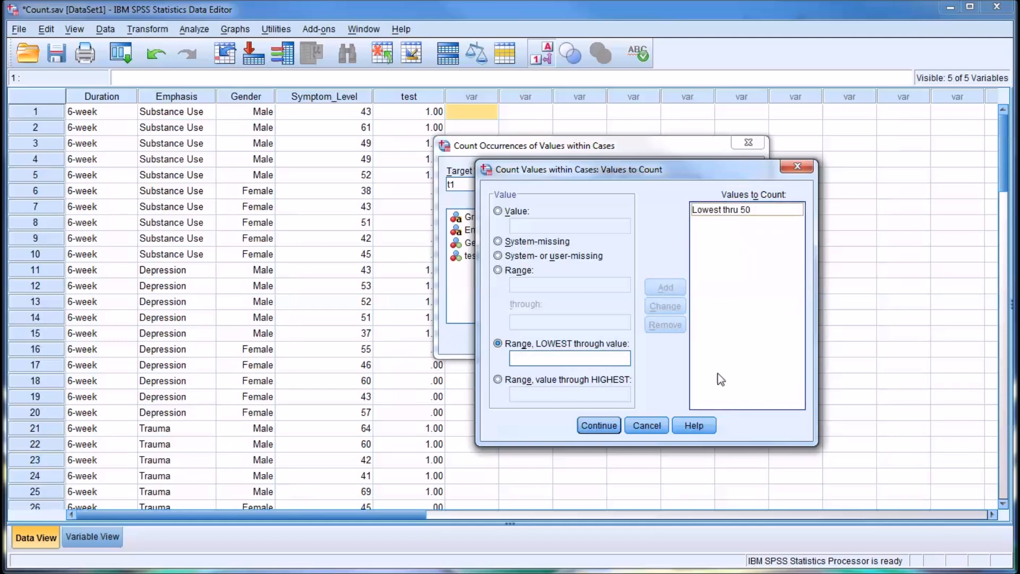
mouse_move(781, 205)
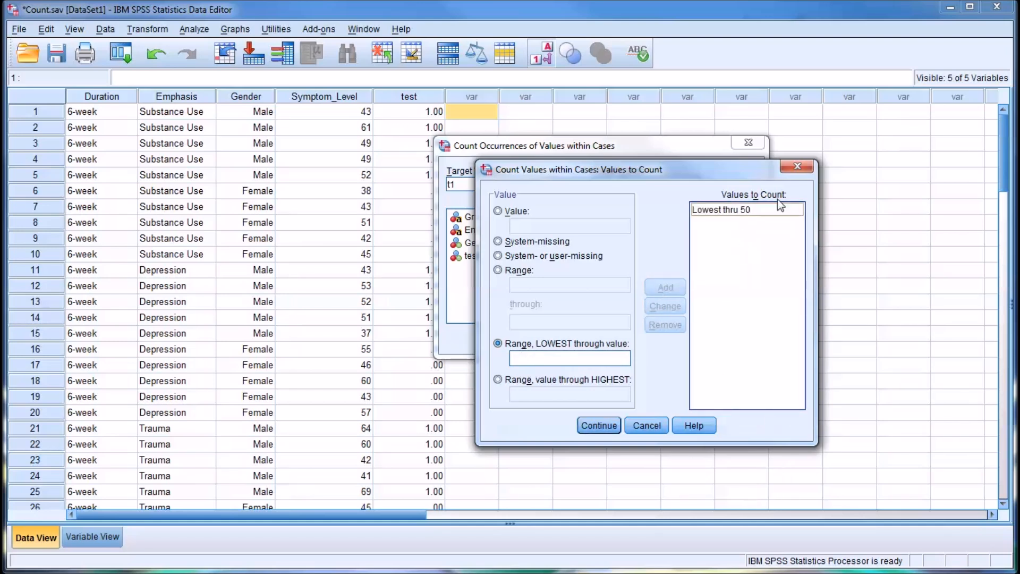
mouse_move(535, 382)
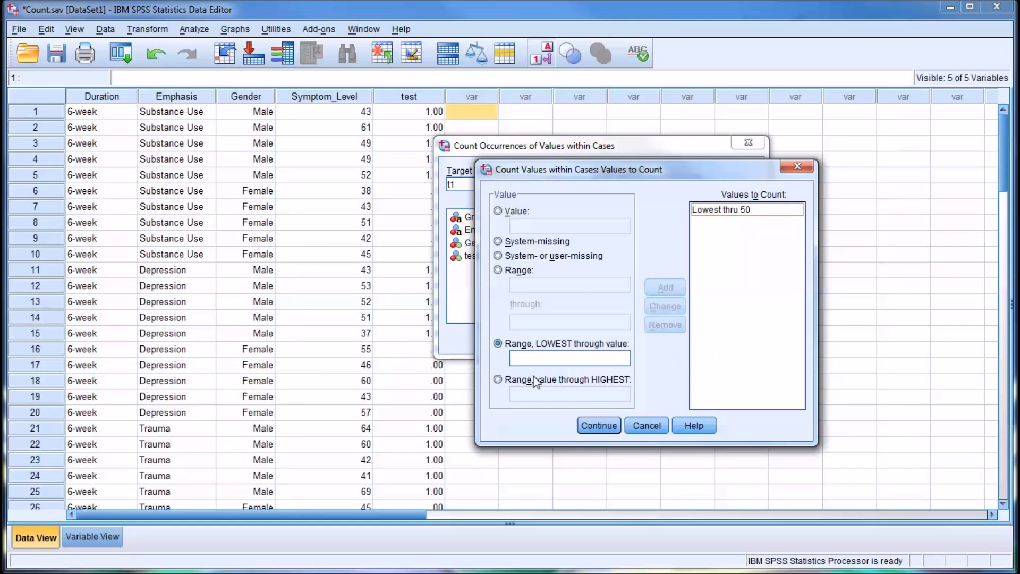
Add the range 65 through Highest, review both ranges, and confirm
click(498, 380)
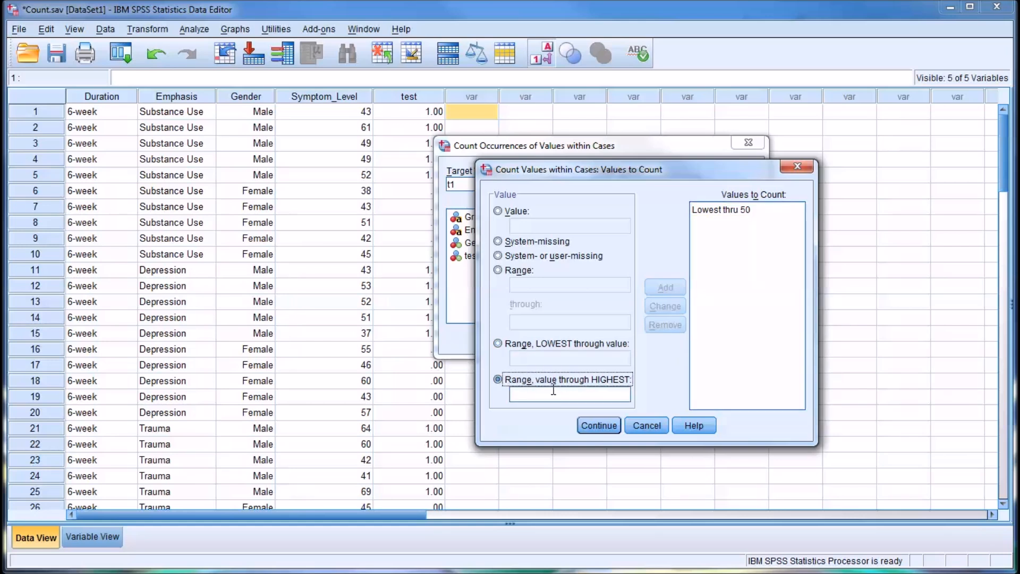
click(567, 395)
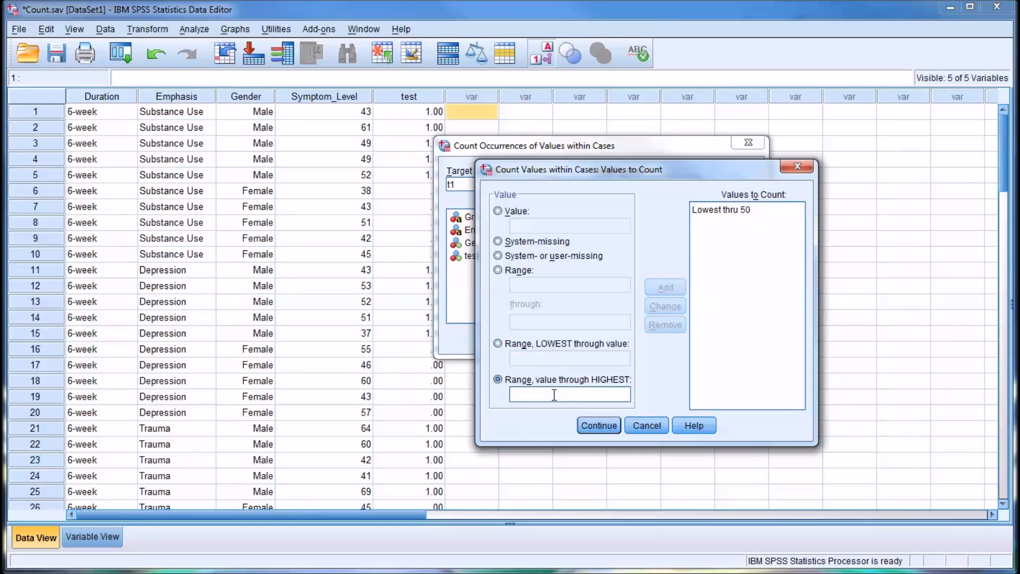
text(65)
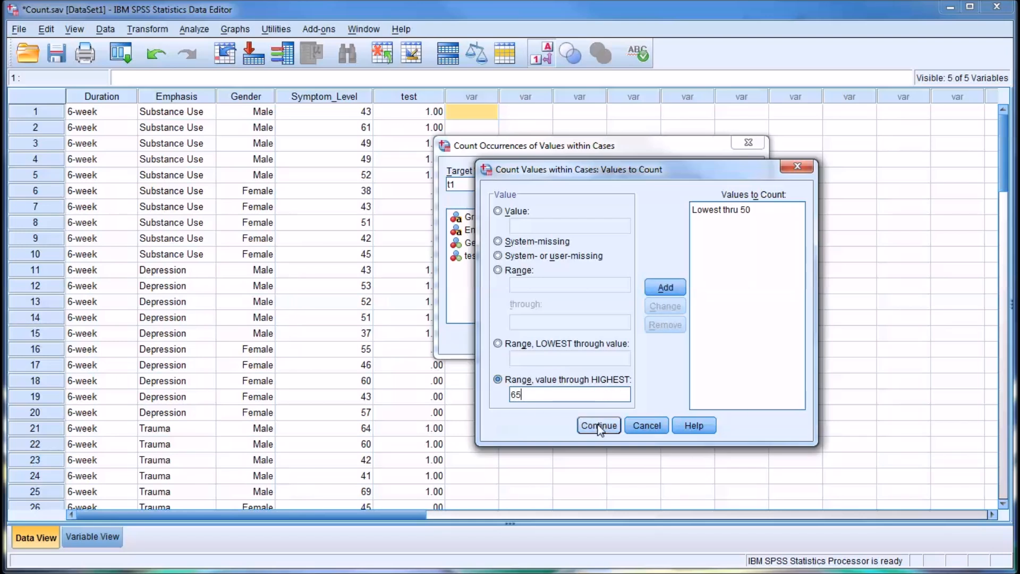
click(665, 287)
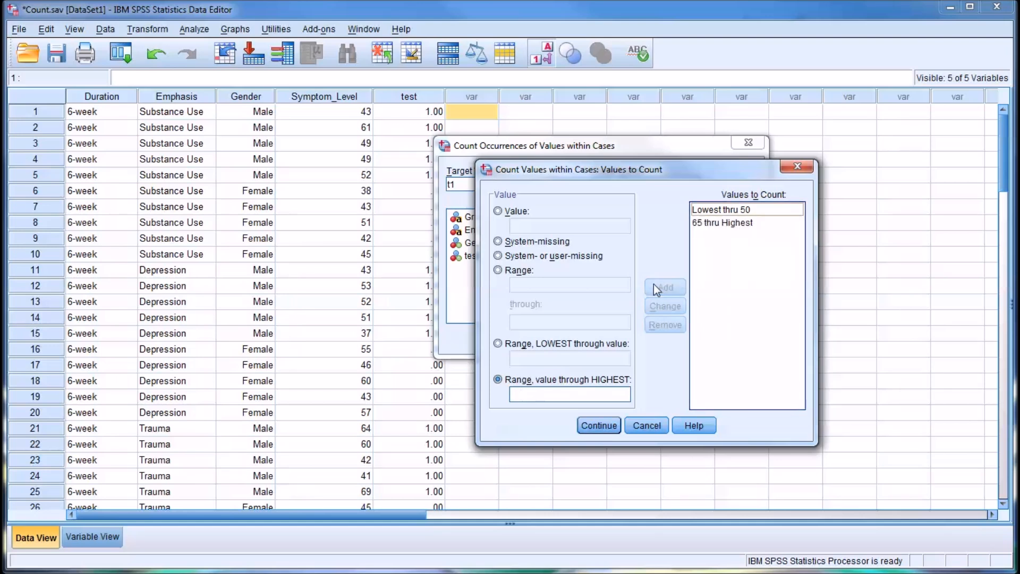
mouse_move(774, 213)
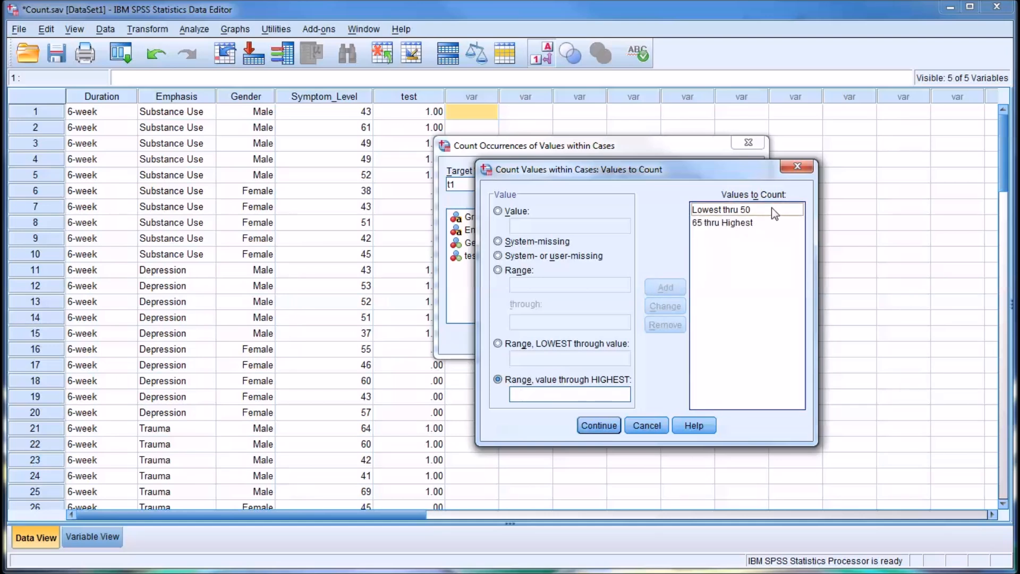
click(722, 210)
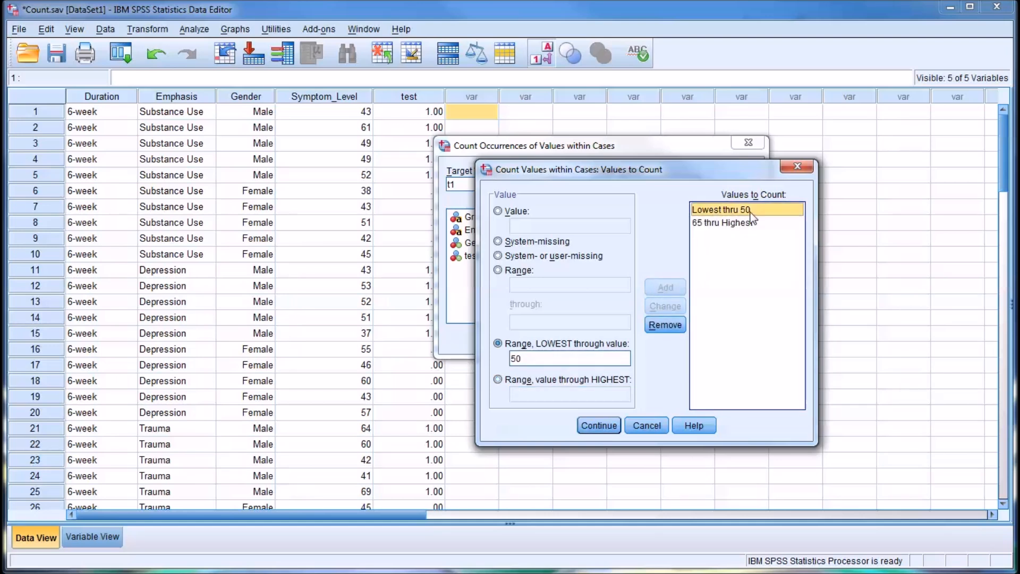
click(723, 222)
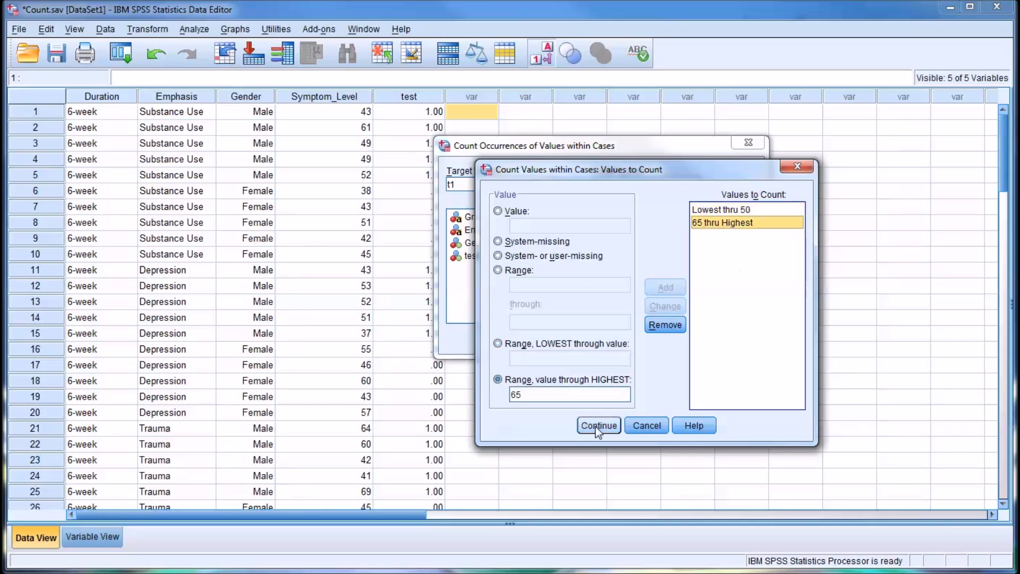
click(598, 425)
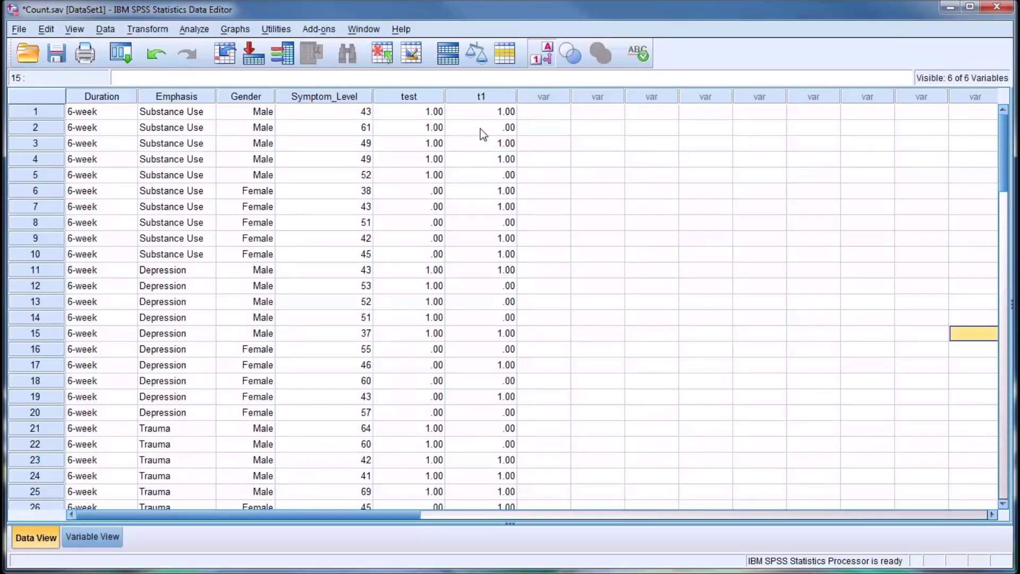
mouse_move(393, 125)
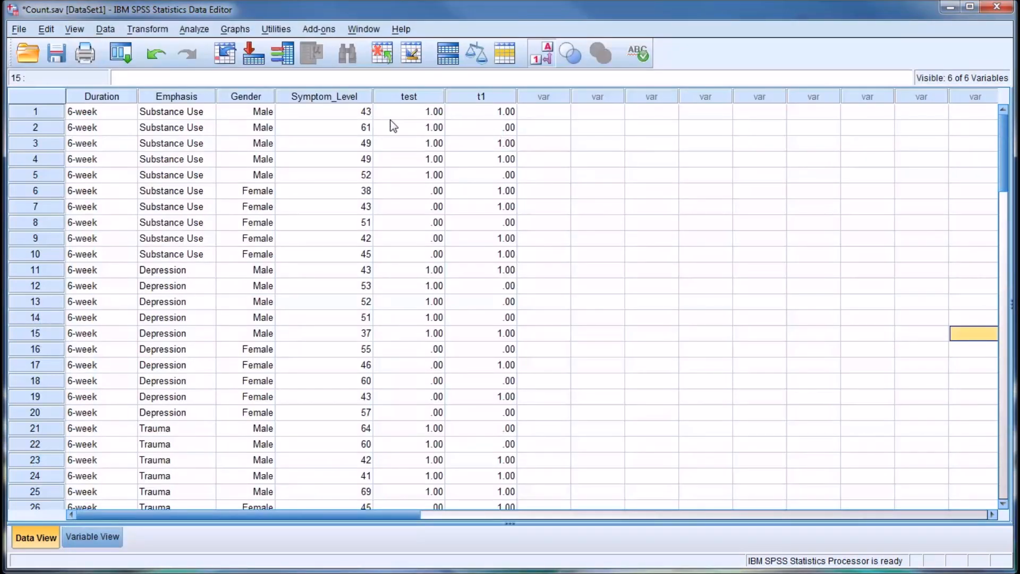
mouse_move(373, 122)
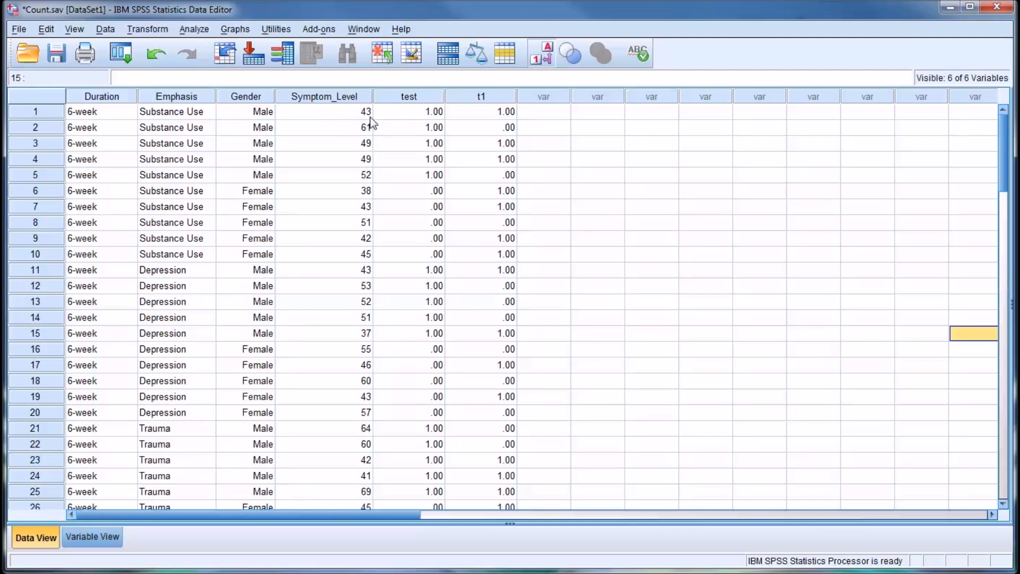
mouse_move(487, 119)
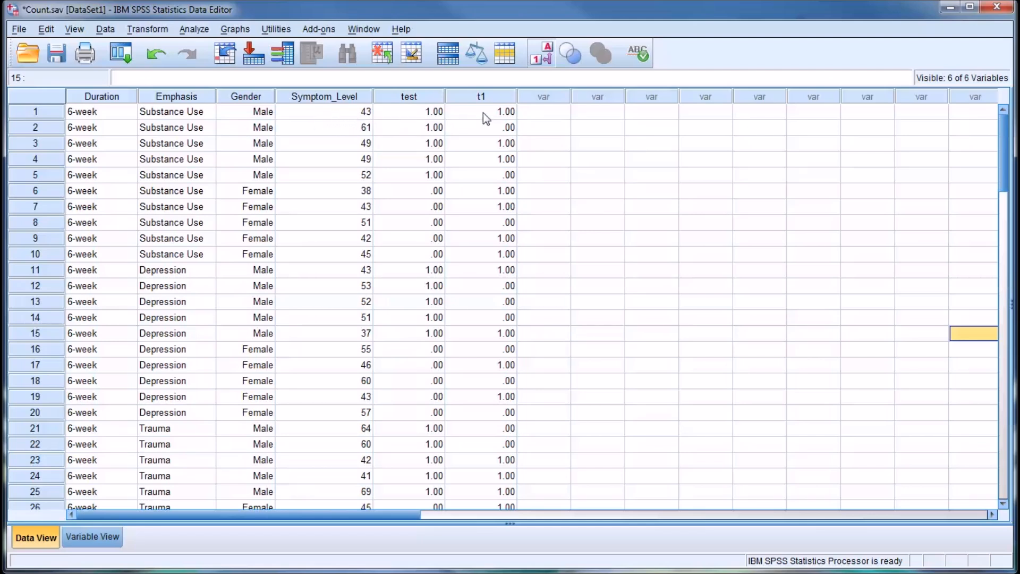
click(481, 111)
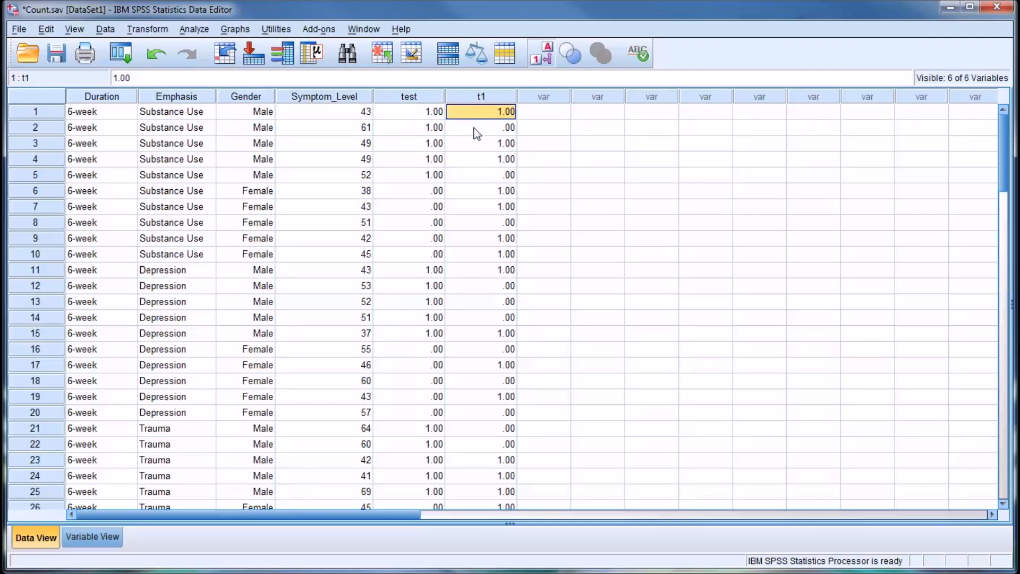
click(481, 127)
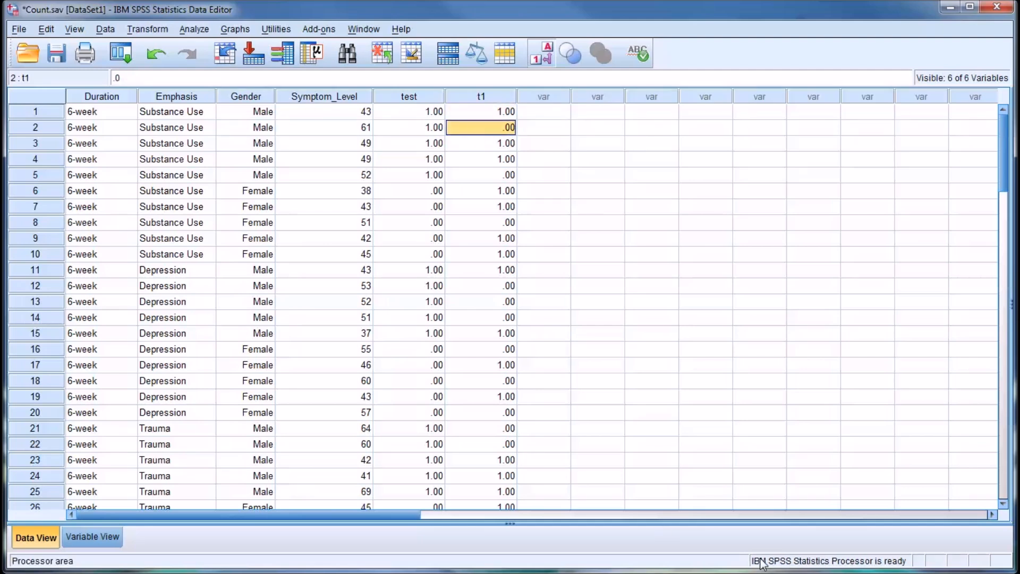
mouse_move(530, 156)
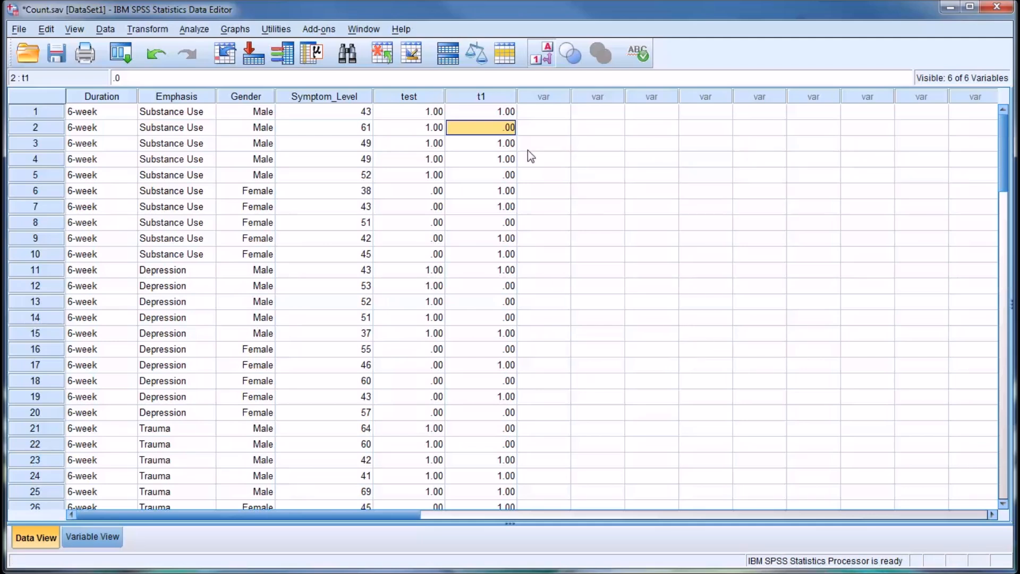
click(543, 111)
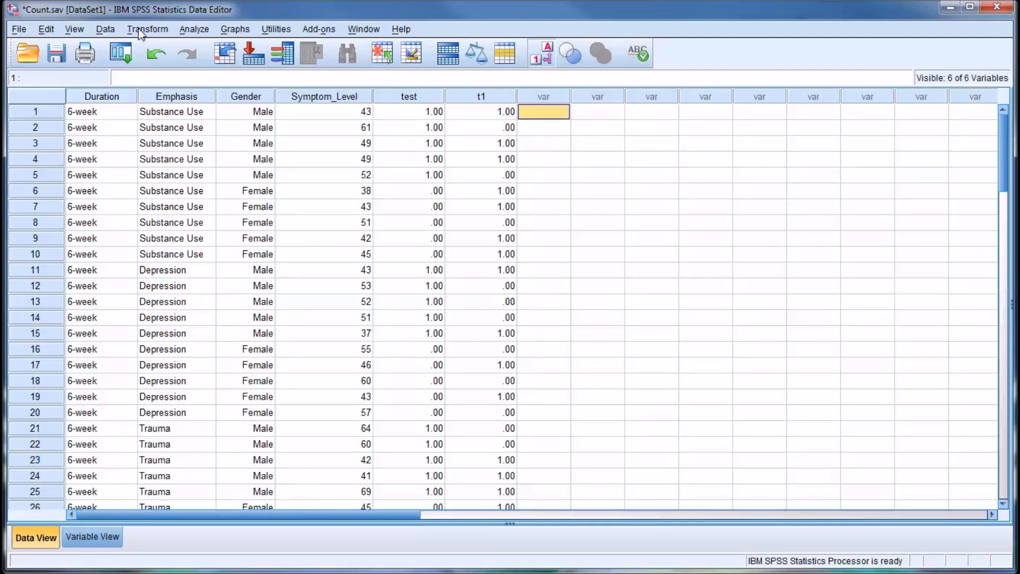
Start a new count from the previous settings and reselect Symptom Level's values
click(147, 29)
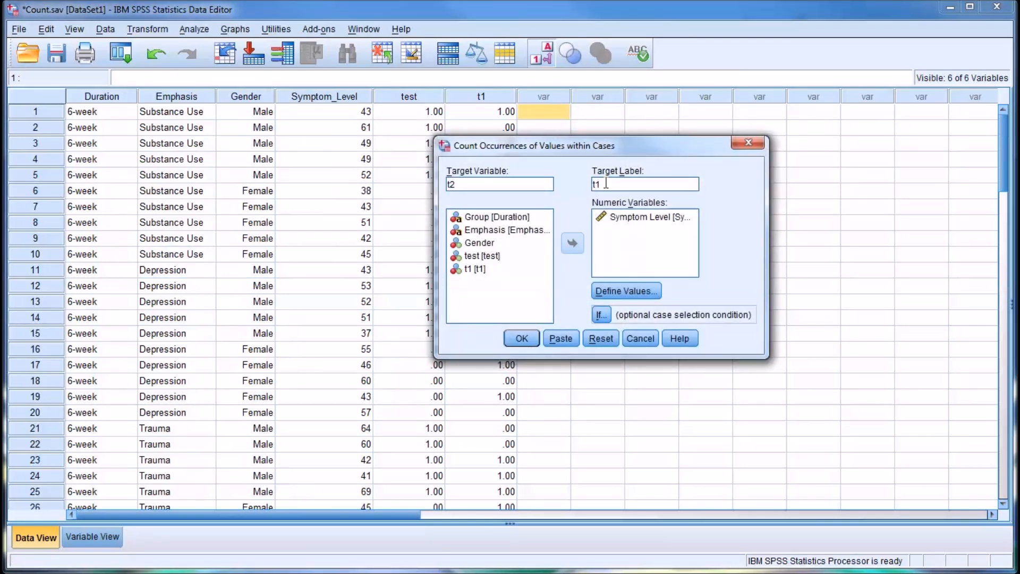
triple_click(644, 183)
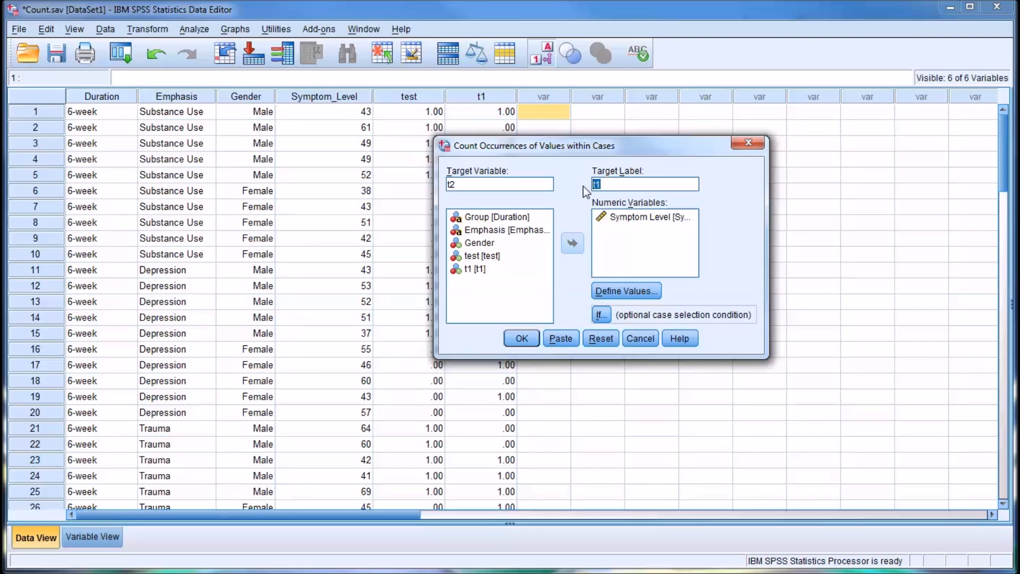
mouse_move(584, 197)
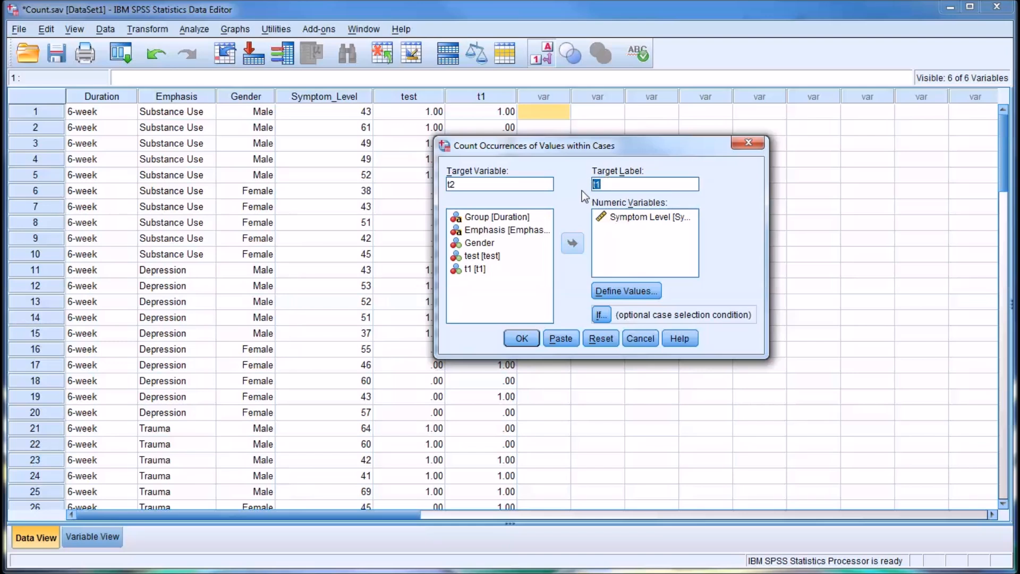
click(625, 290)
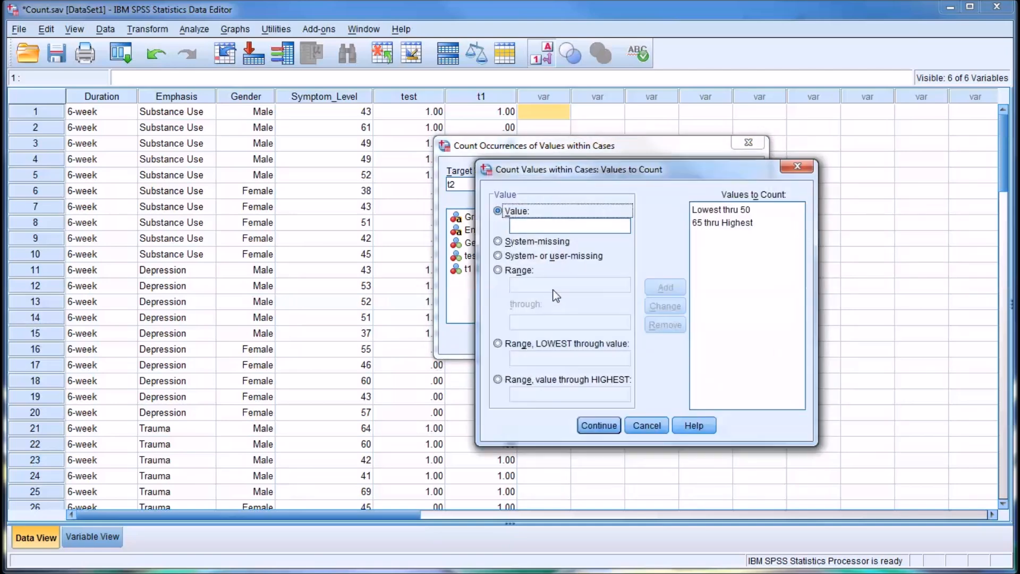
mouse_move(536, 394)
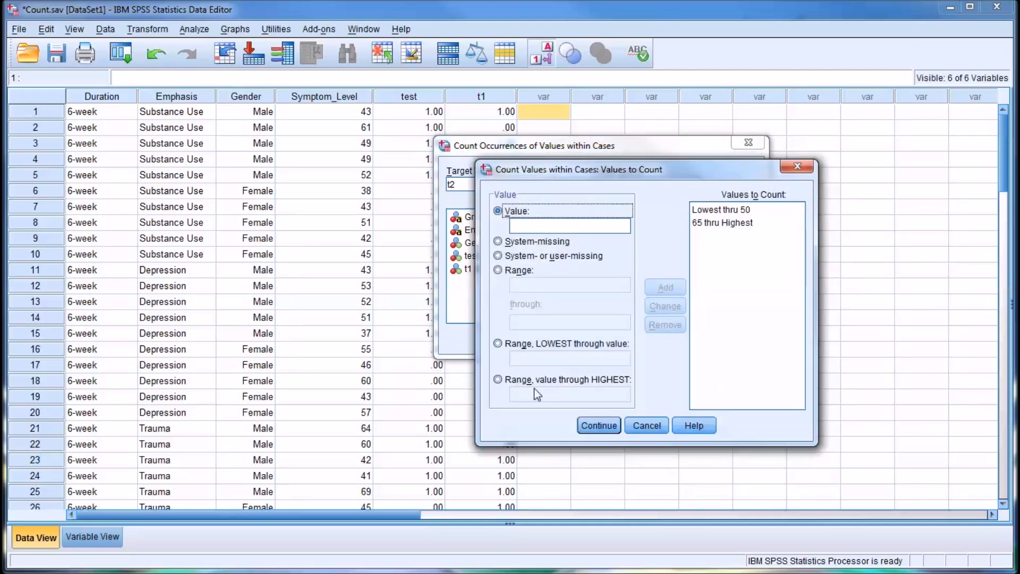
mouse_move(609, 397)
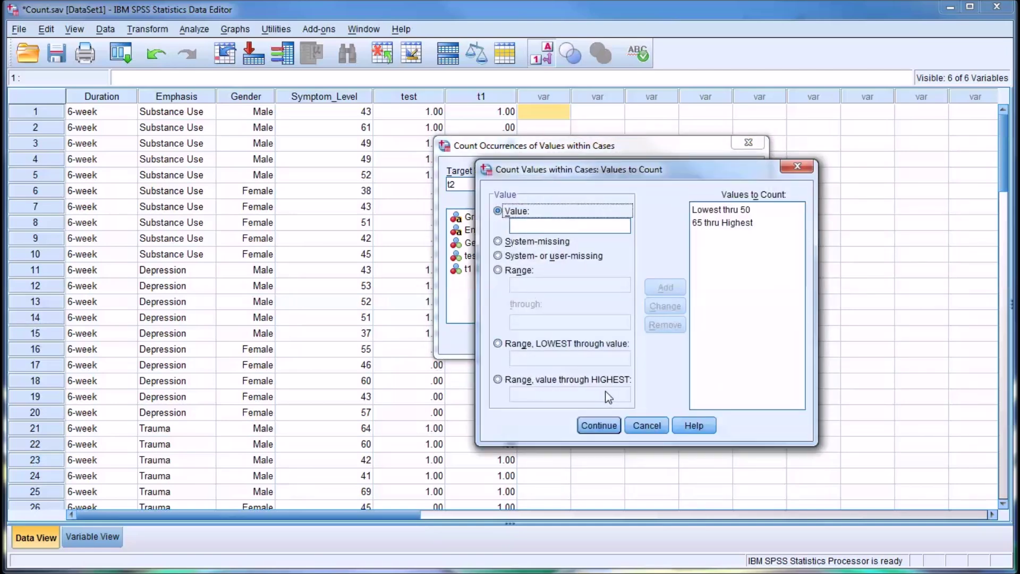
click(597, 425)
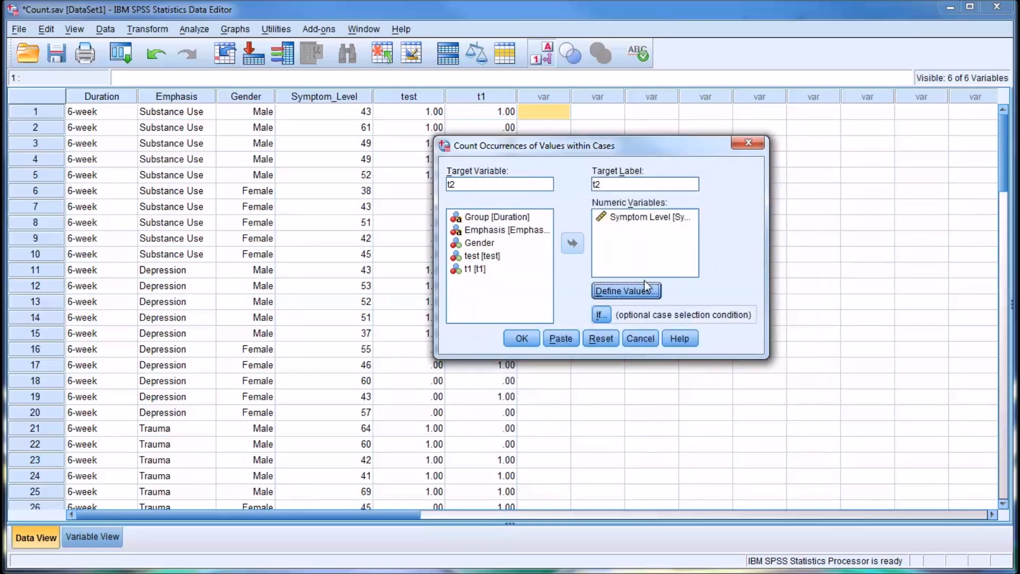
click(644, 217)
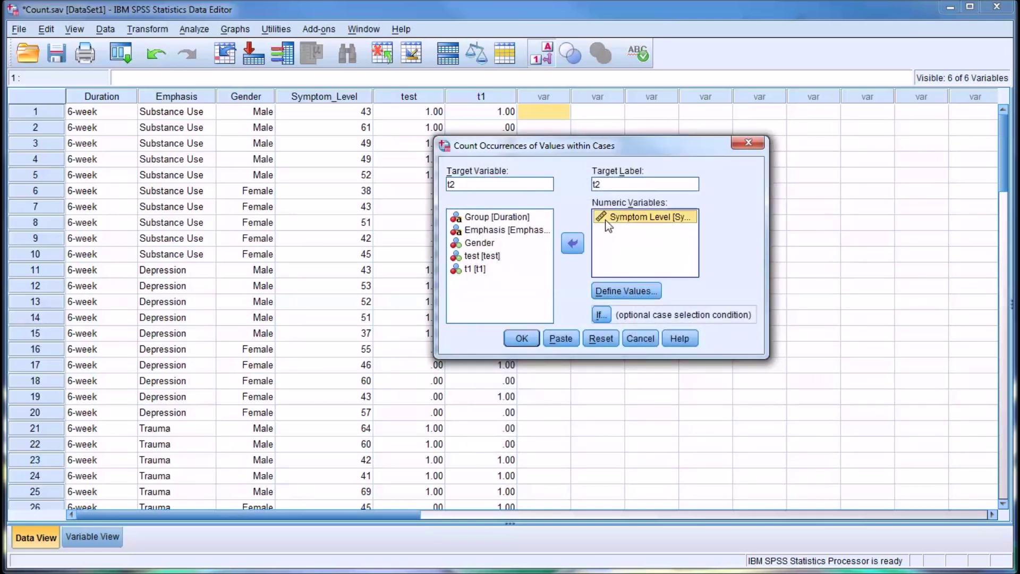
click(626, 291)
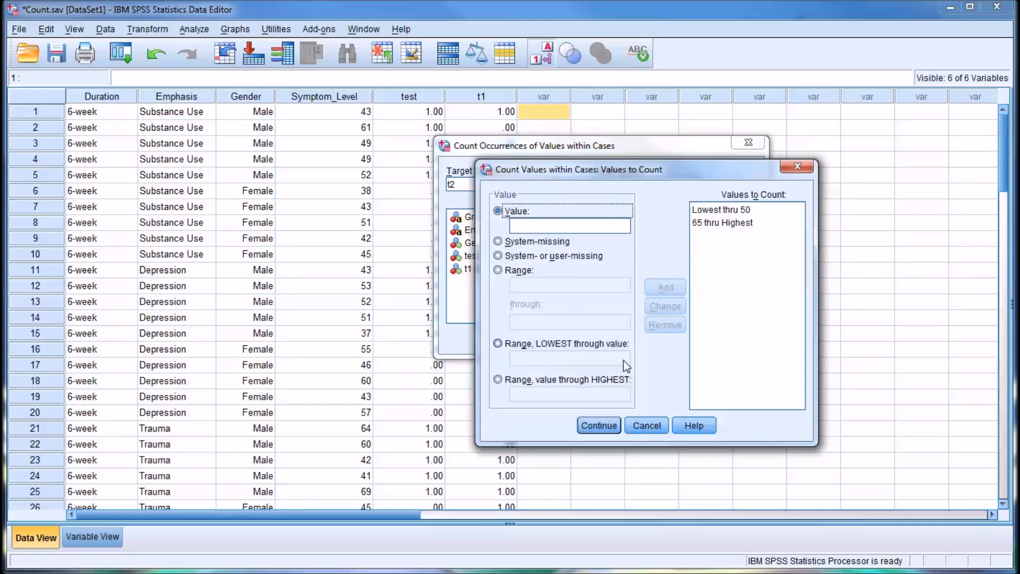
mouse_move(707, 232)
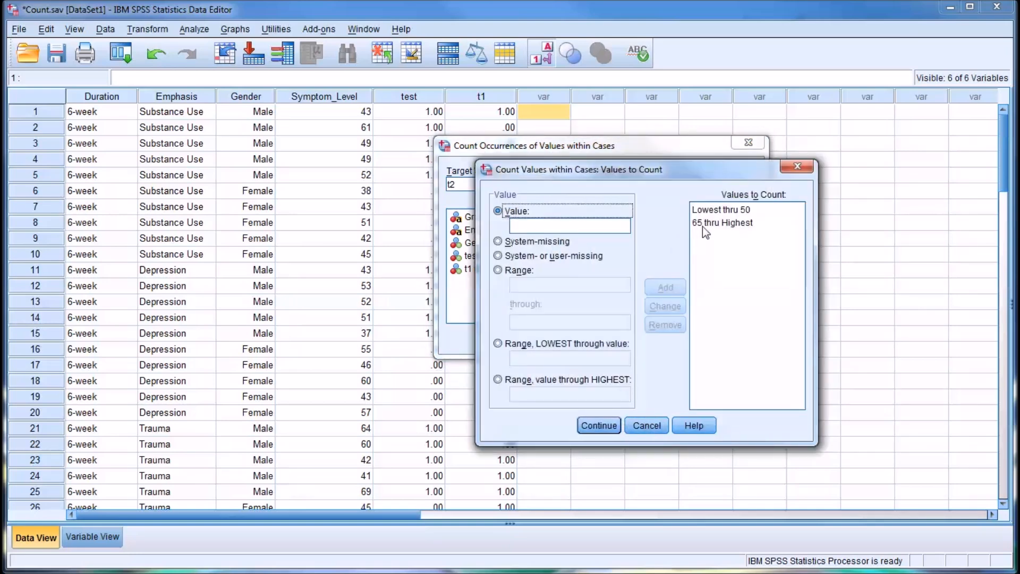
Remove the old ranges and add the range 40 through 60
click(721, 209)
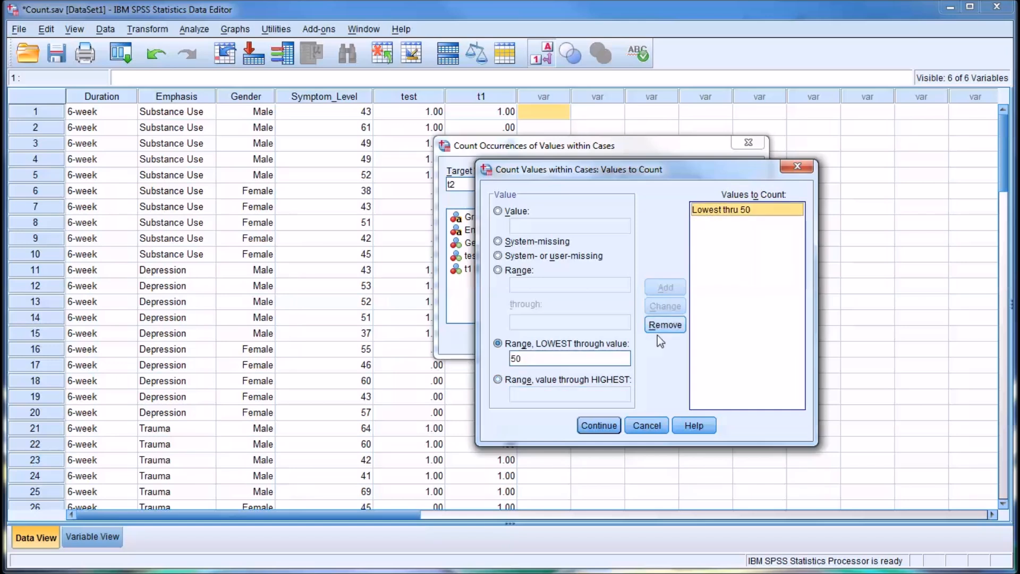
click(664, 324)
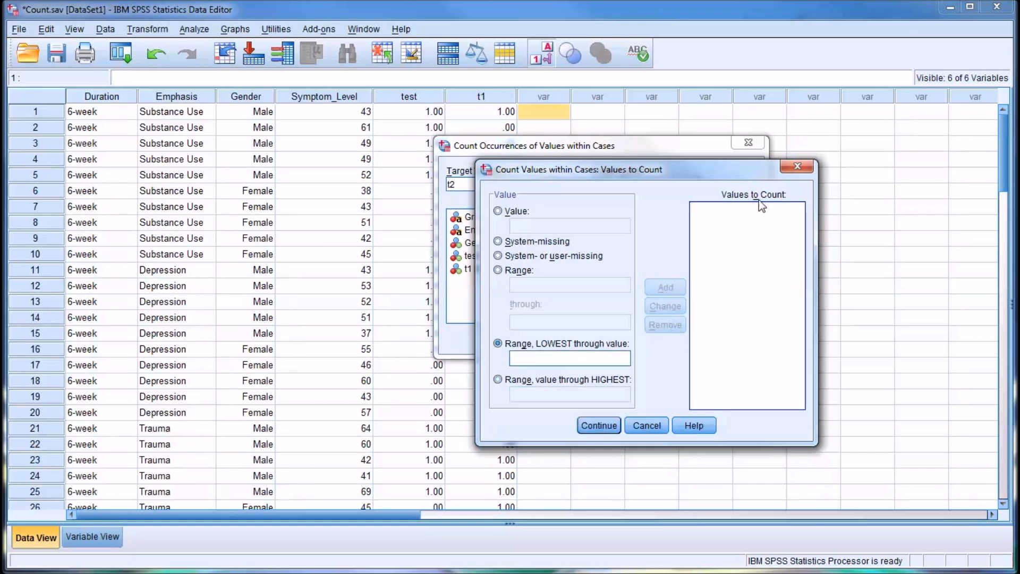
click(499, 270)
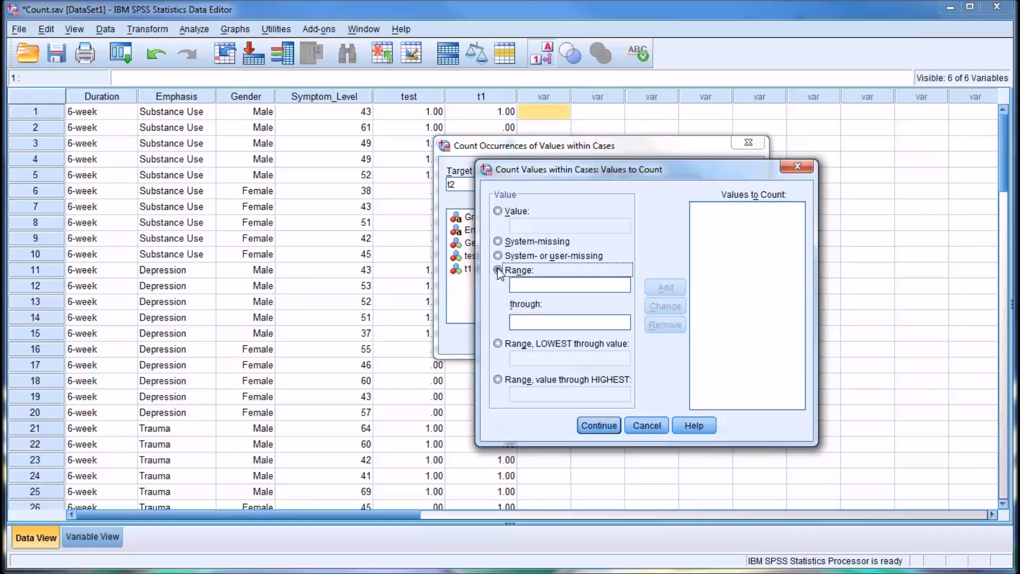
click(499, 269)
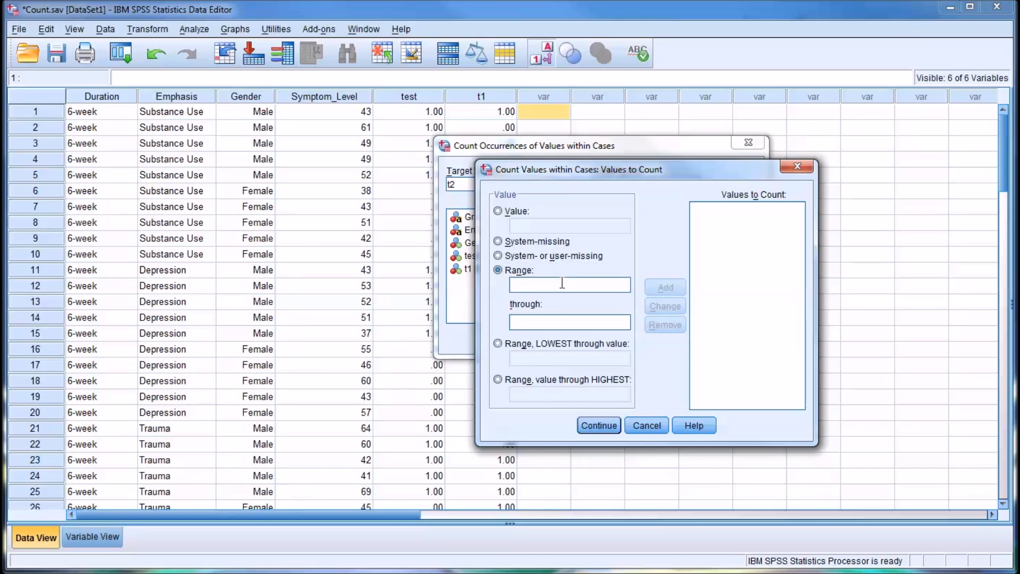
text(4)
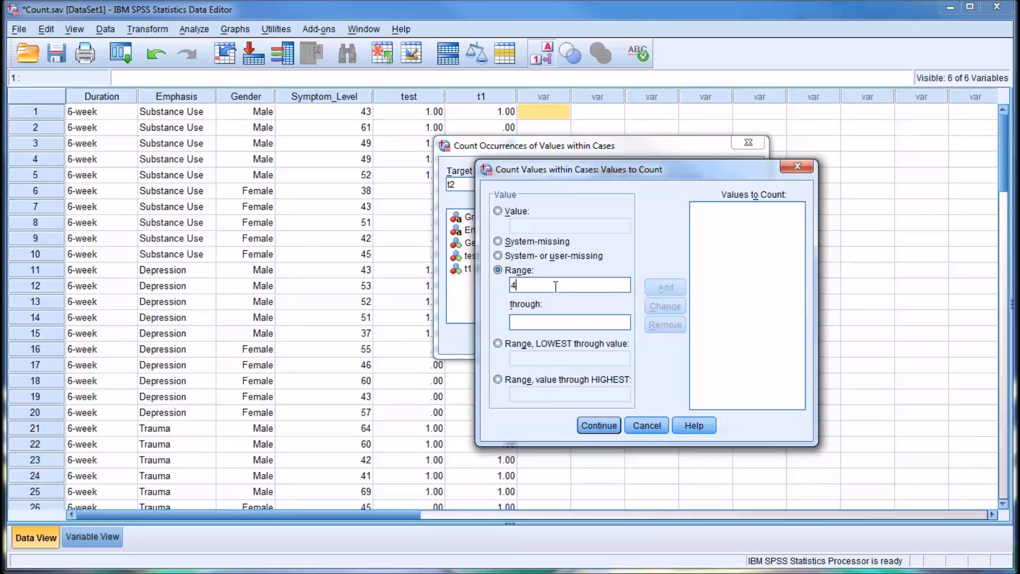
text(0)
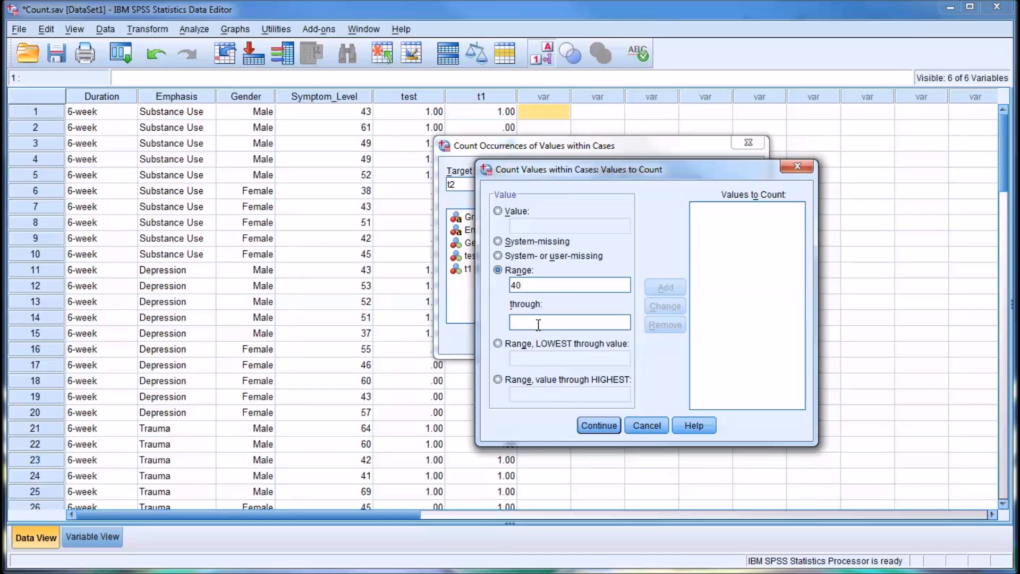
click(664, 287)
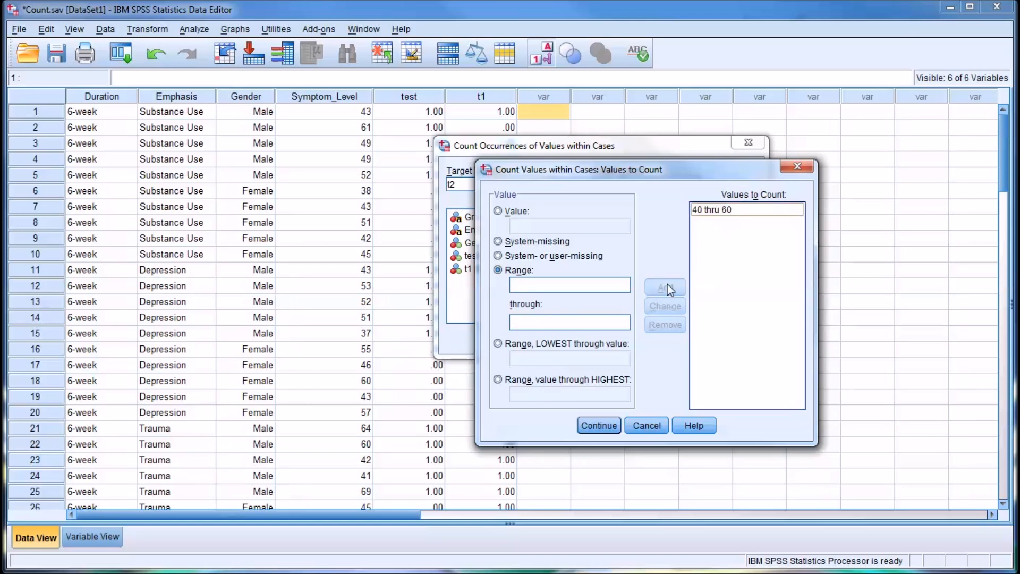
mouse_move(597, 444)
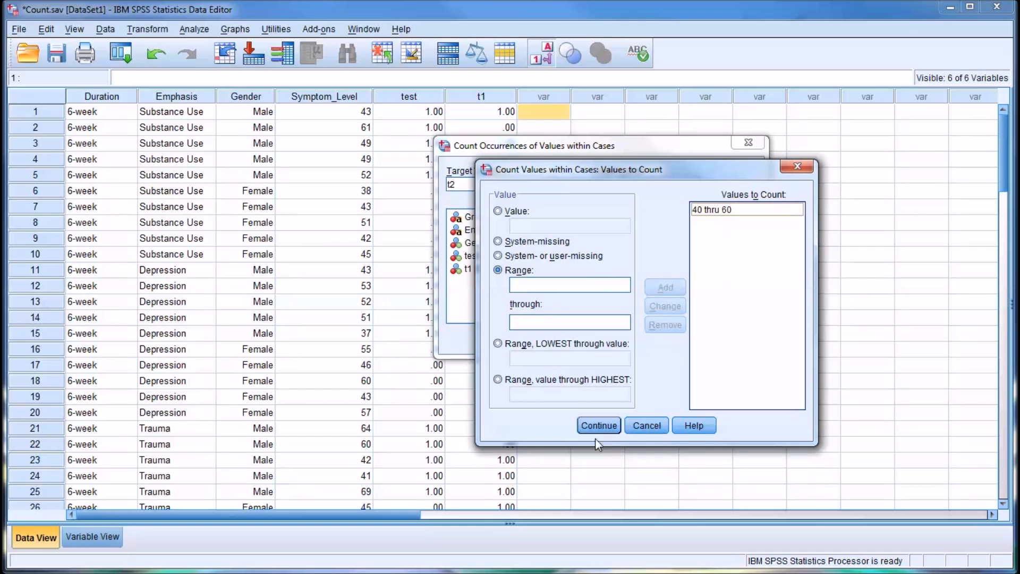
click(597, 425)
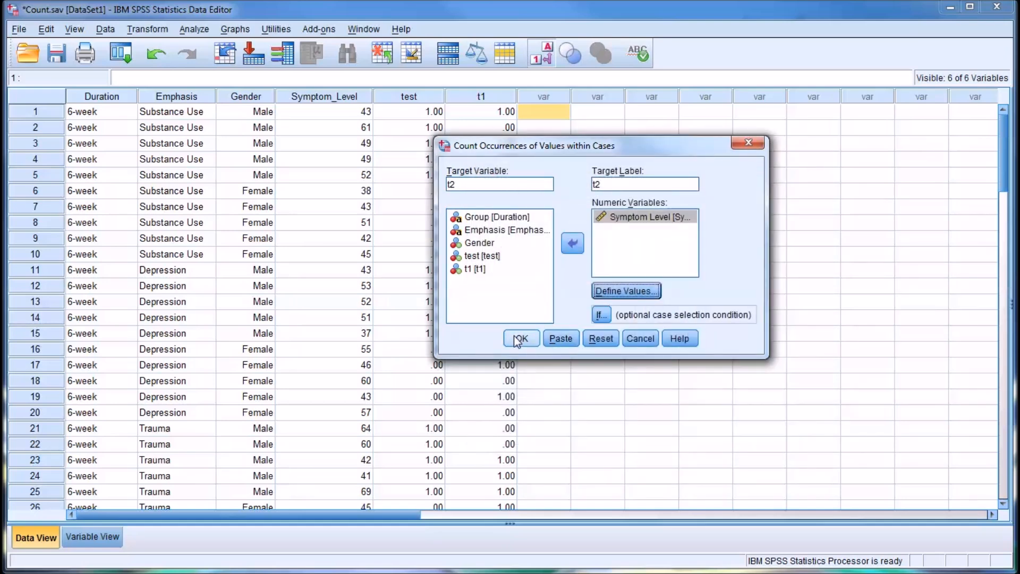
Run the t2 count and verify case 2 (Symptom Level 61) gets t2 = 0
click(521, 339)
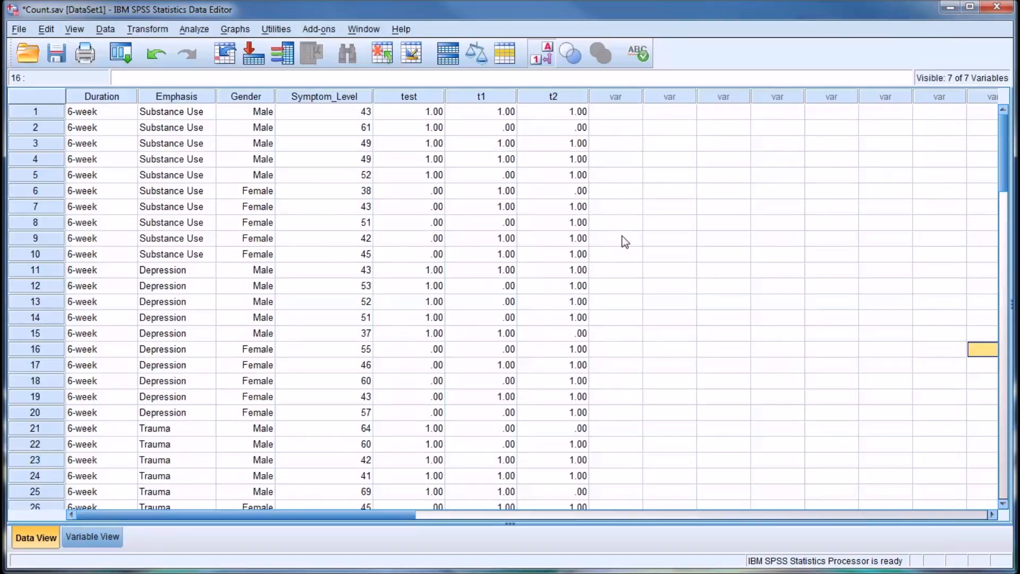
mouse_move(400, 127)
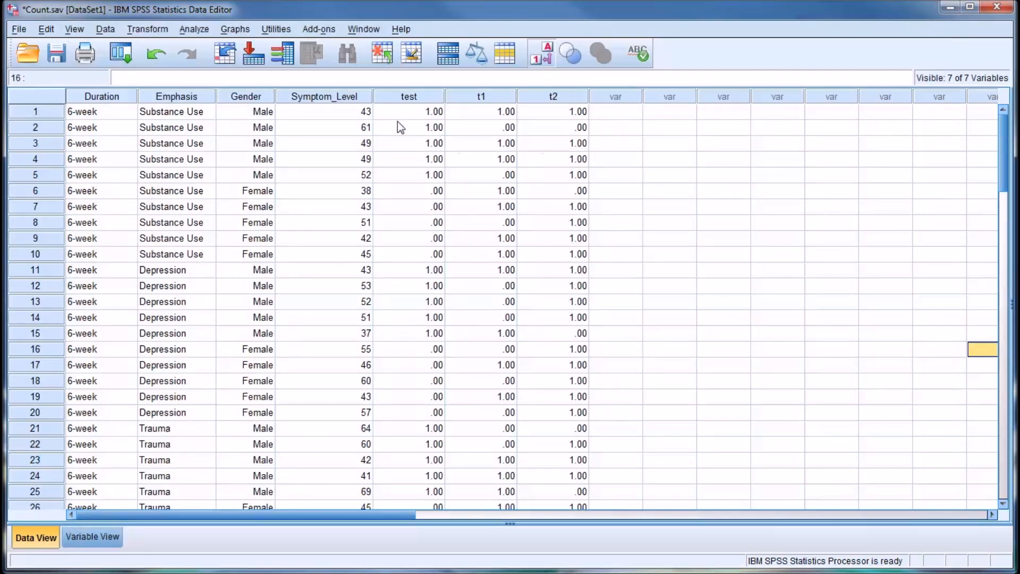
mouse_move(578, 125)
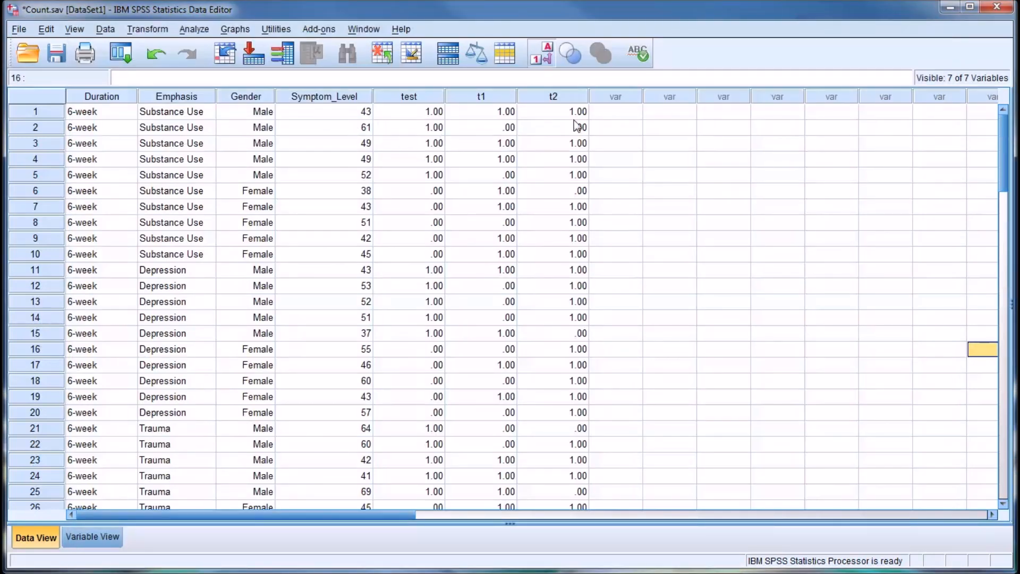
click(323, 127)
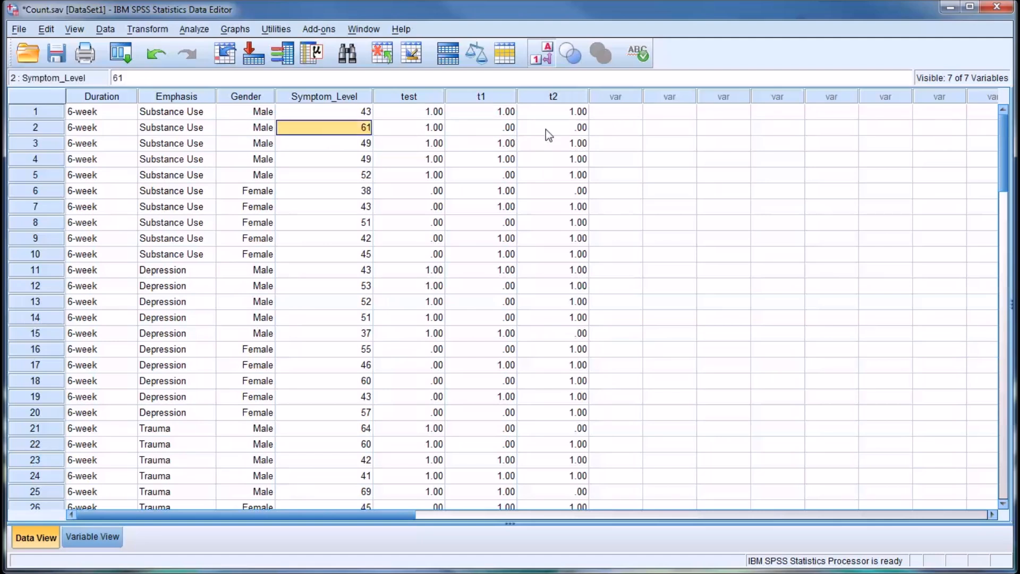
click(553, 127)
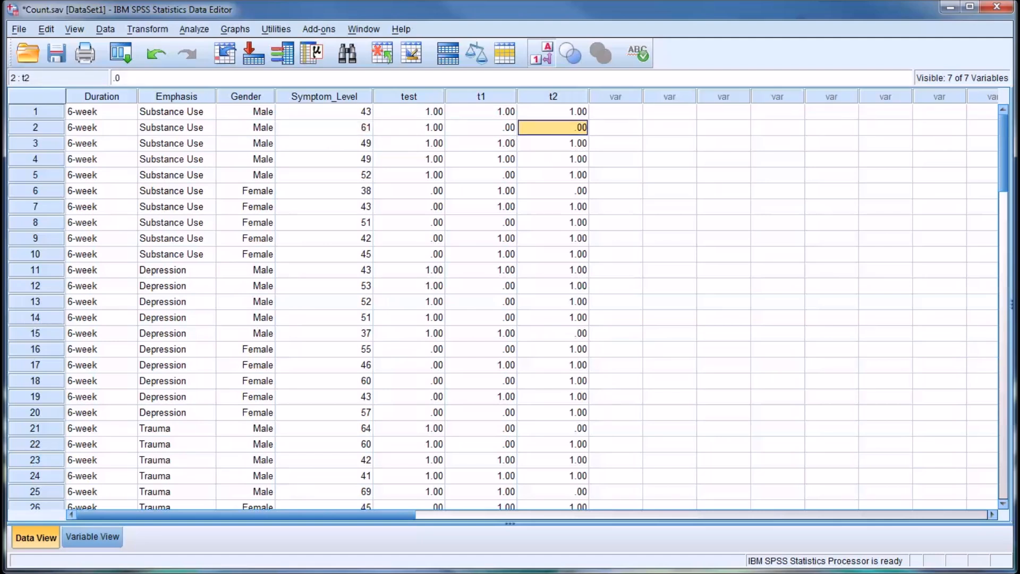
click(617, 111)
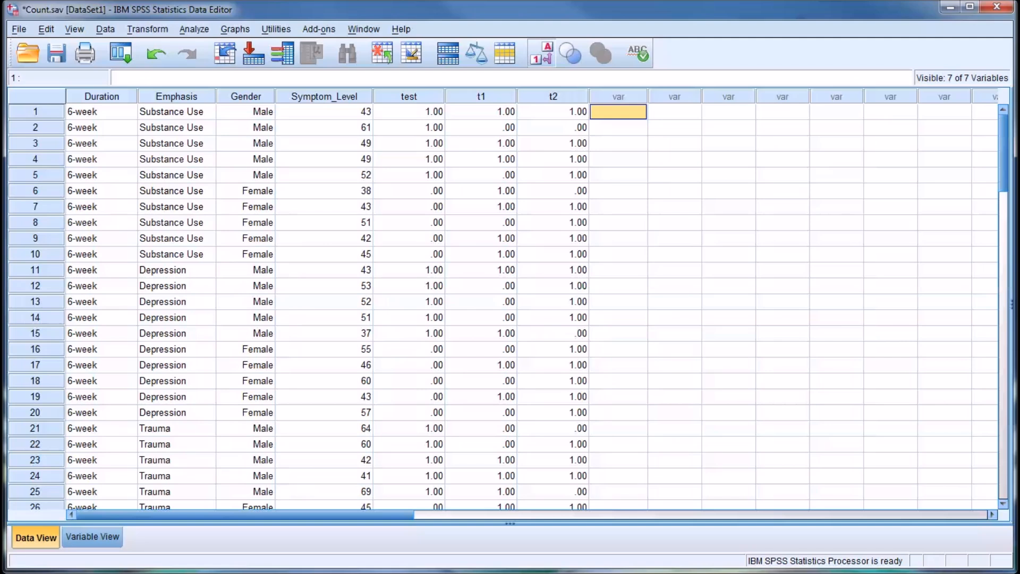
Start a new count named 't3', labelled 't3', over Symptom Level
click(148, 28)
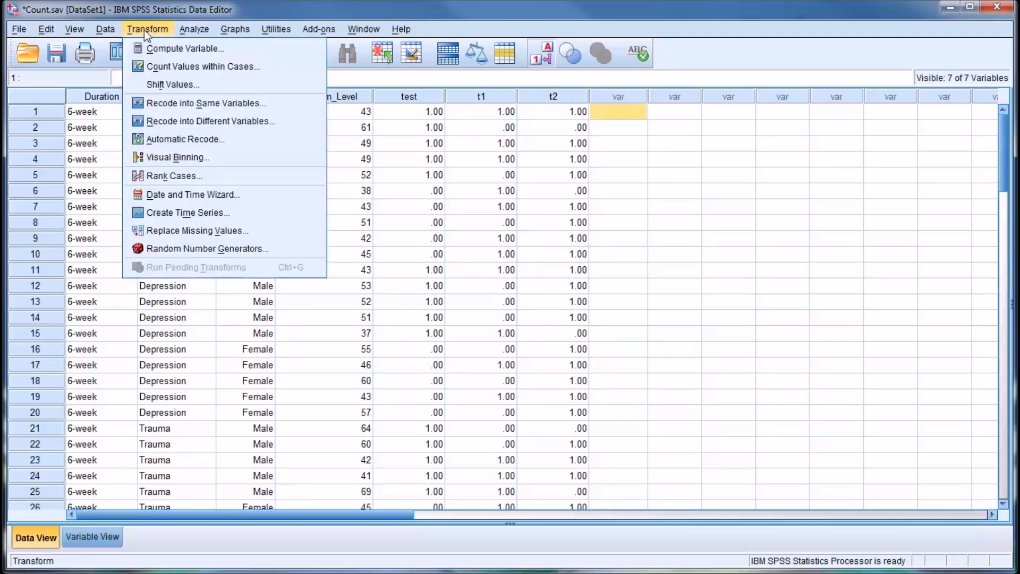
mouse_move(204, 66)
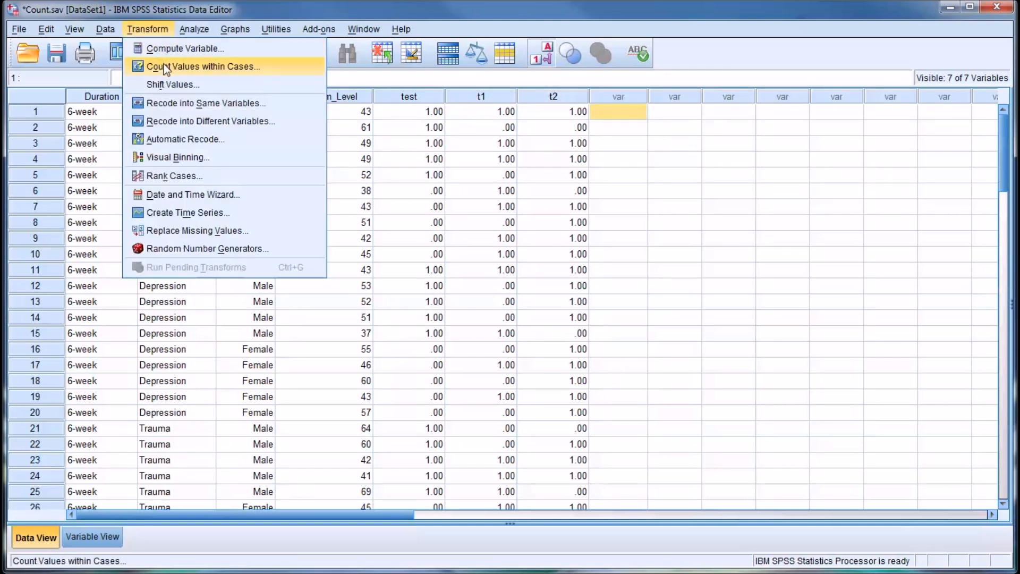
click(205, 66)
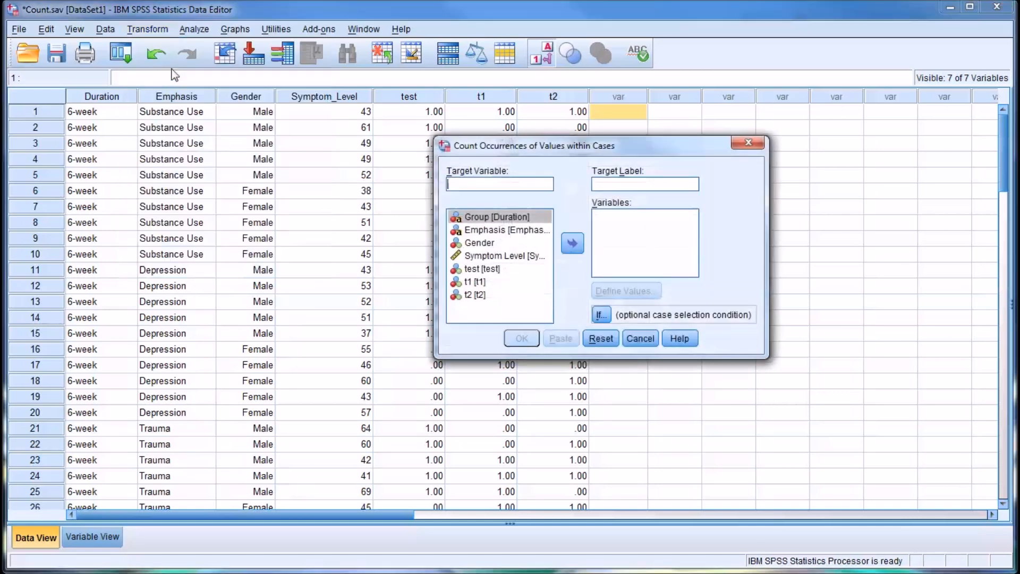
mouse_move(517, 203)
text(t)
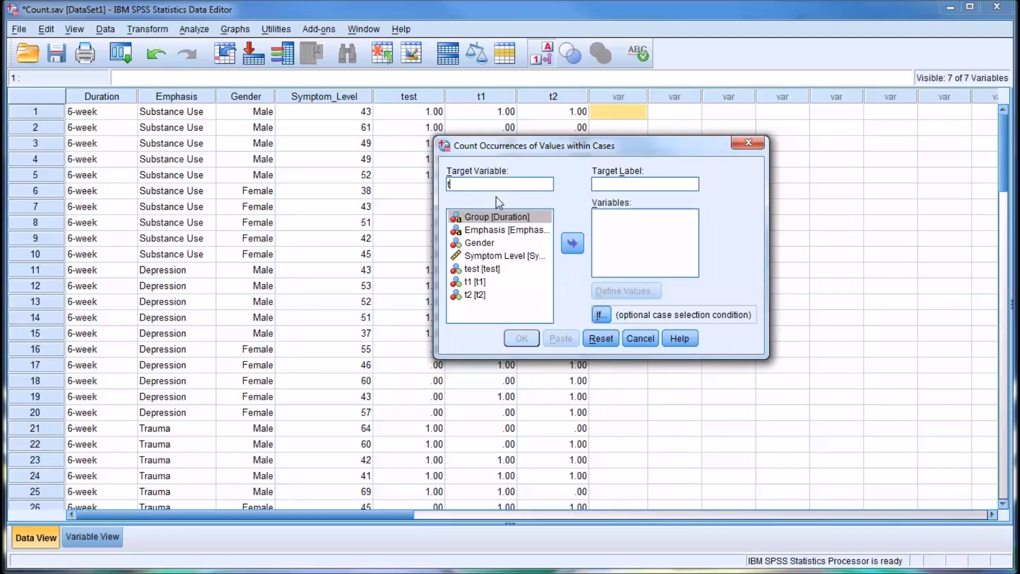
text(3)
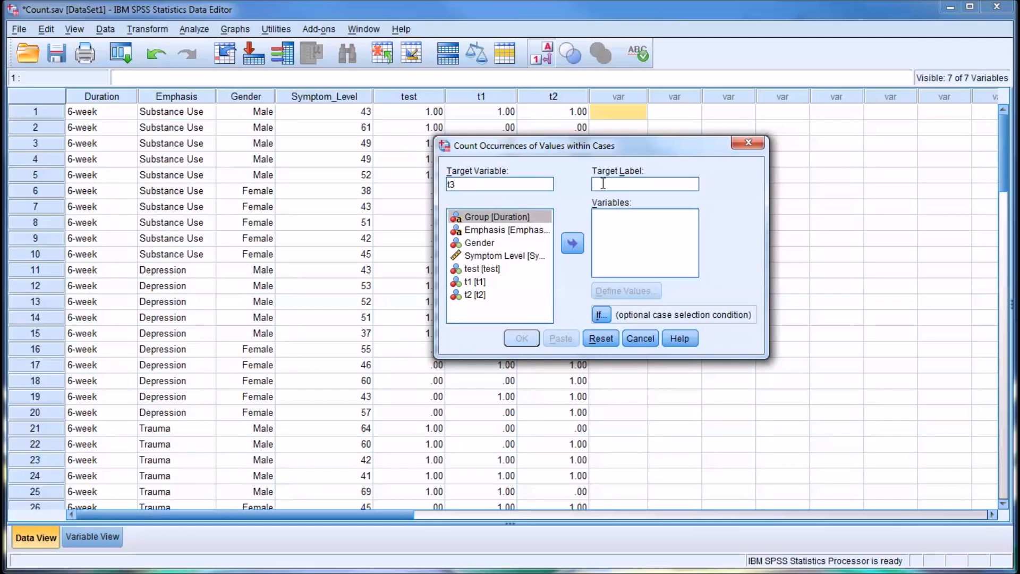
text(t3)
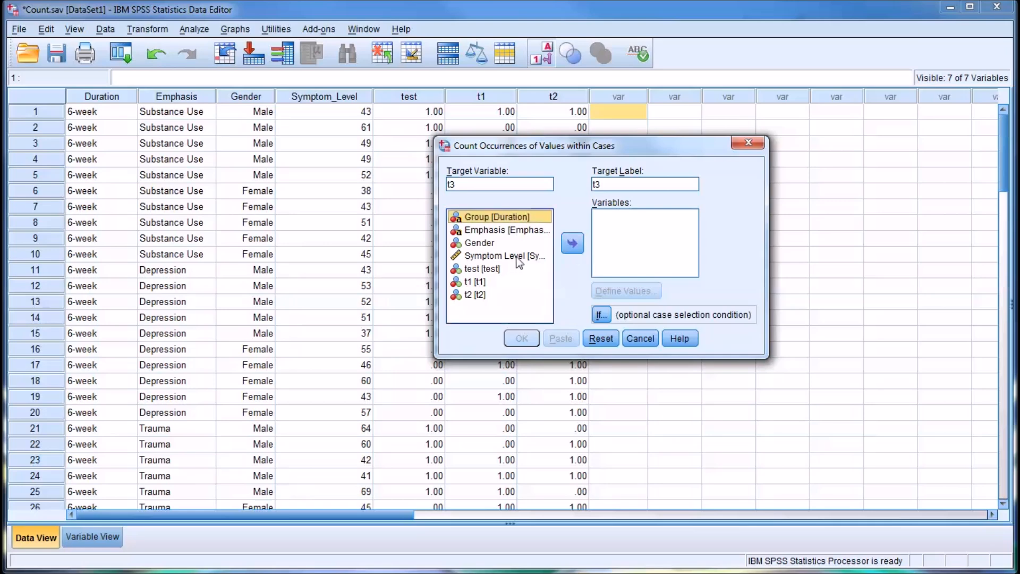
click(572, 243)
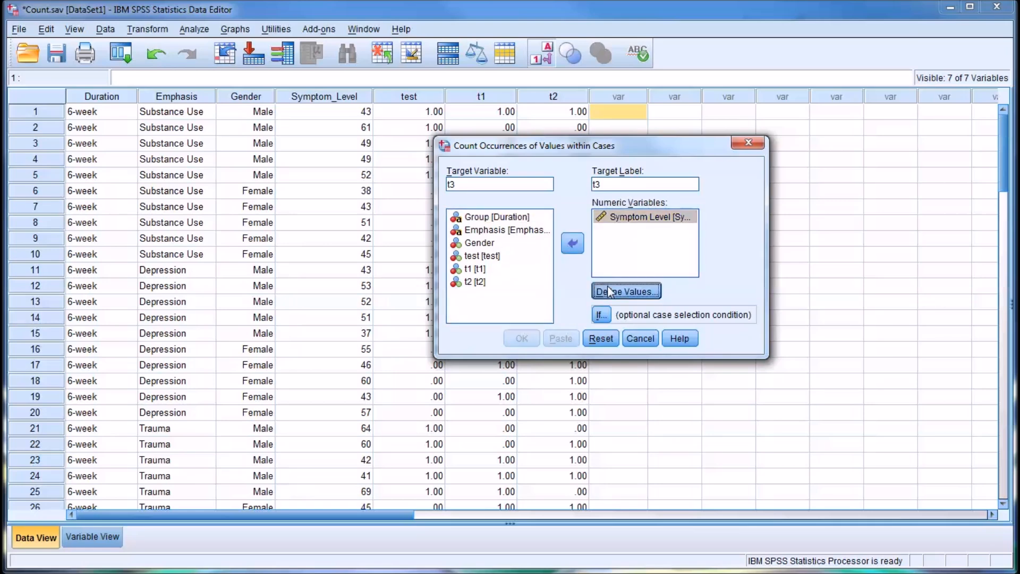
Define the range 40 through 60 as the values to count
click(625, 290)
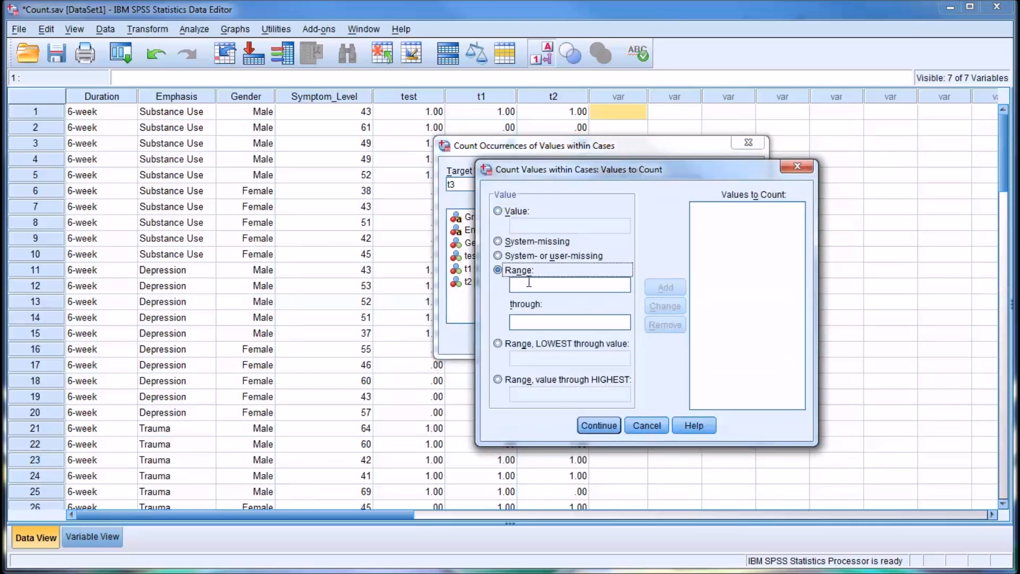
text(40)
click(569, 322)
text(6)
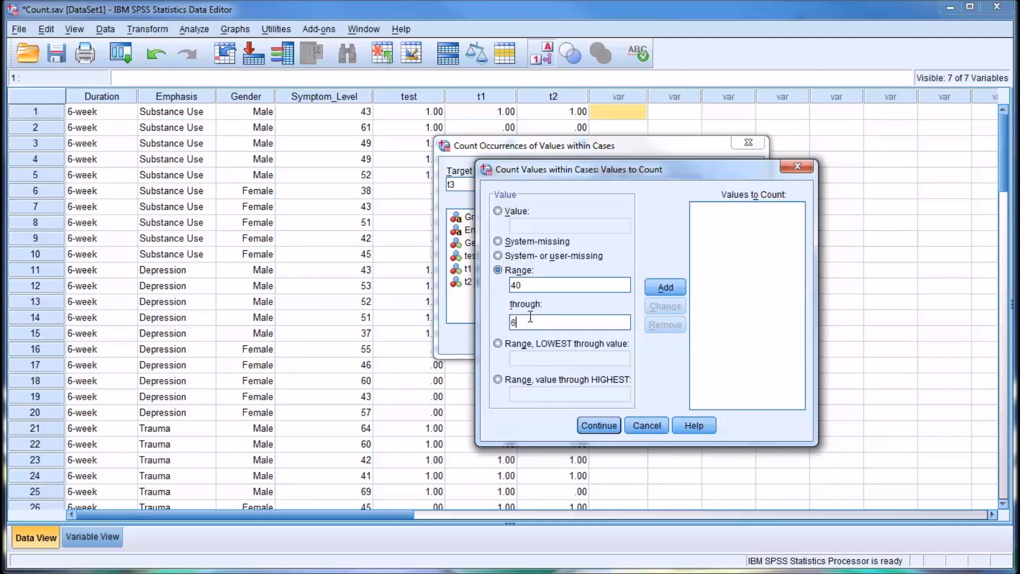
click(664, 287)
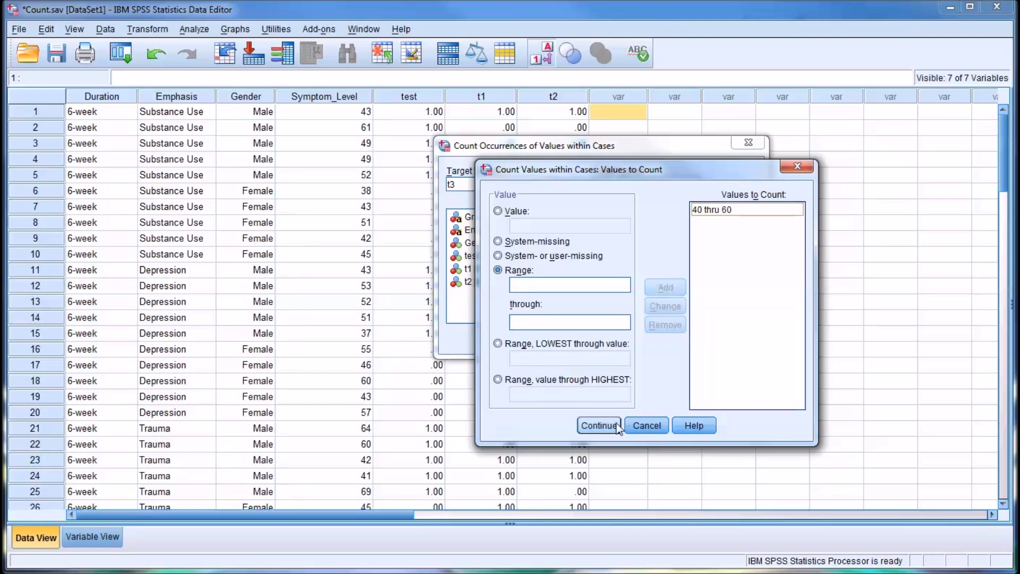
click(599, 425)
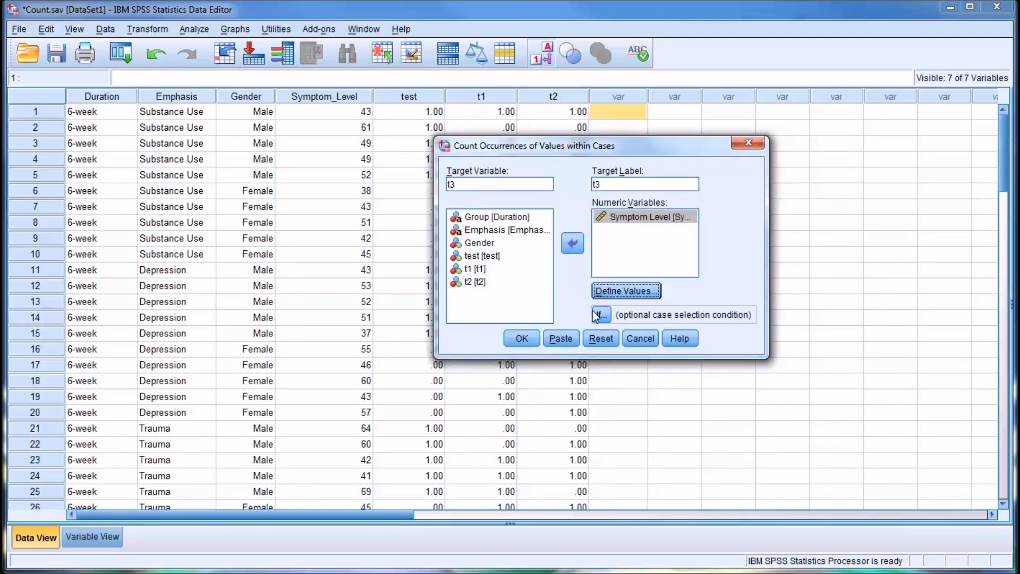
click(600, 314)
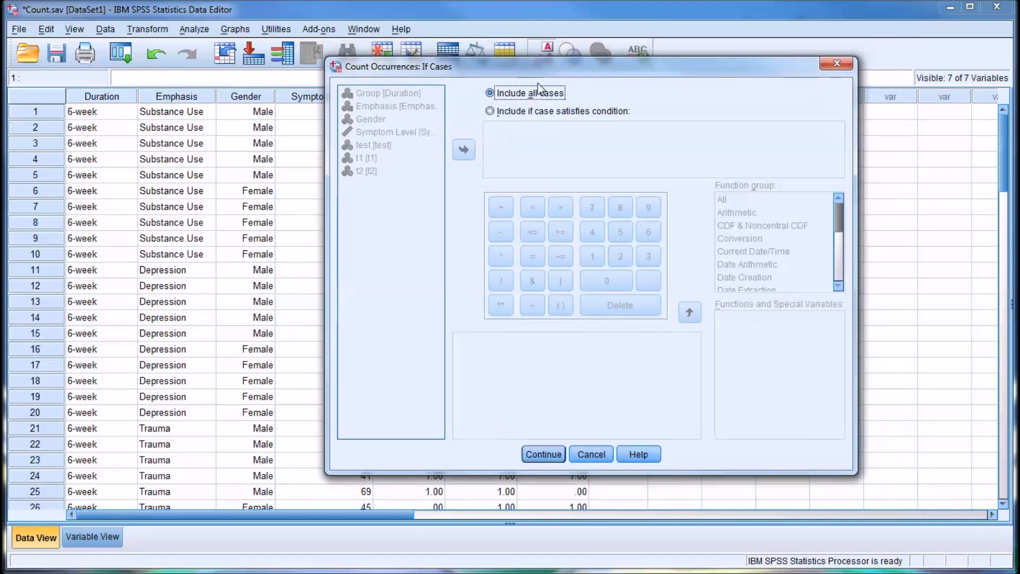
mouse_move(484, 101)
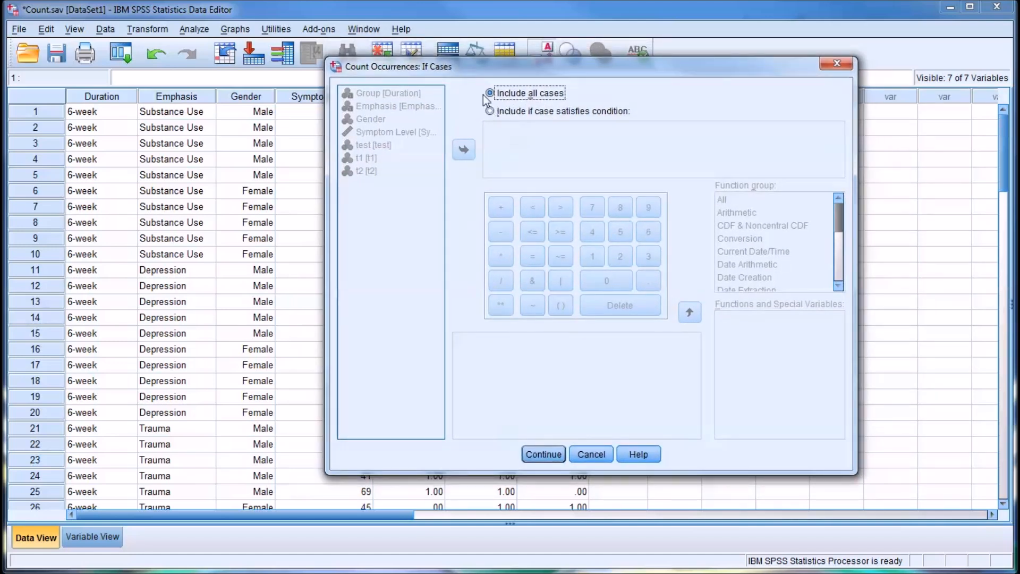
mouse_move(566, 111)
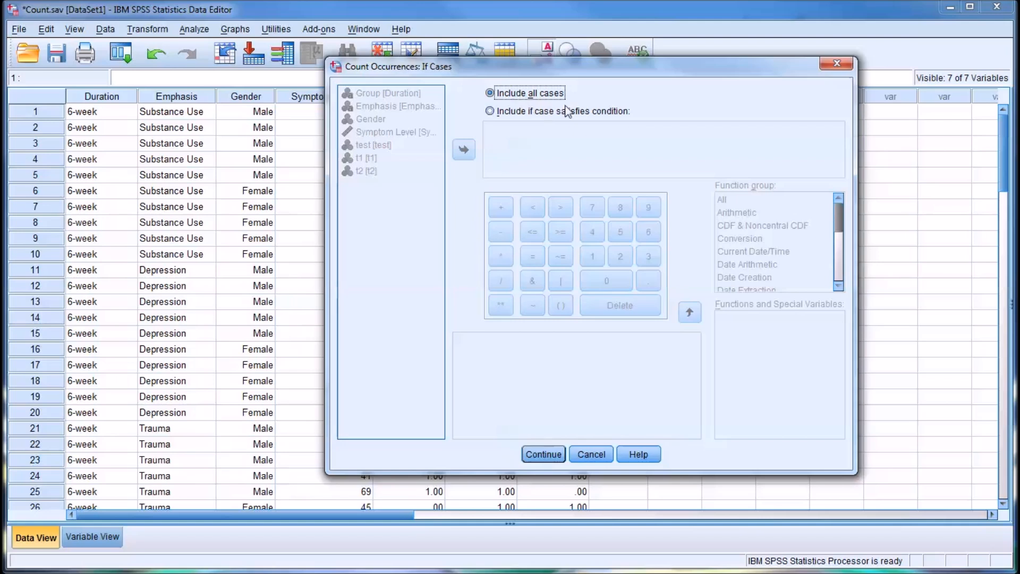
Set the If condition to include only cases where Gender = 1
click(490, 110)
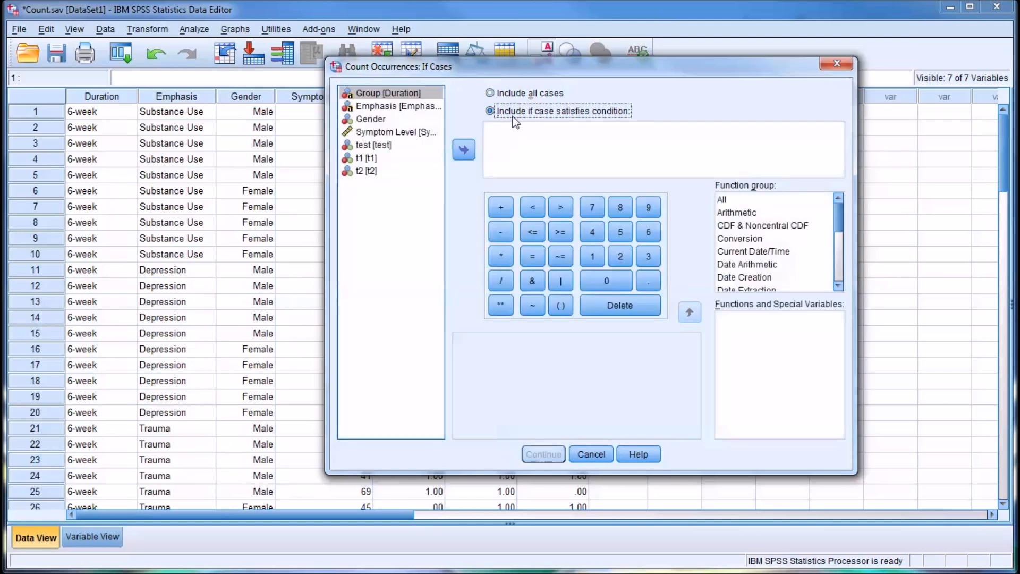
mouse_move(614, 126)
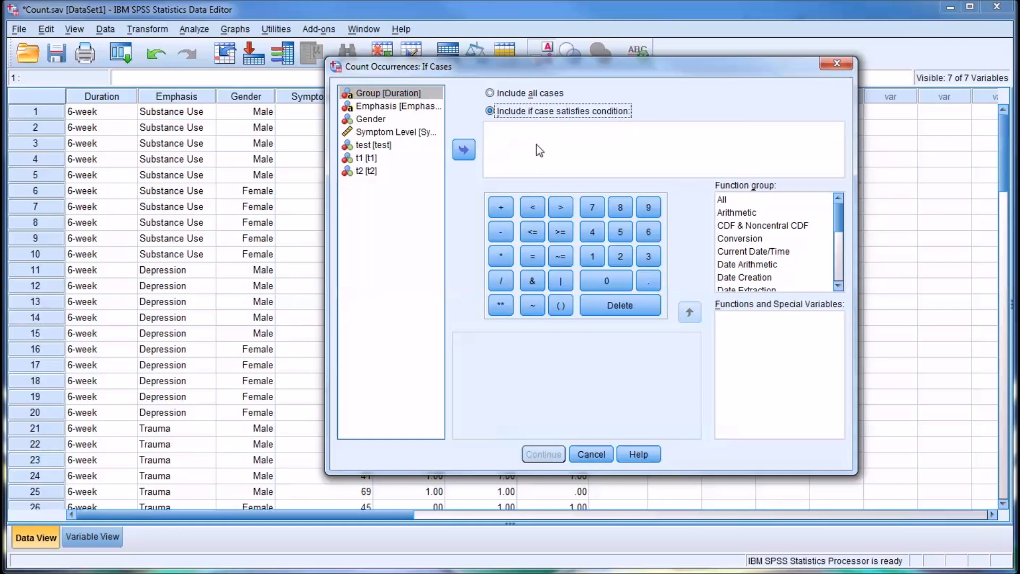
click(371, 119)
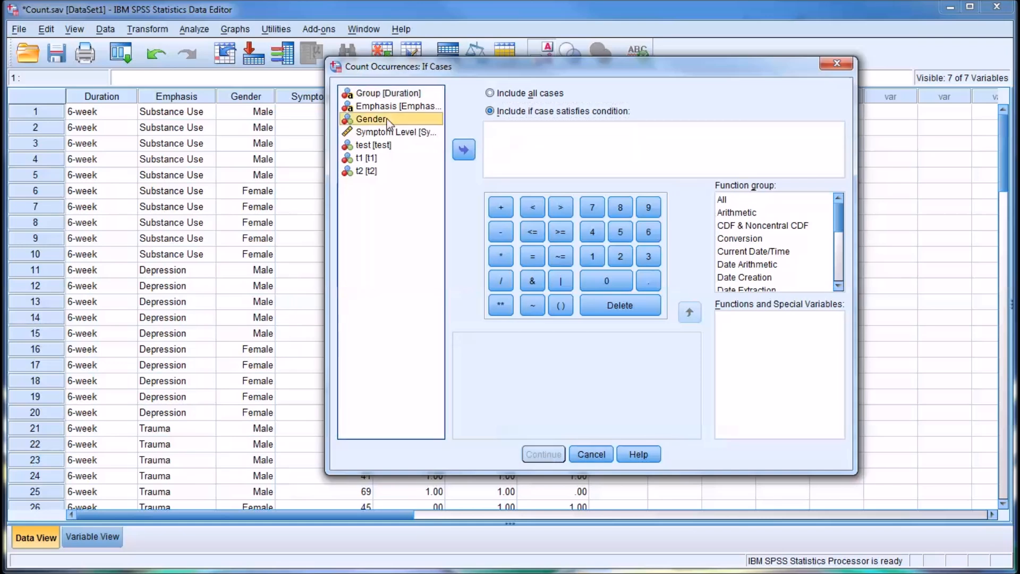
click(463, 149)
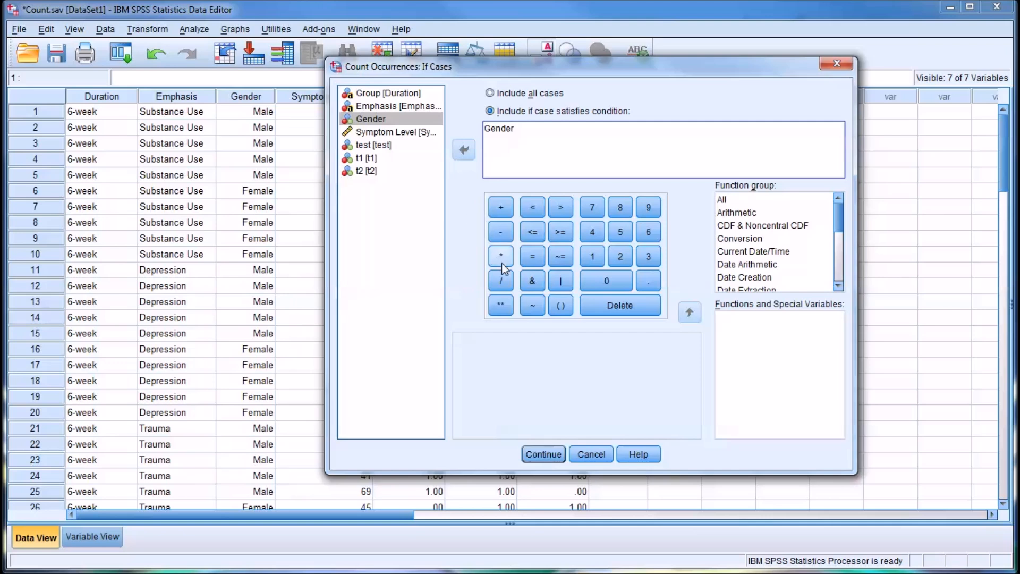
click(532, 256)
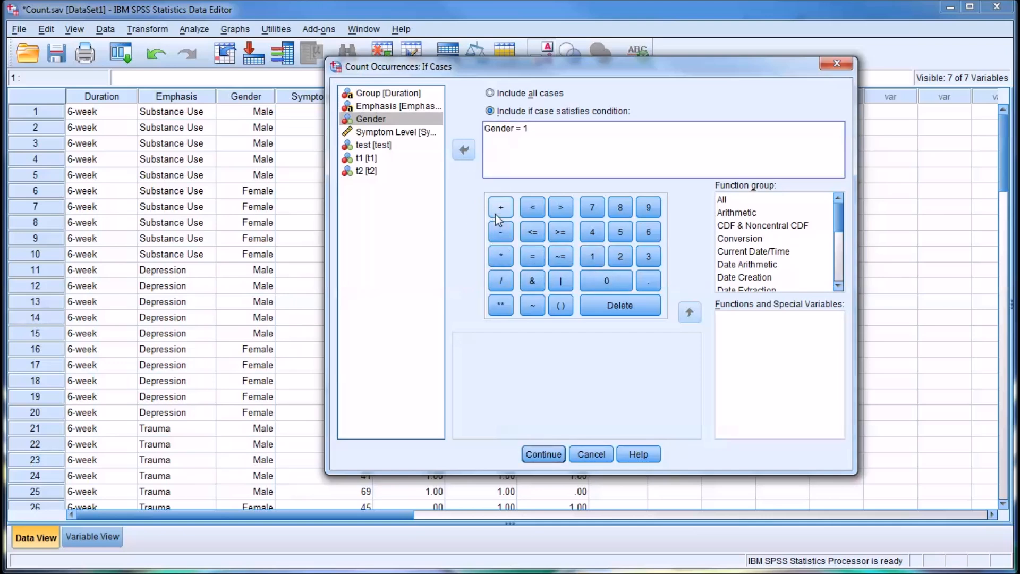
mouse_move(389, 198)
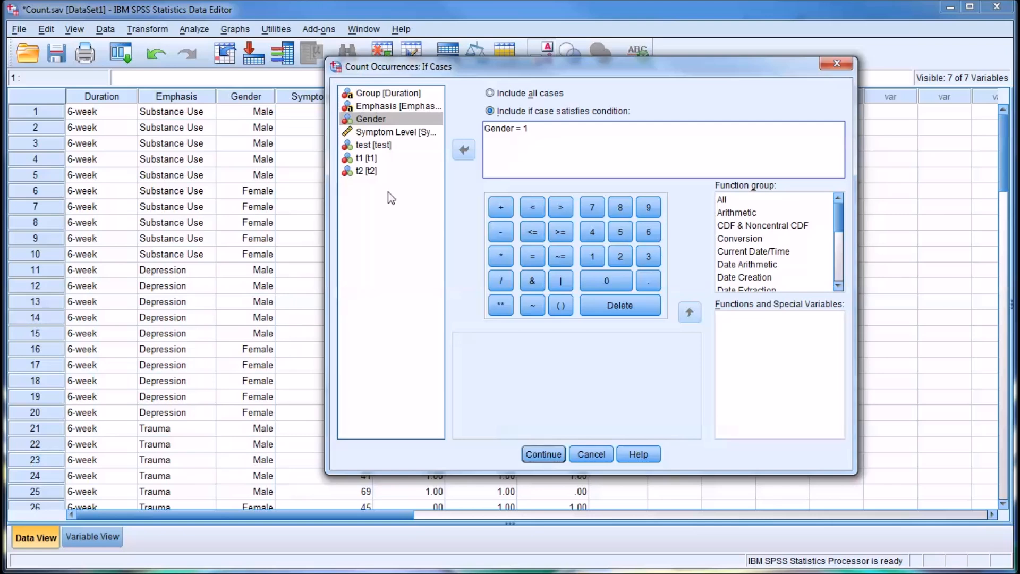
mouse_move(286, 217)
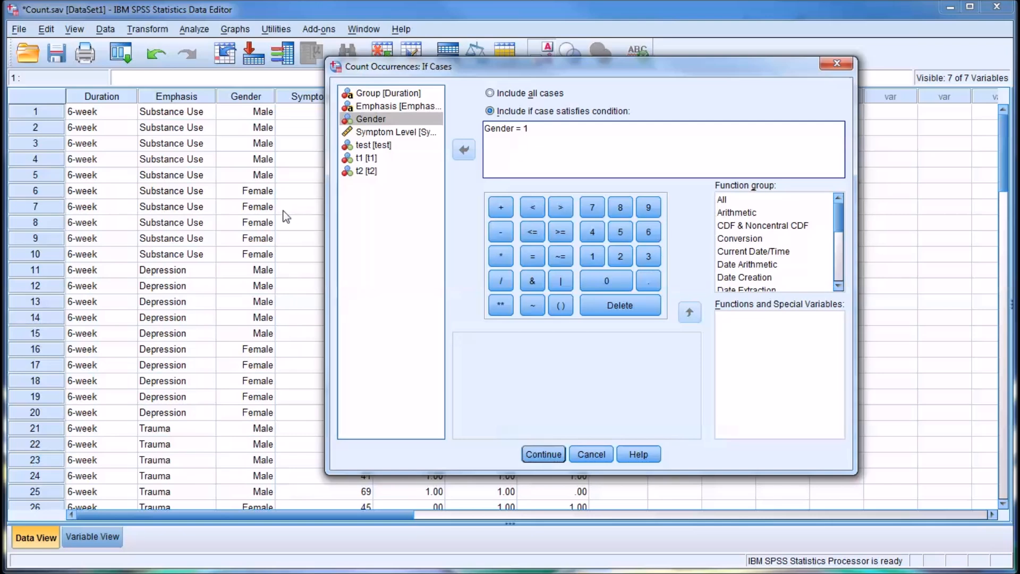
mouse_move(545, 471)
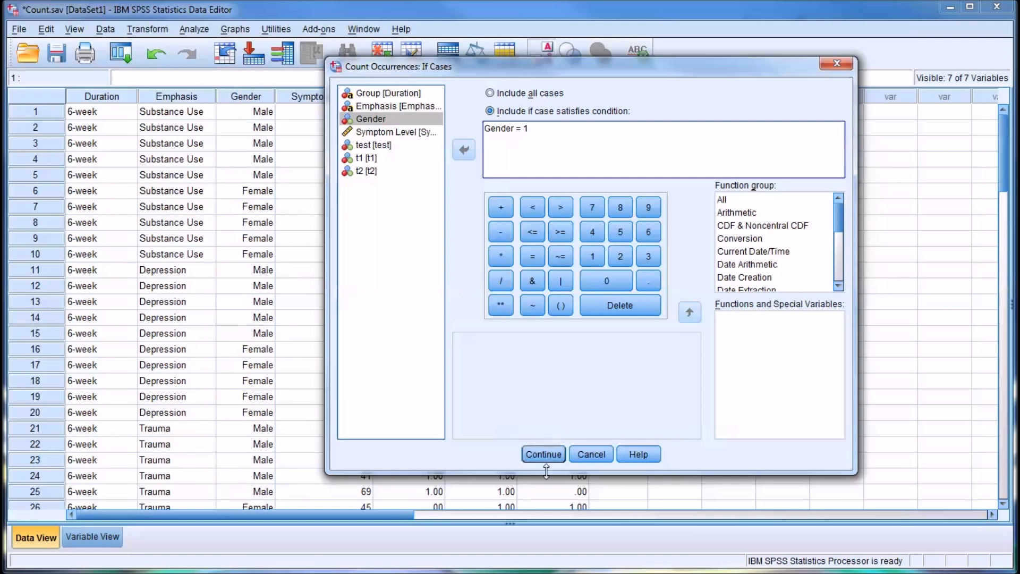
click(543, 454)
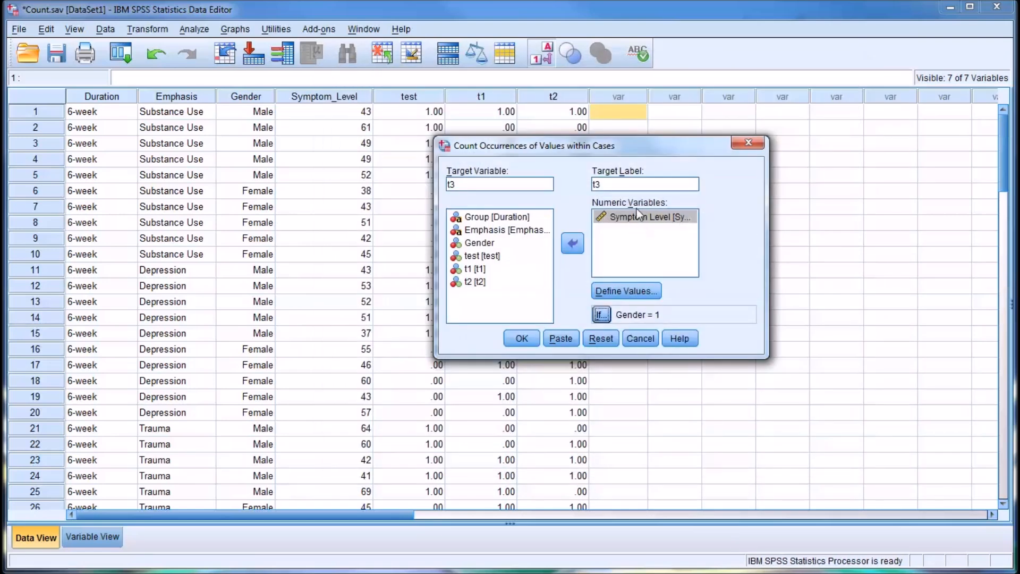
Confirm Symptom Level is counted for values 40 thru 60 and run Count to create t3
click(644, 217)
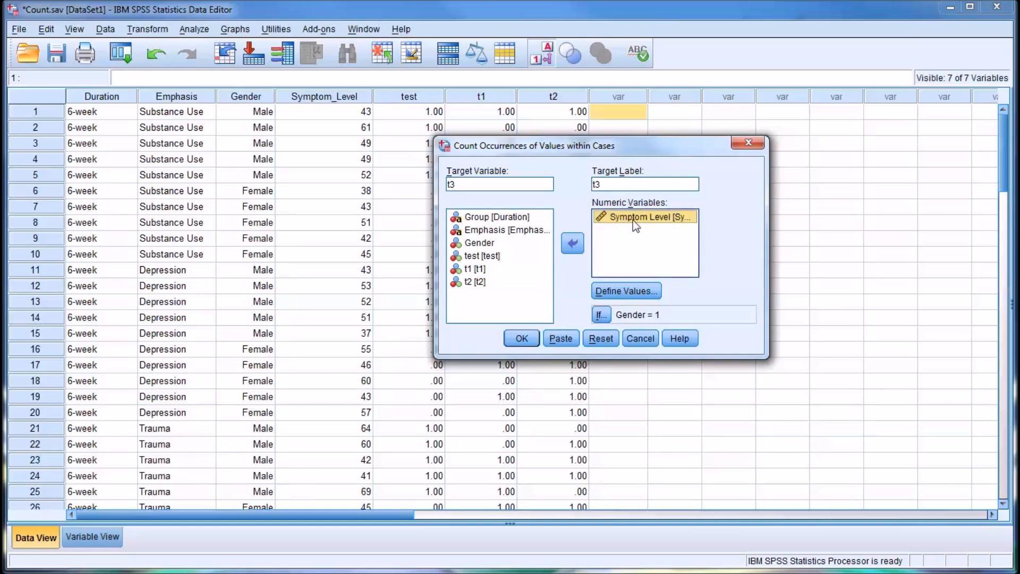
click(626, 291)
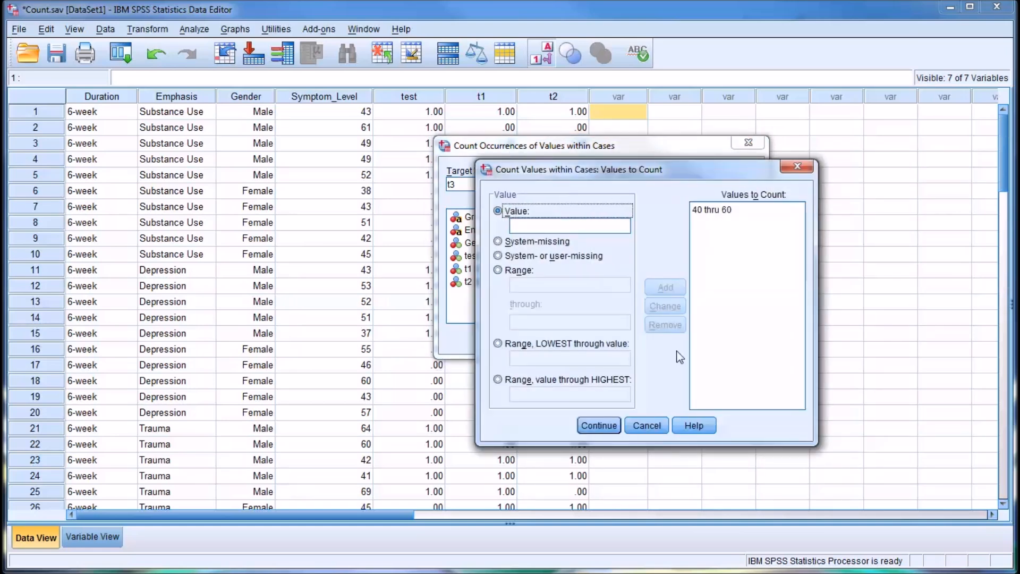
click(597, 426)
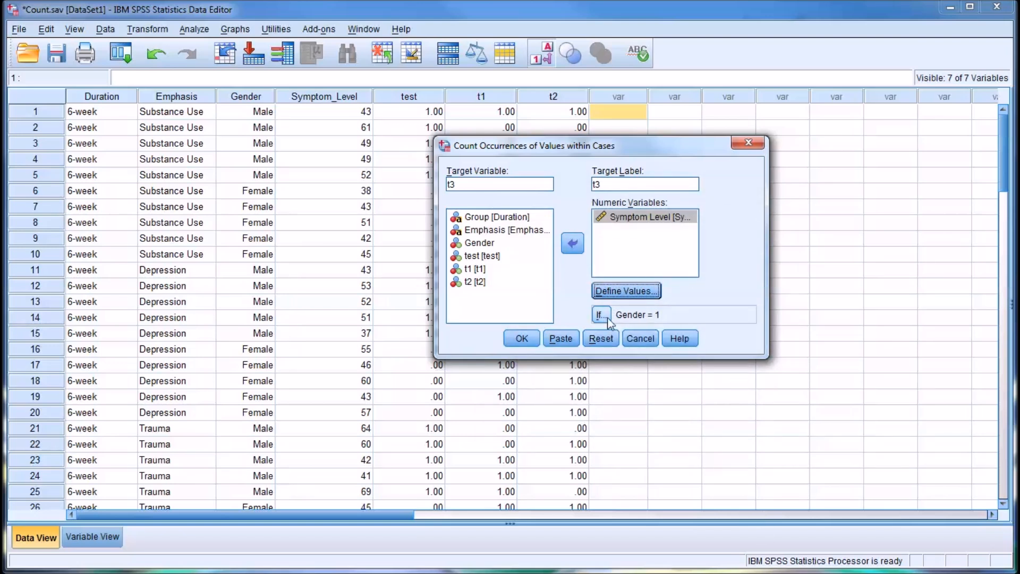
mouse_move(608, 327)
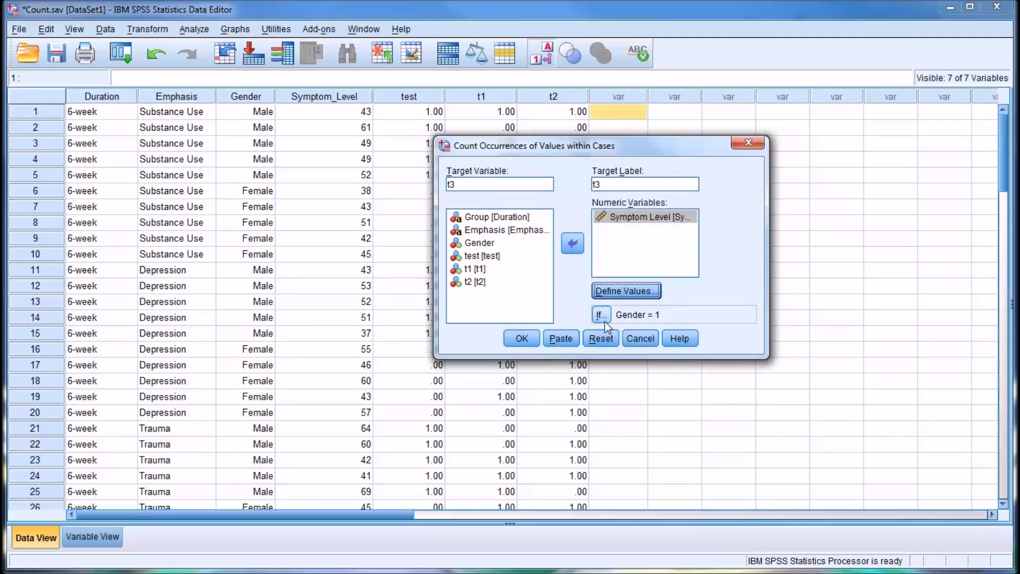
mouse_move(664, 319)
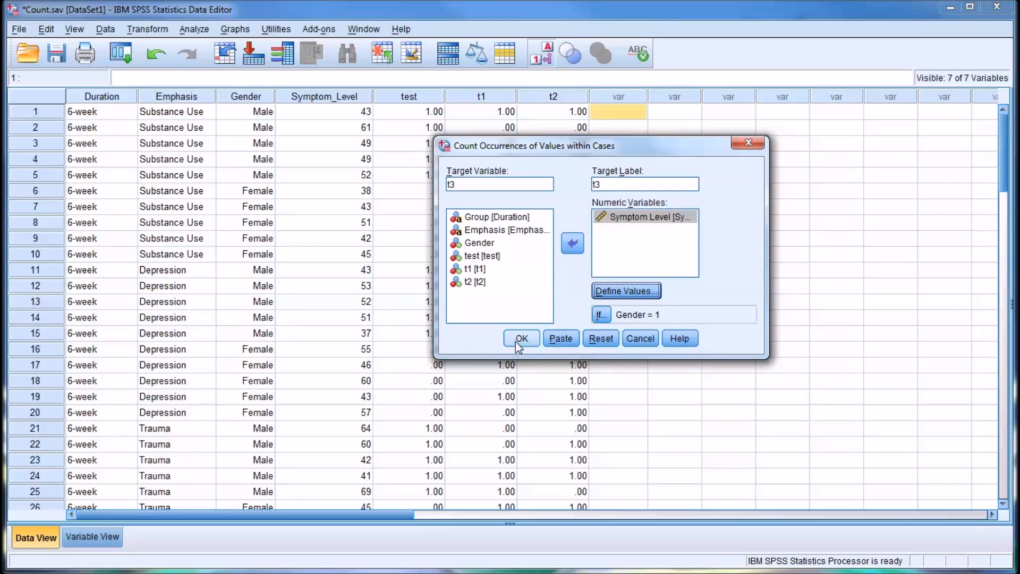
click(520, 339)
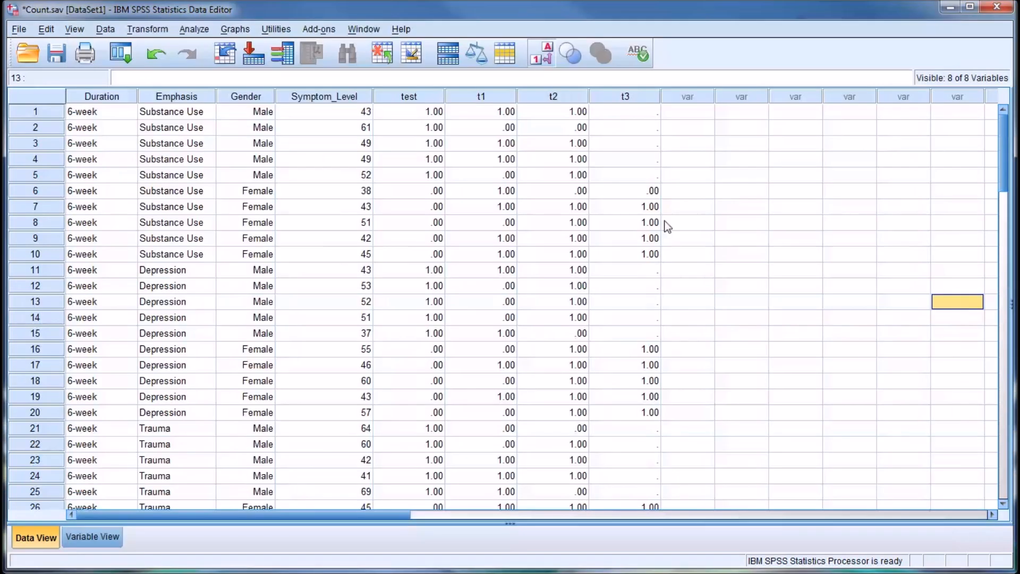
mouse_move(627, 135)
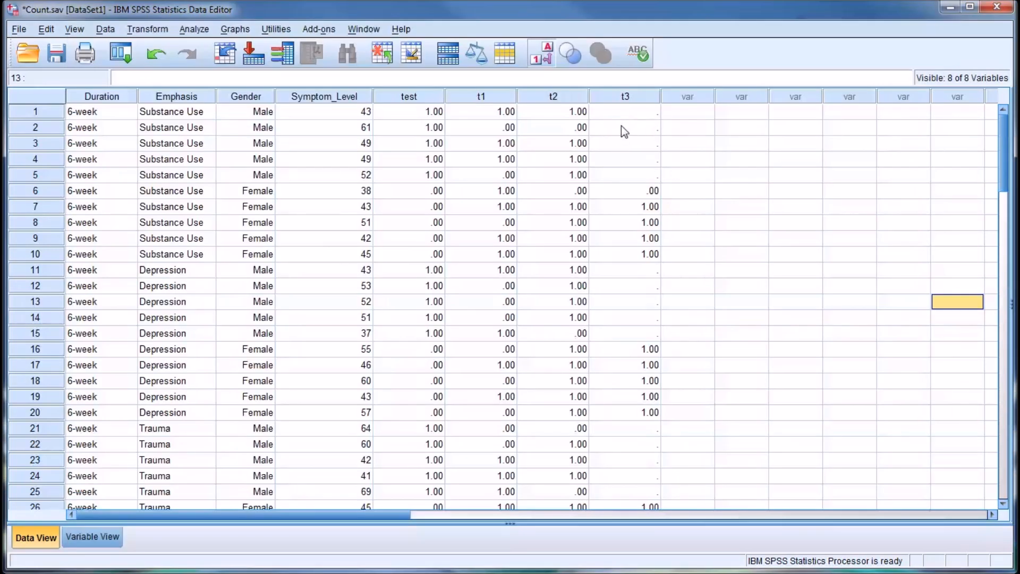
mouse_move(353, 134)
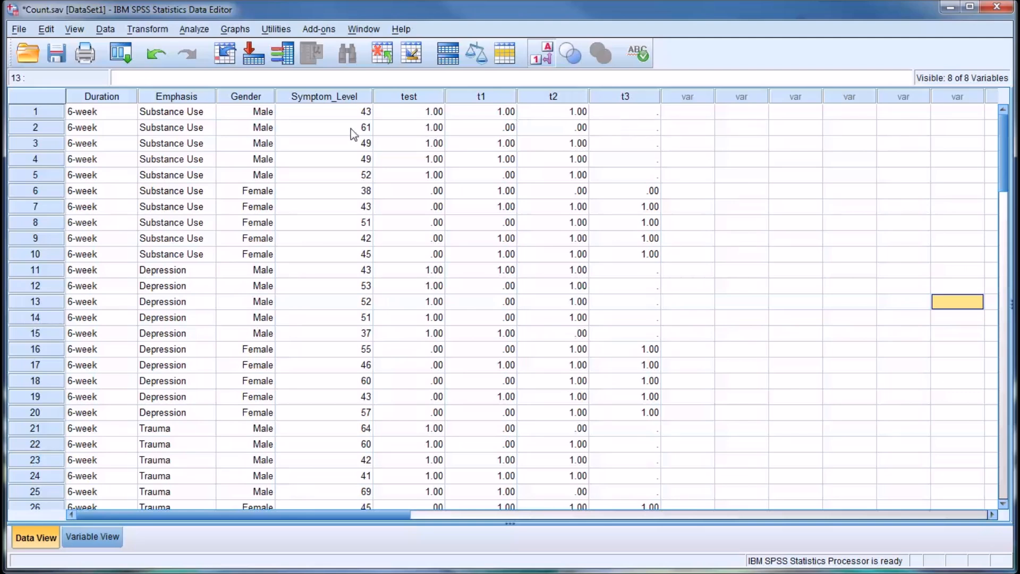
mouse_move(240, 128)
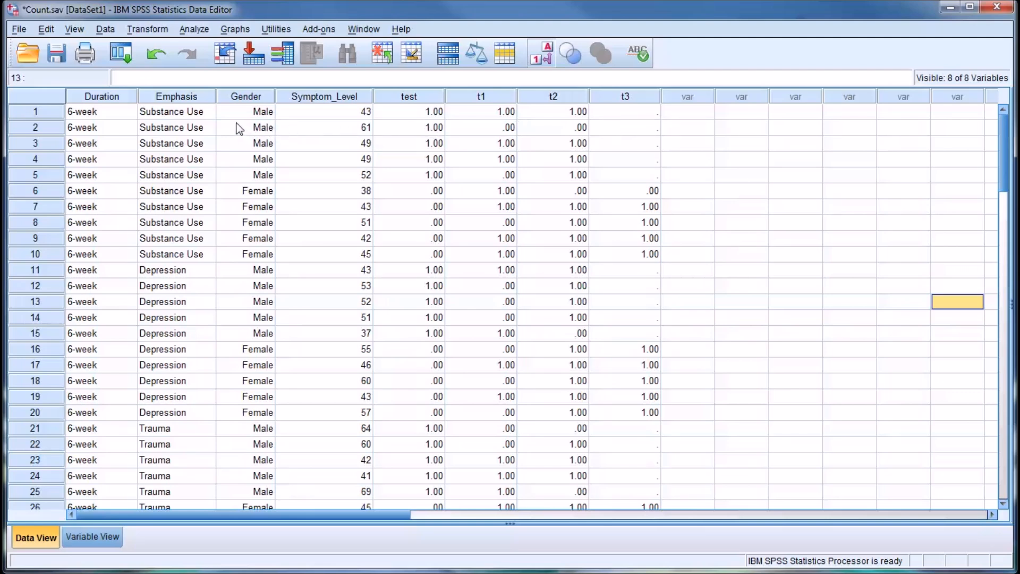
mouse_move(273, 130)
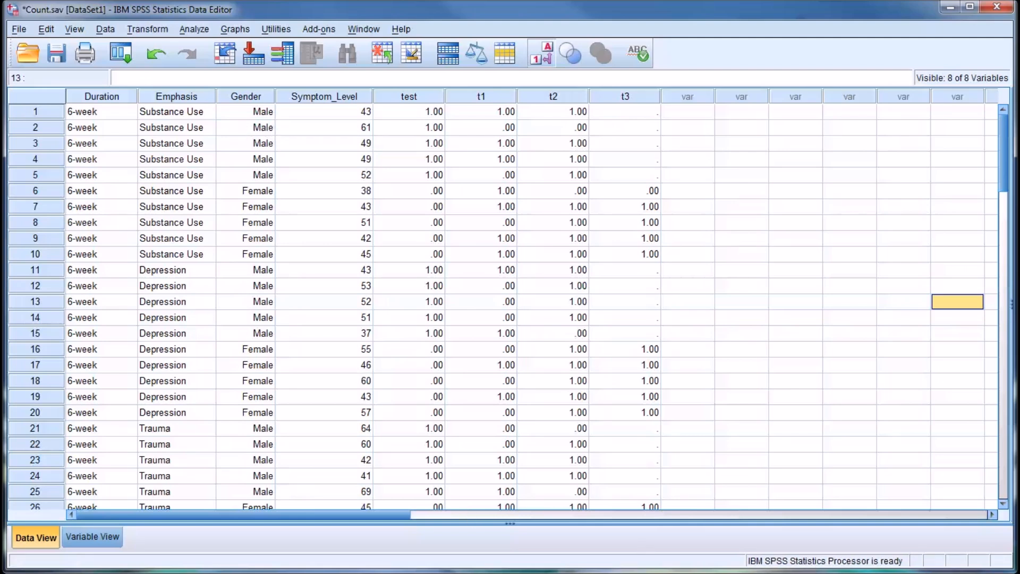
mouse_move(252, 122)
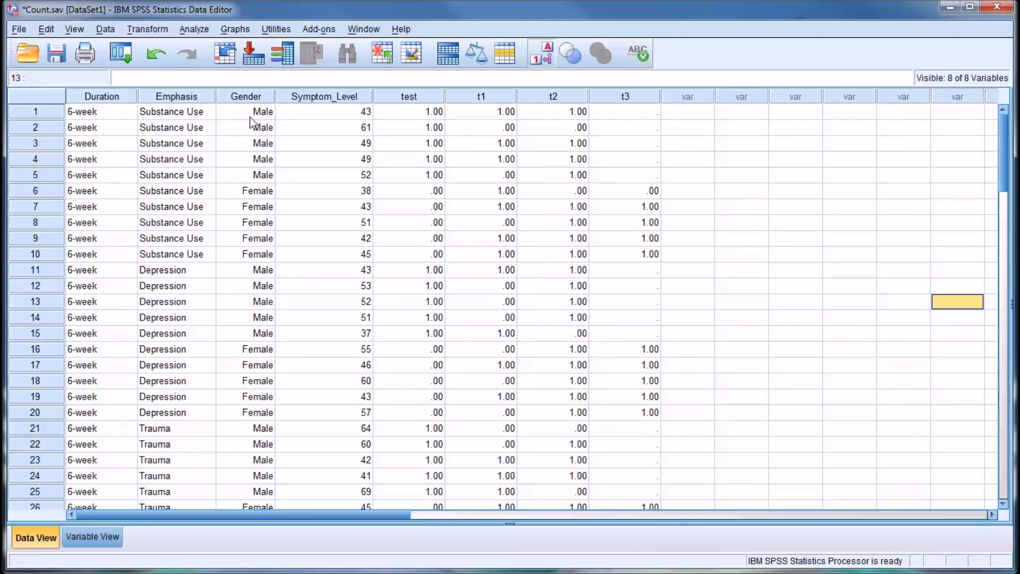
mouse_move(622, 125)
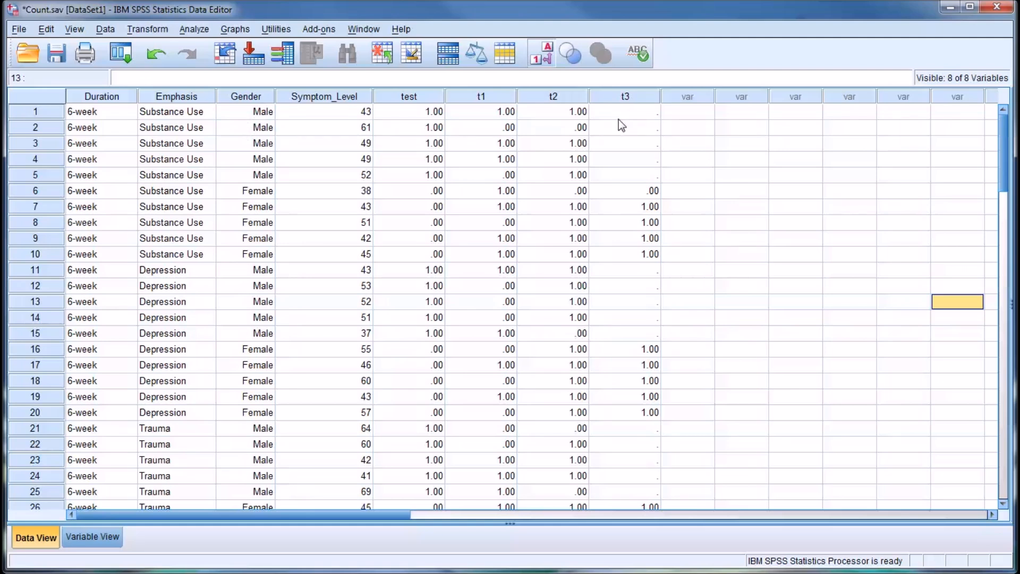
click(623, 159)
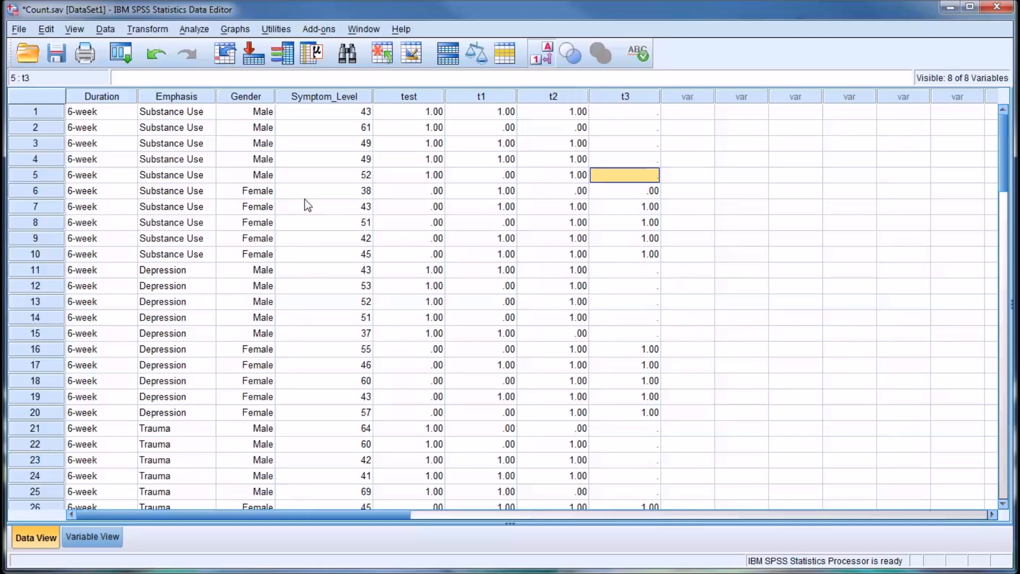
mouse_move(620, 197)
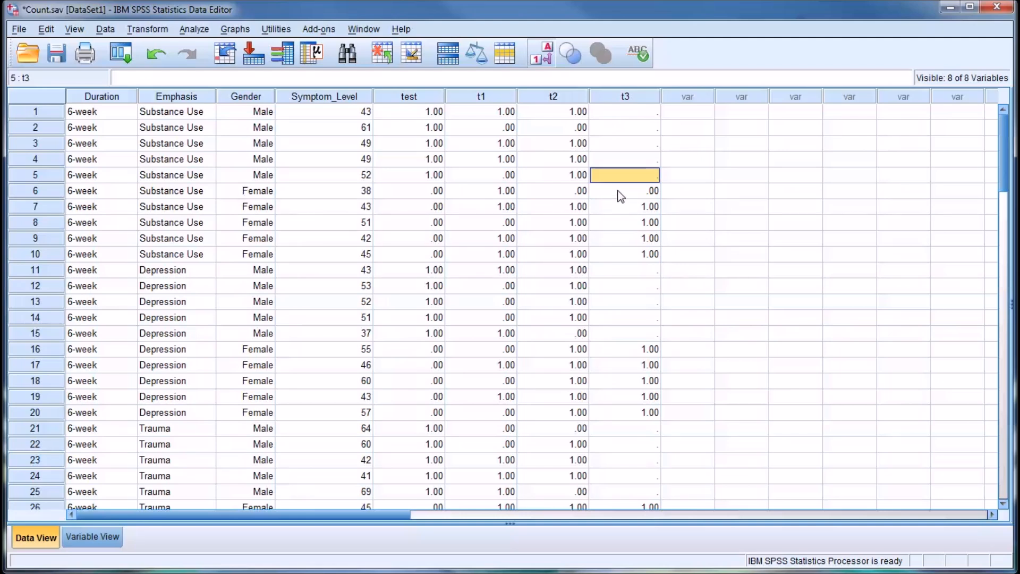
click(624, 191)
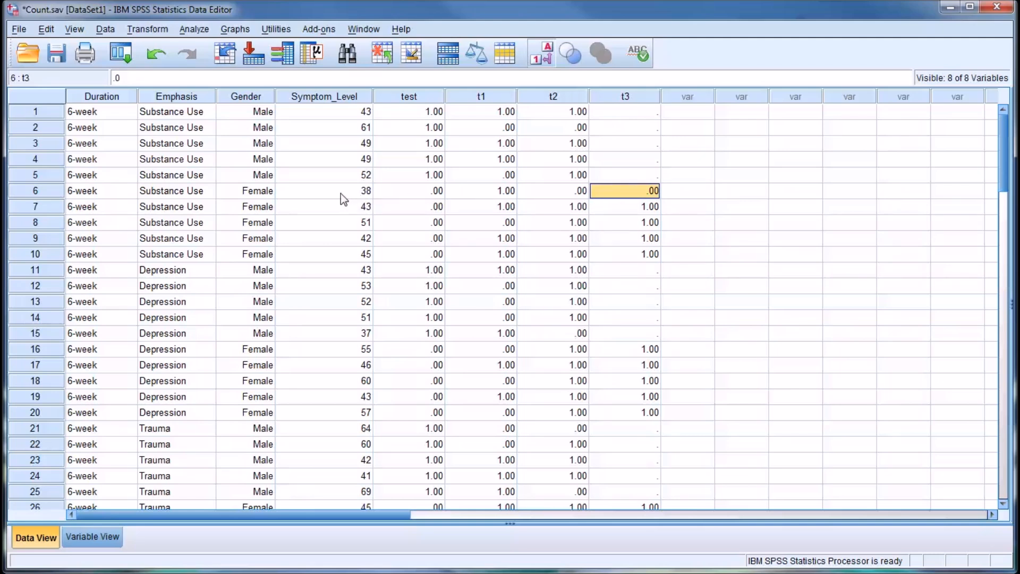
click(324, 191)
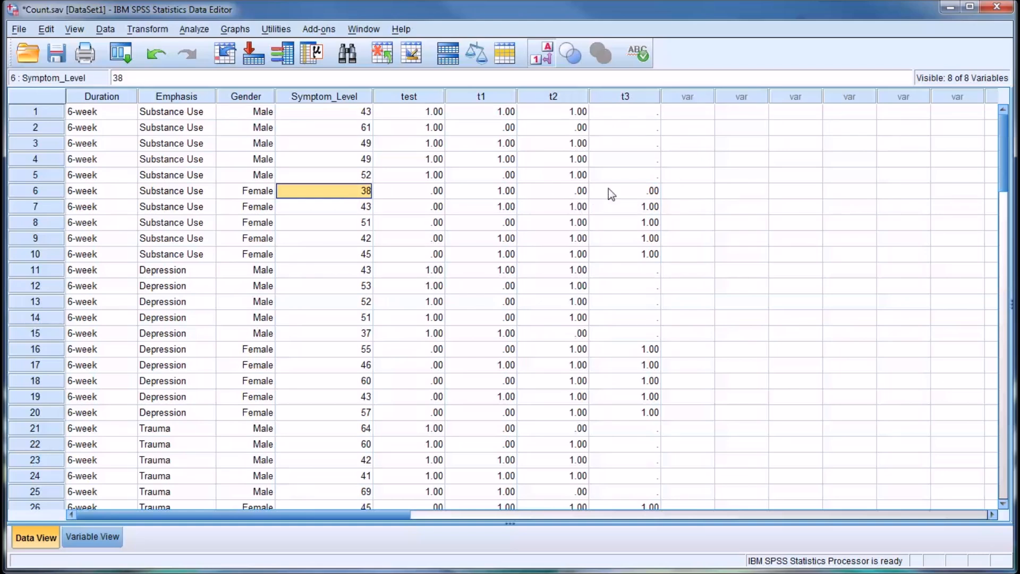
click(324, 206)
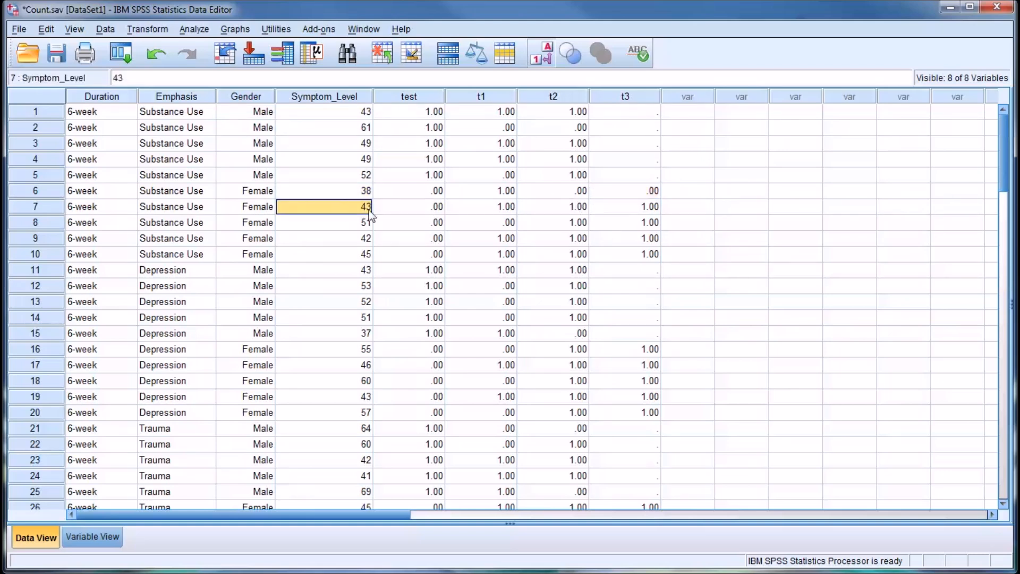
click(624, 206)
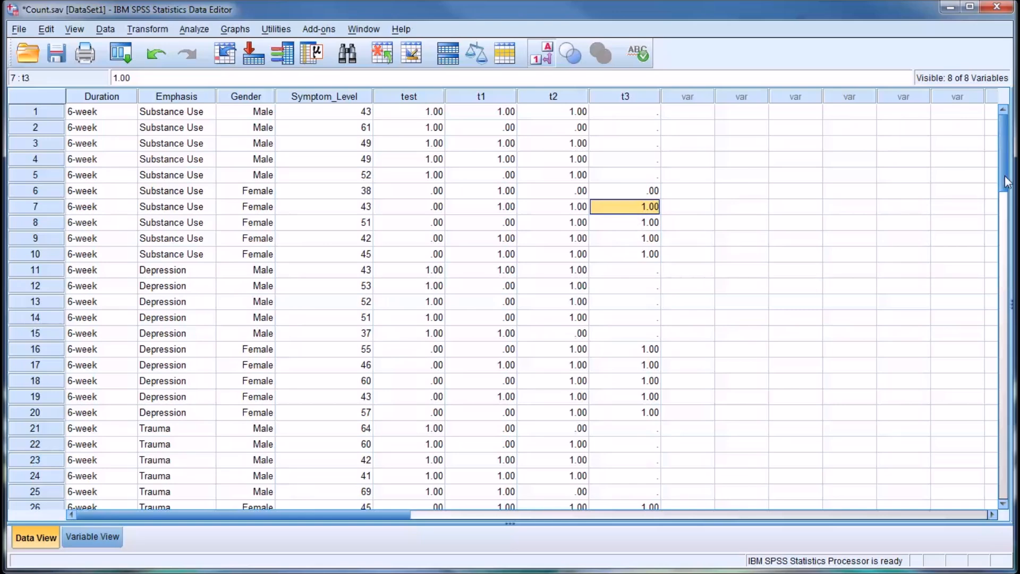
scroll(down, 3)
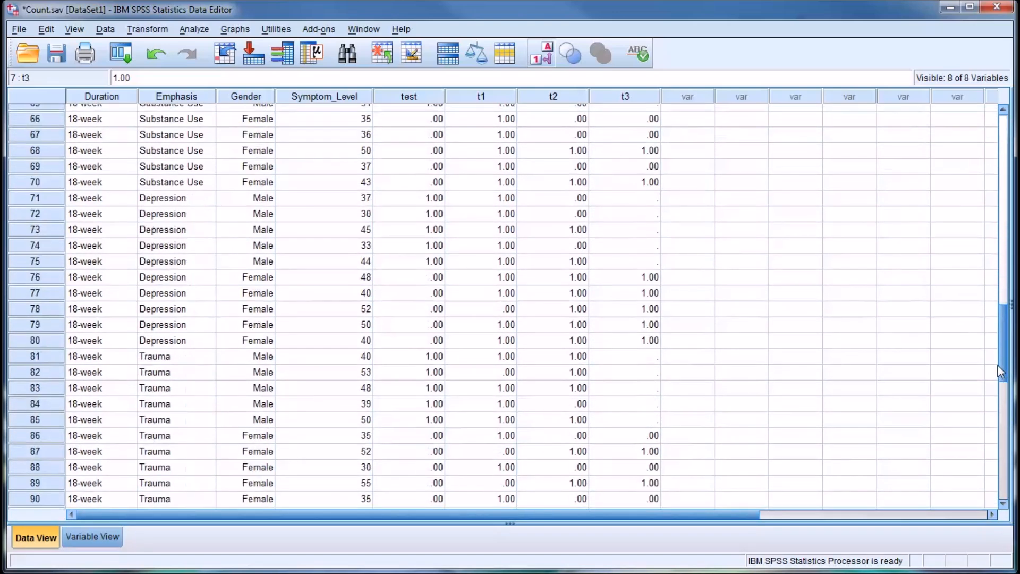
scroll(up, 3)
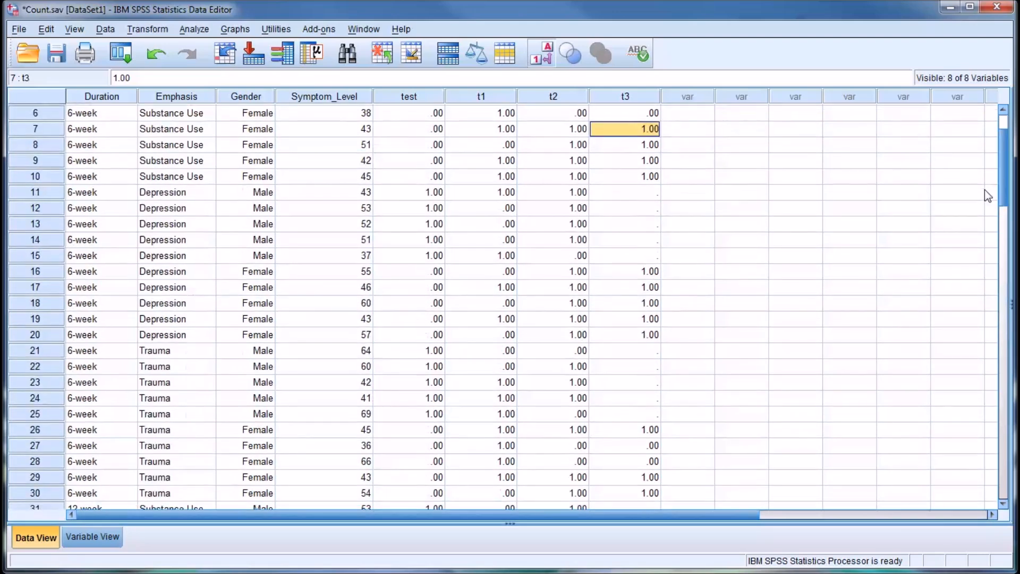
scroll(up, 3)
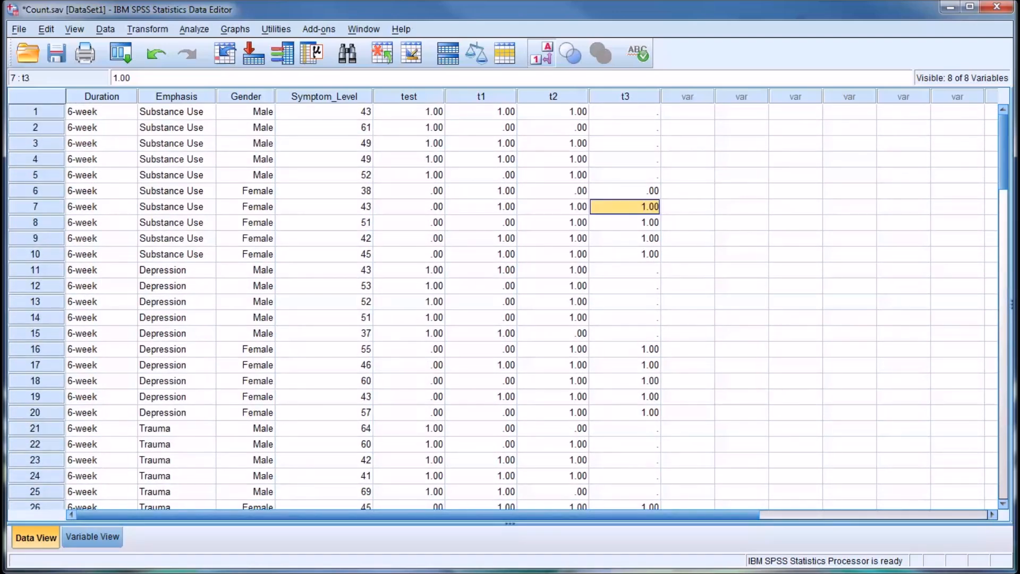